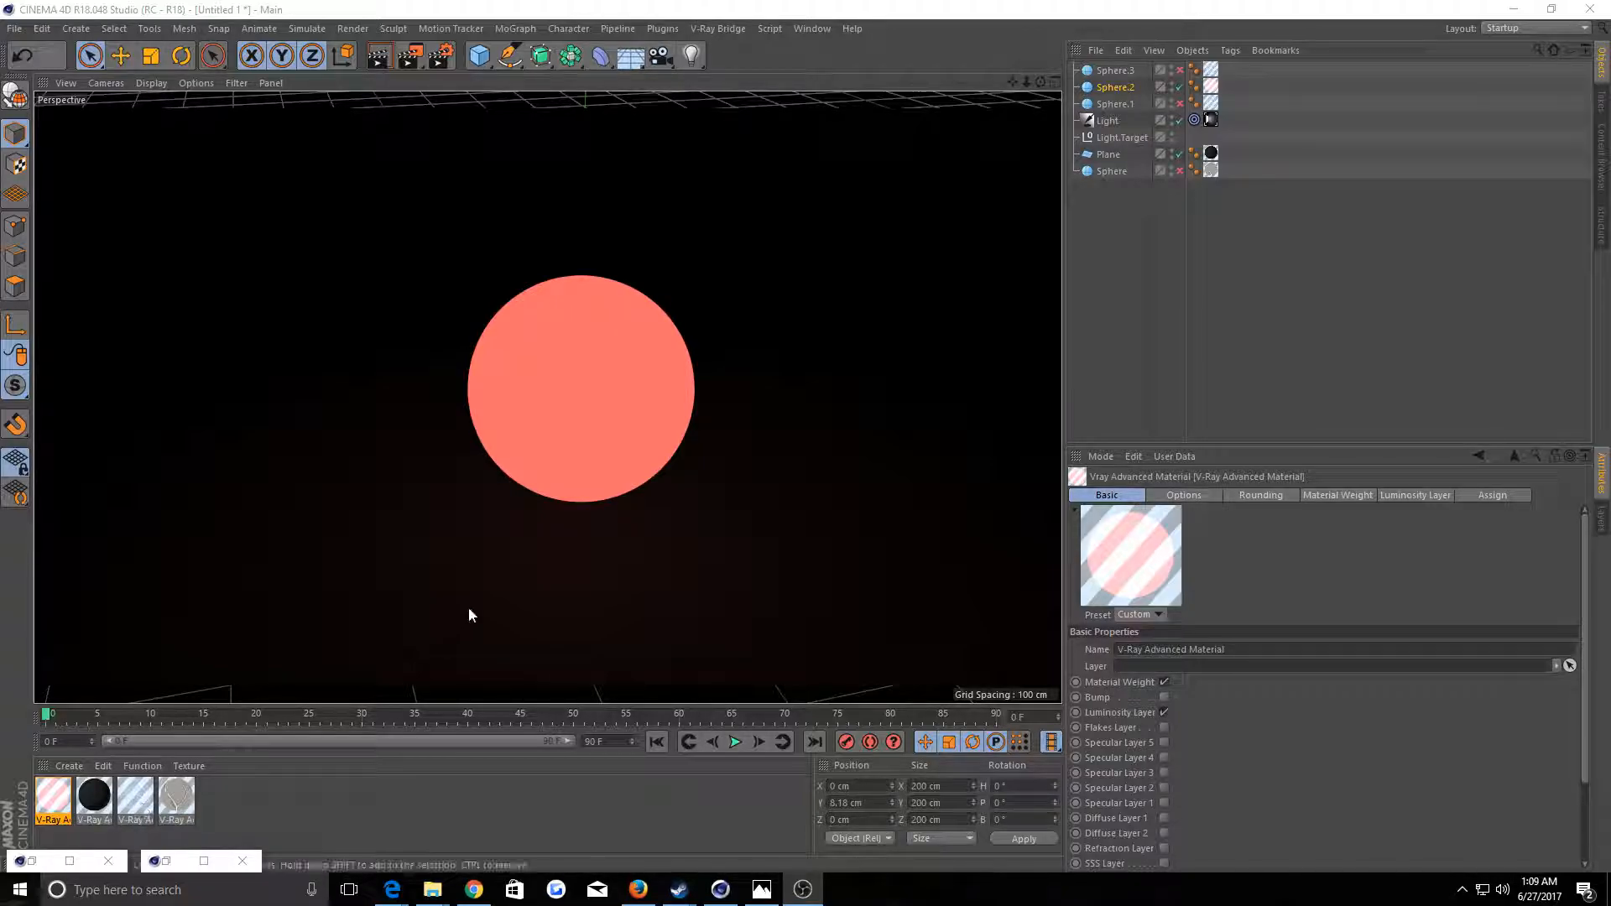
pyautogui.moveTo(573, 358)
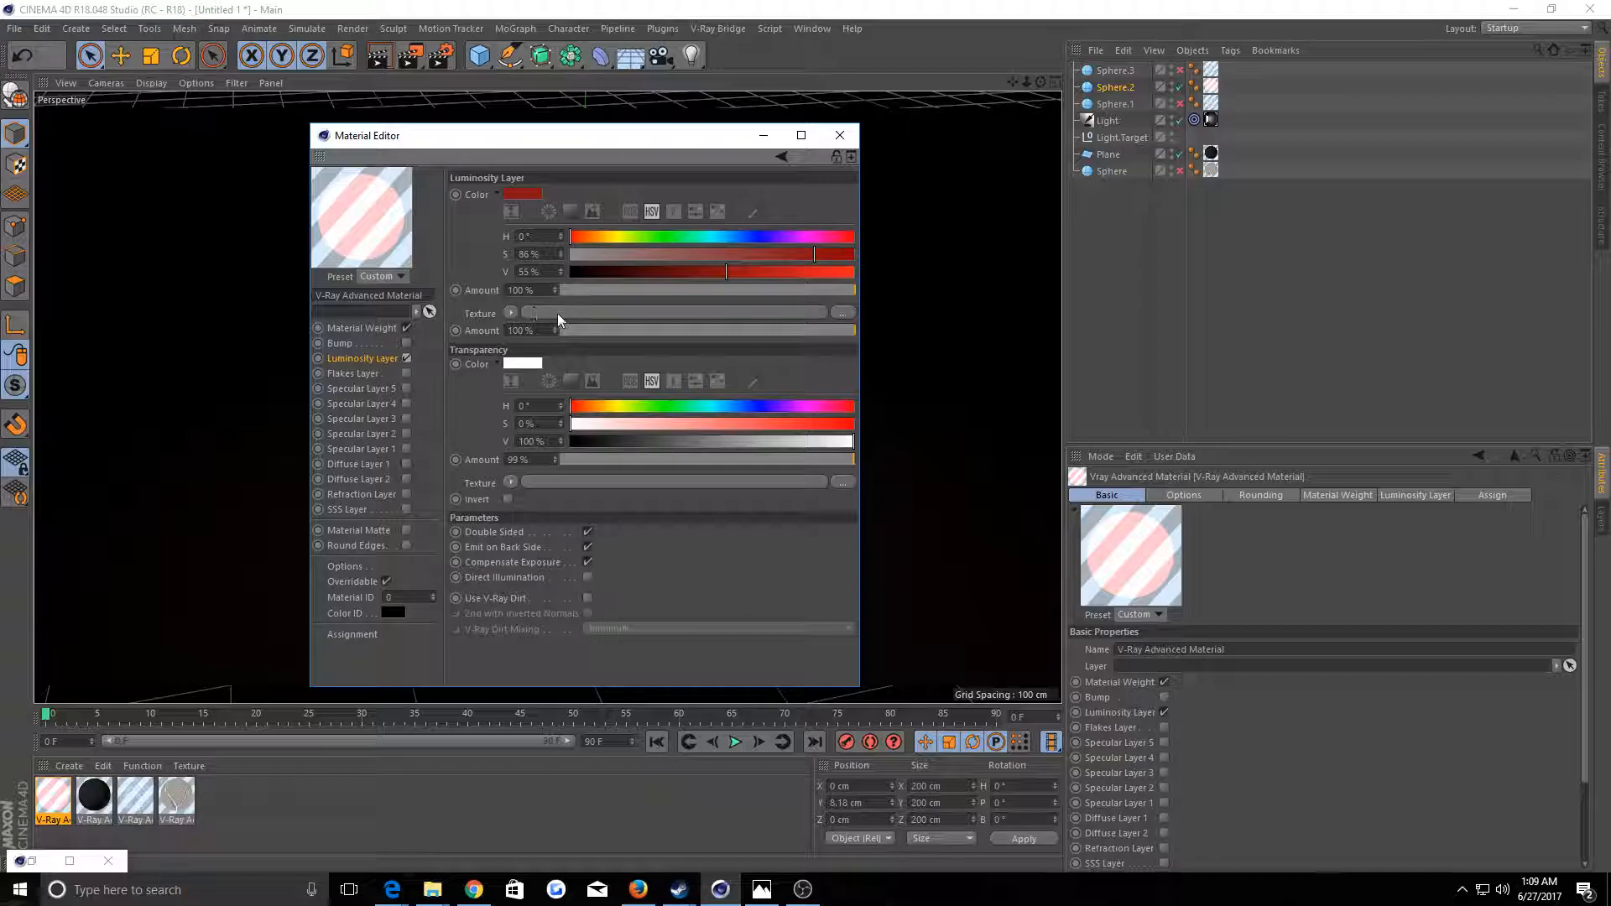
pyautogui.moveTo(703, 282)
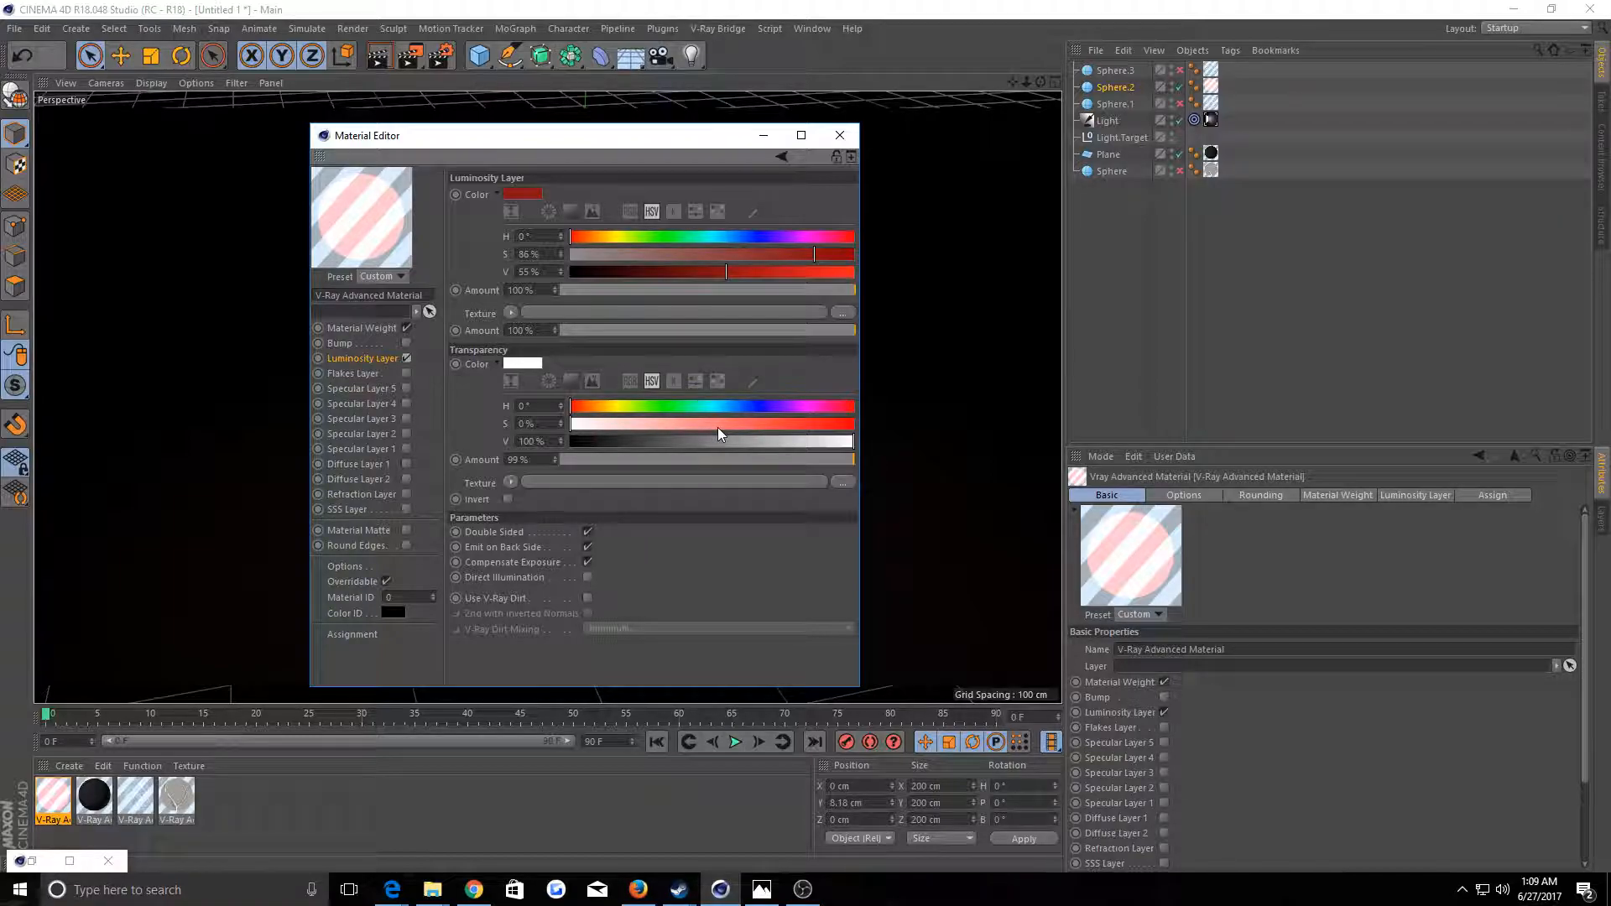
# Open V-Ray Advanced Material.1, check Diffuse Layer 1 and Luminosity Layer, and enable Invert under Transparency
pyautogui.click(359, 463)
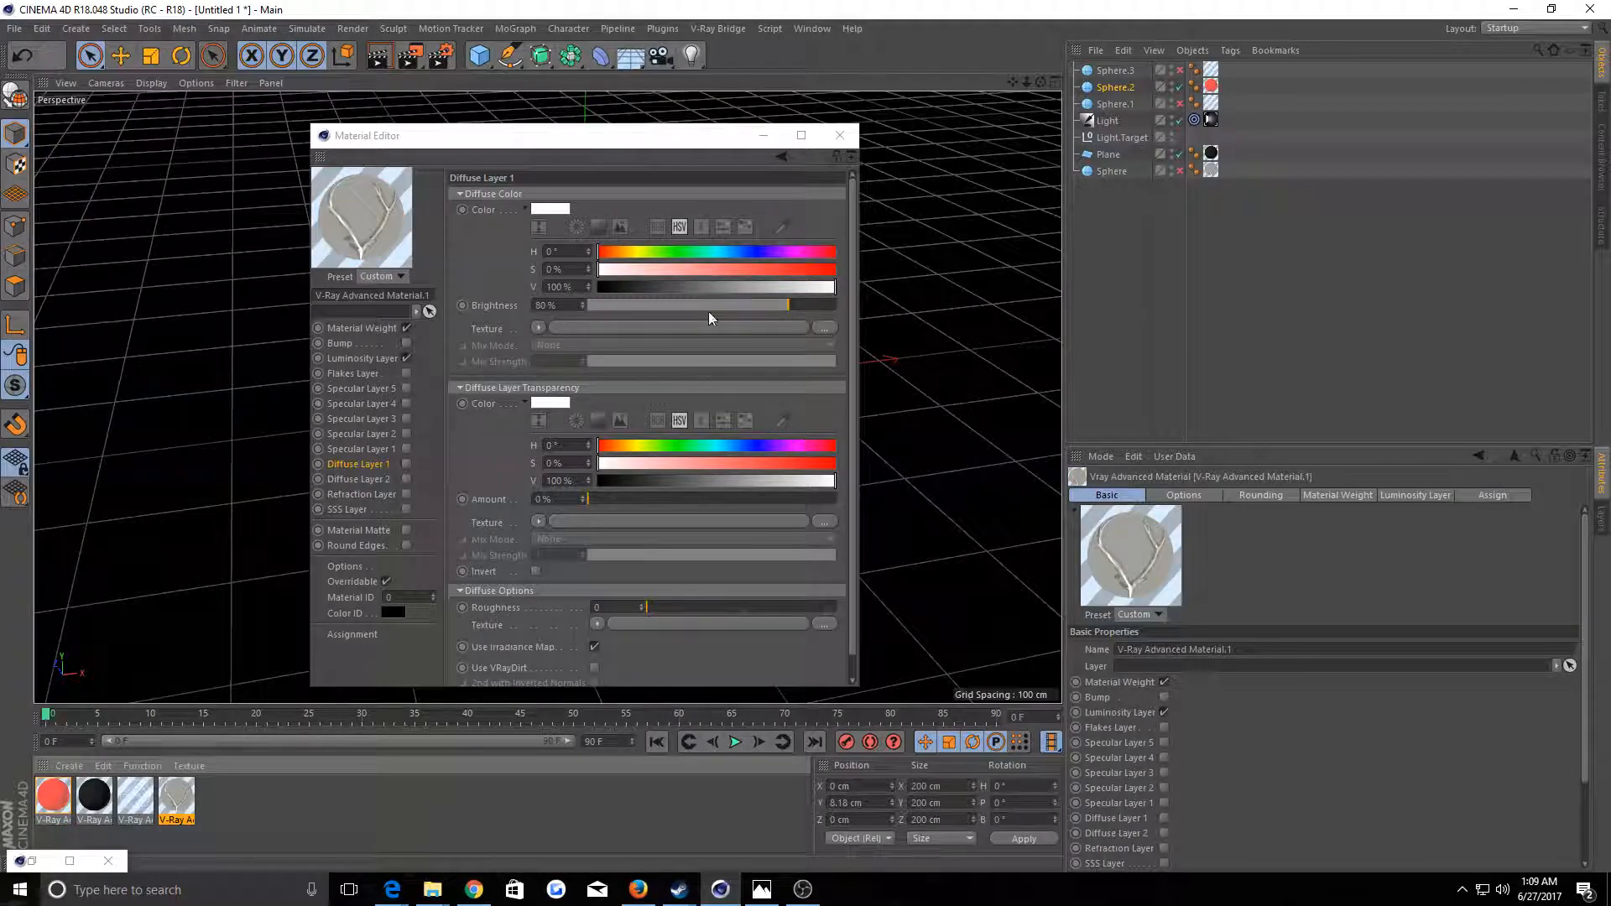
pyautogui.click(363, 359)
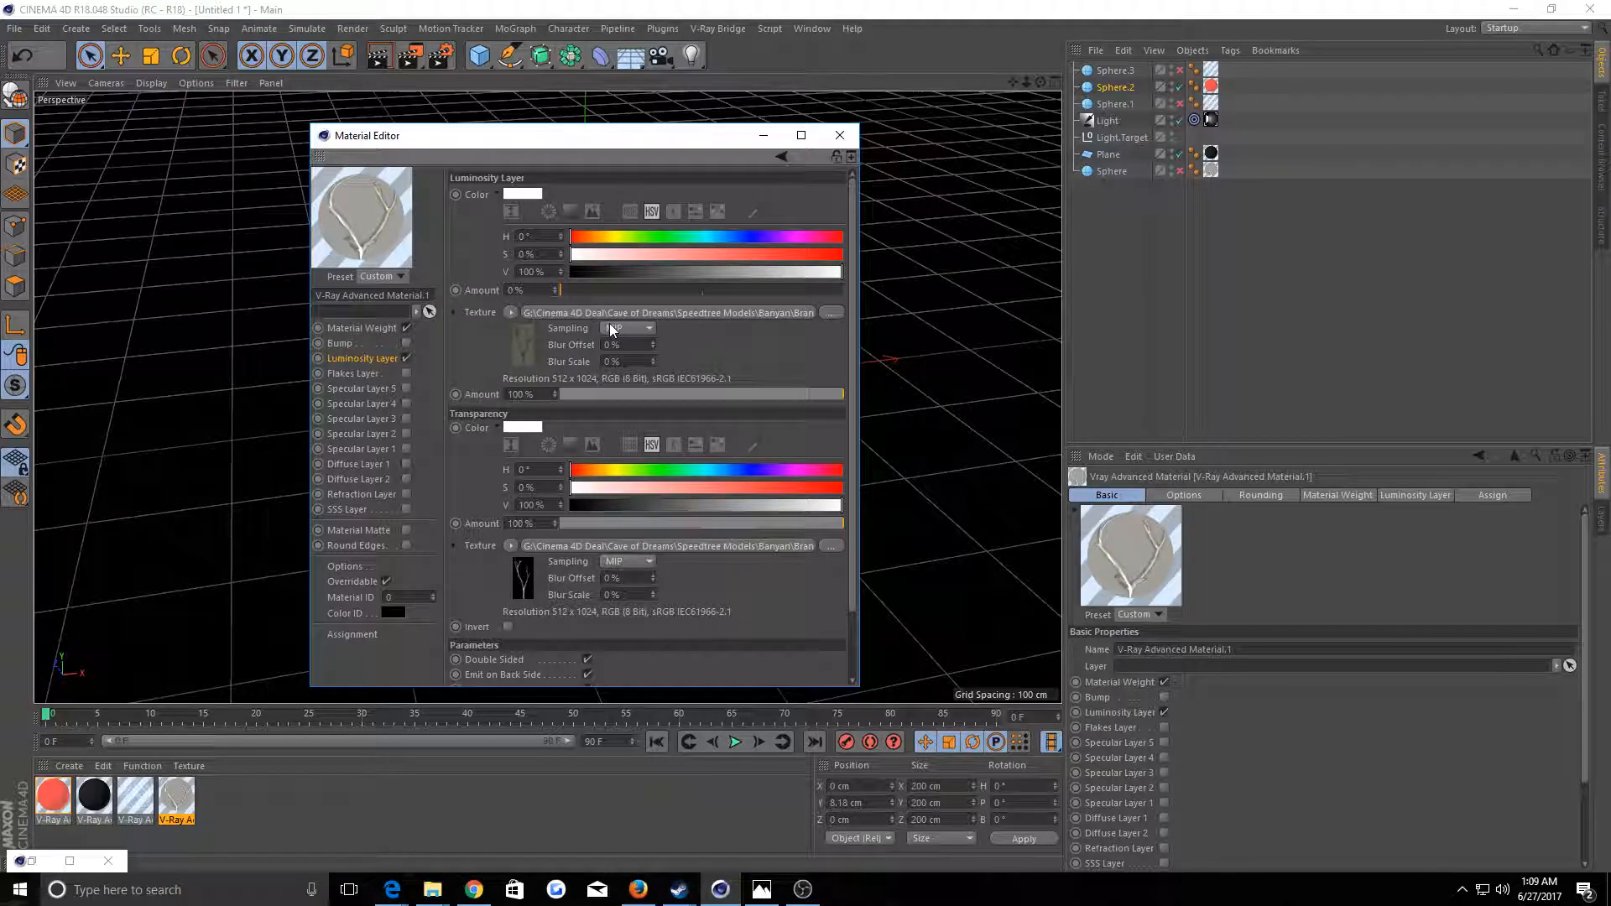
pyautogui.click(355, 463)
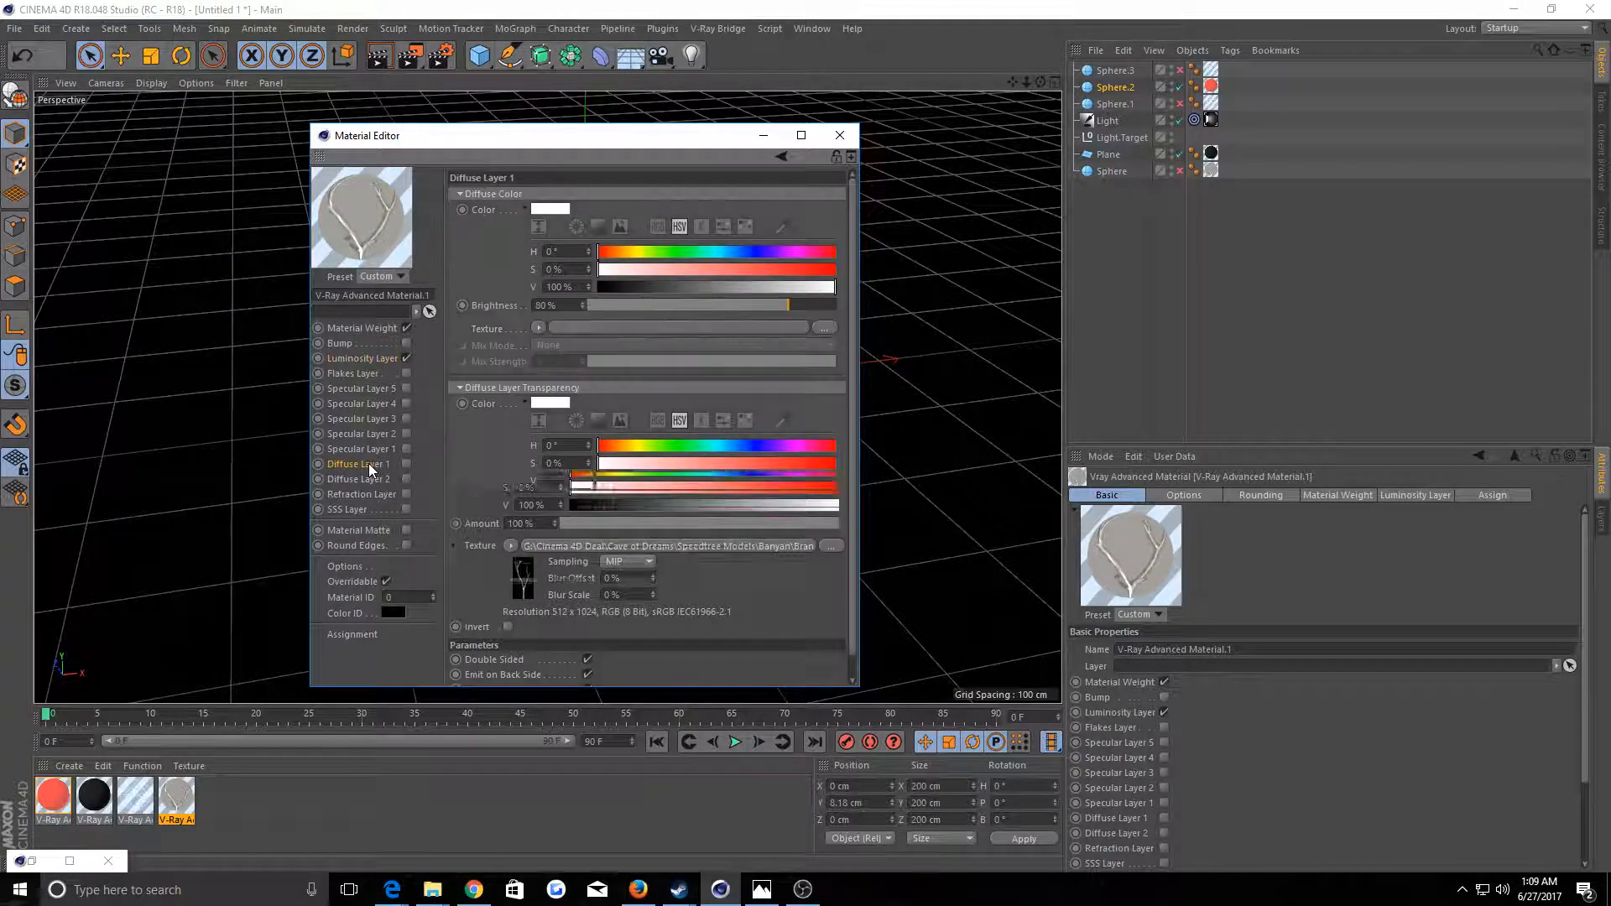
pyautogui.click(363, 357)
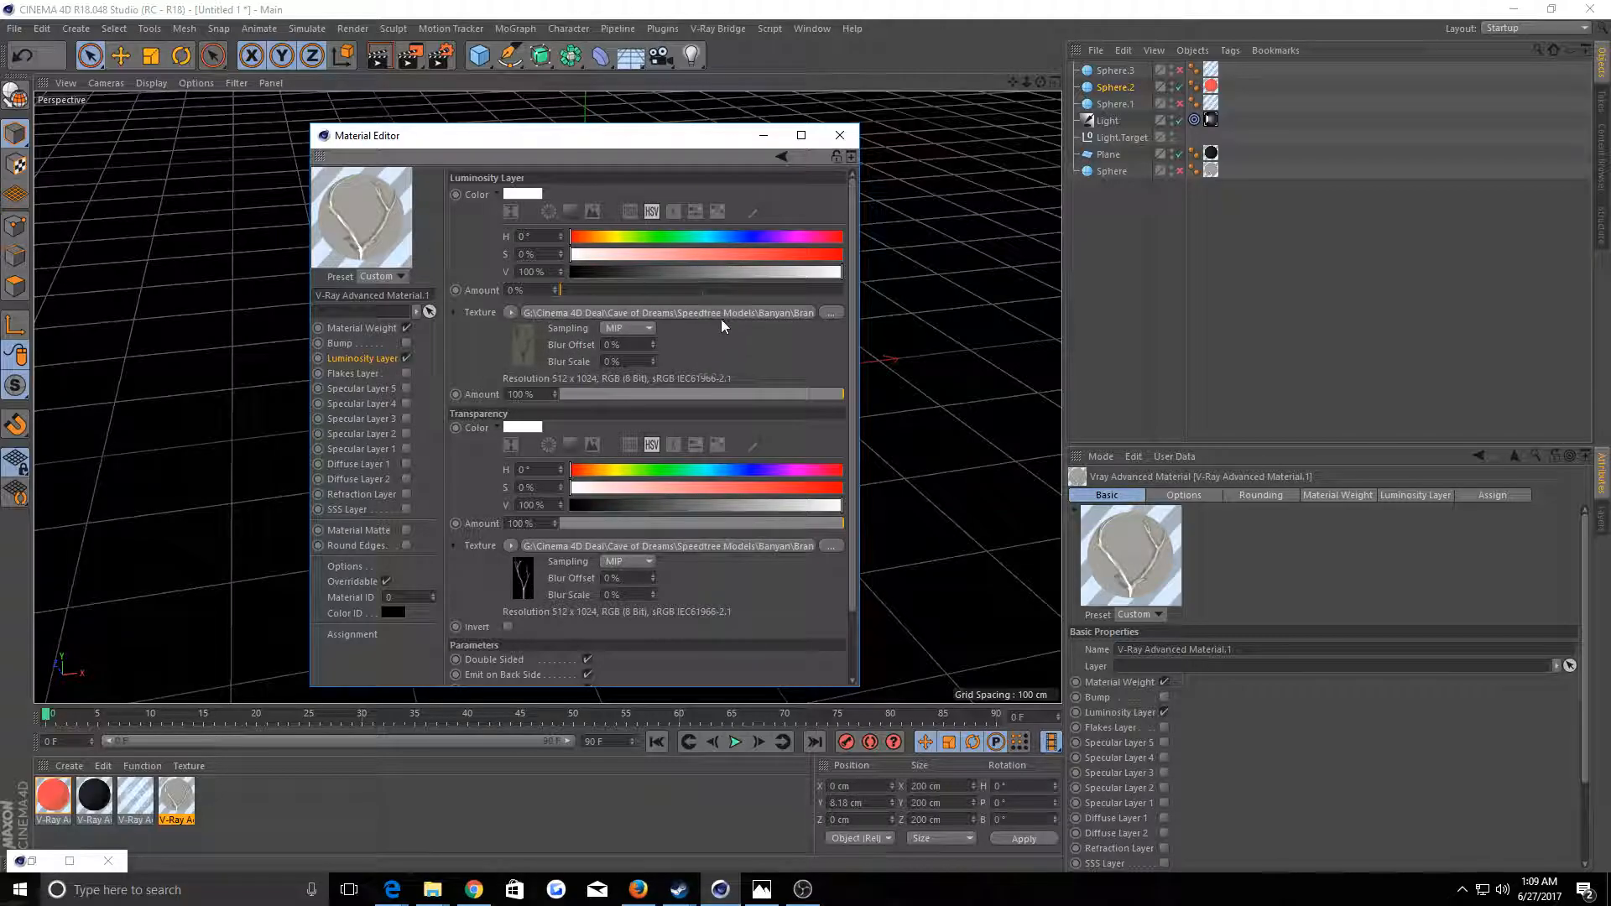
pyautogui.moveTo(674, 557)
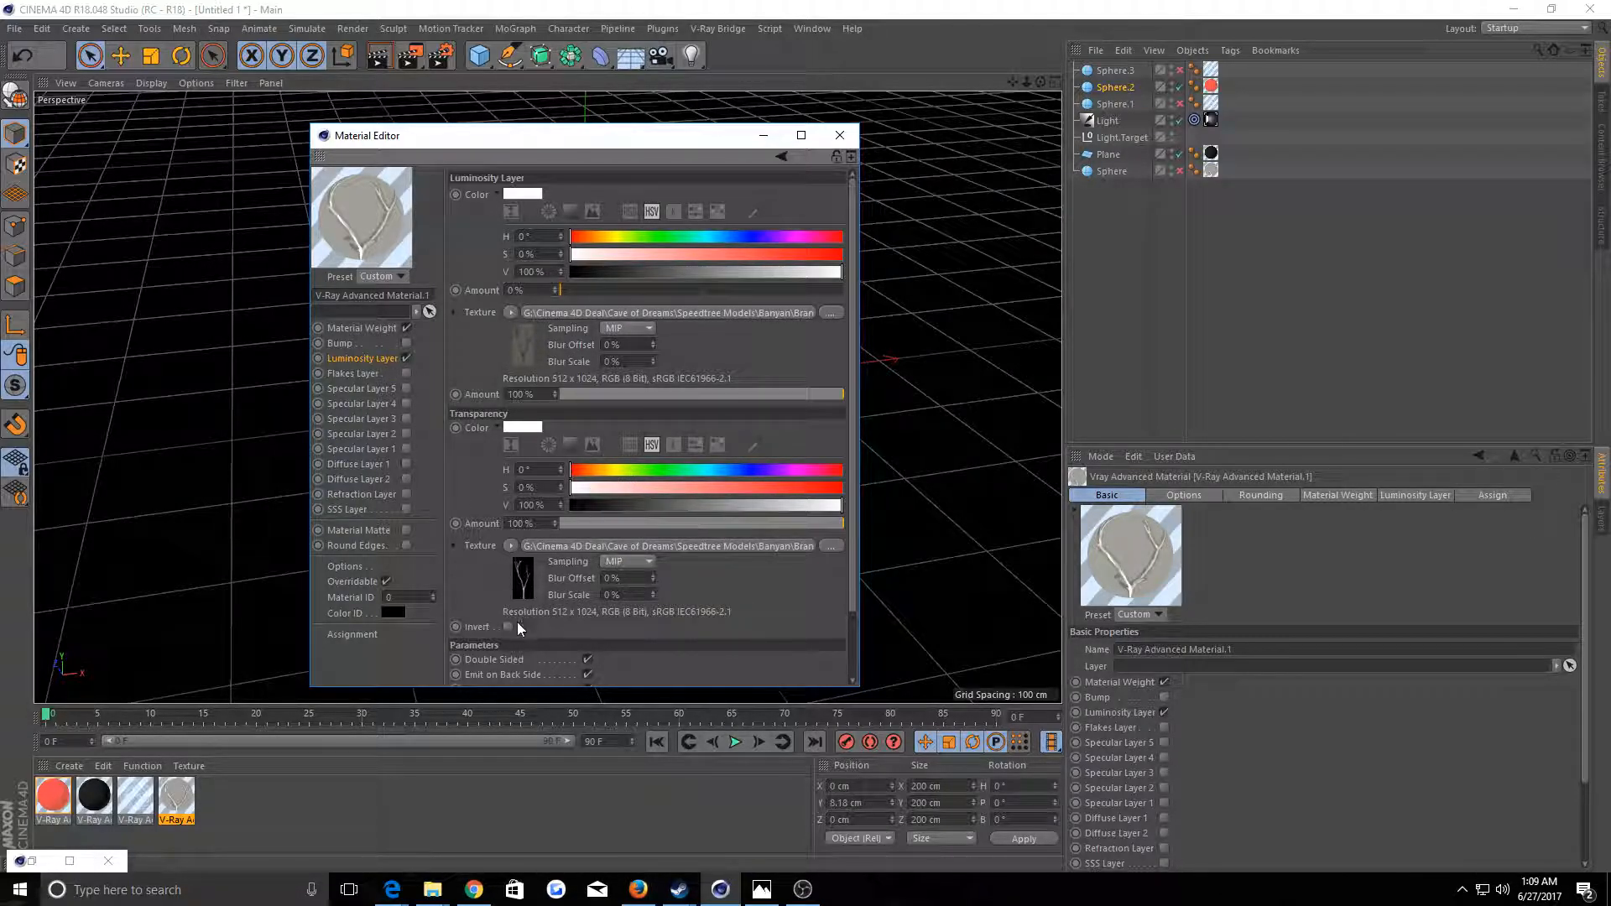
pyautogui.click(507, 626)
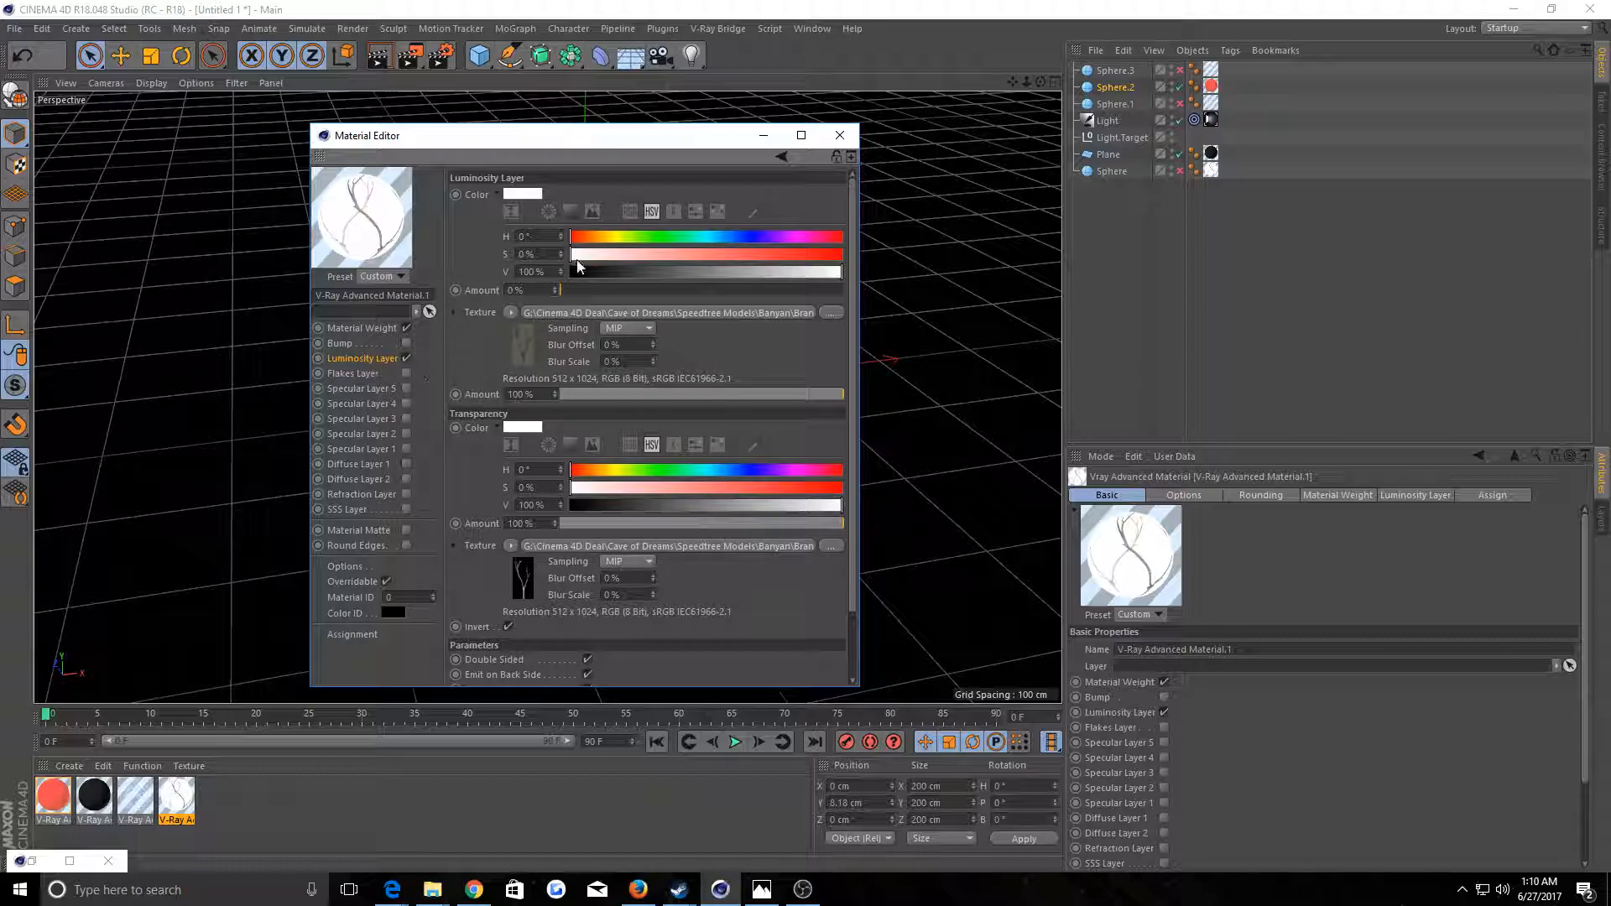
pyautogui.moveTo(762, 134)
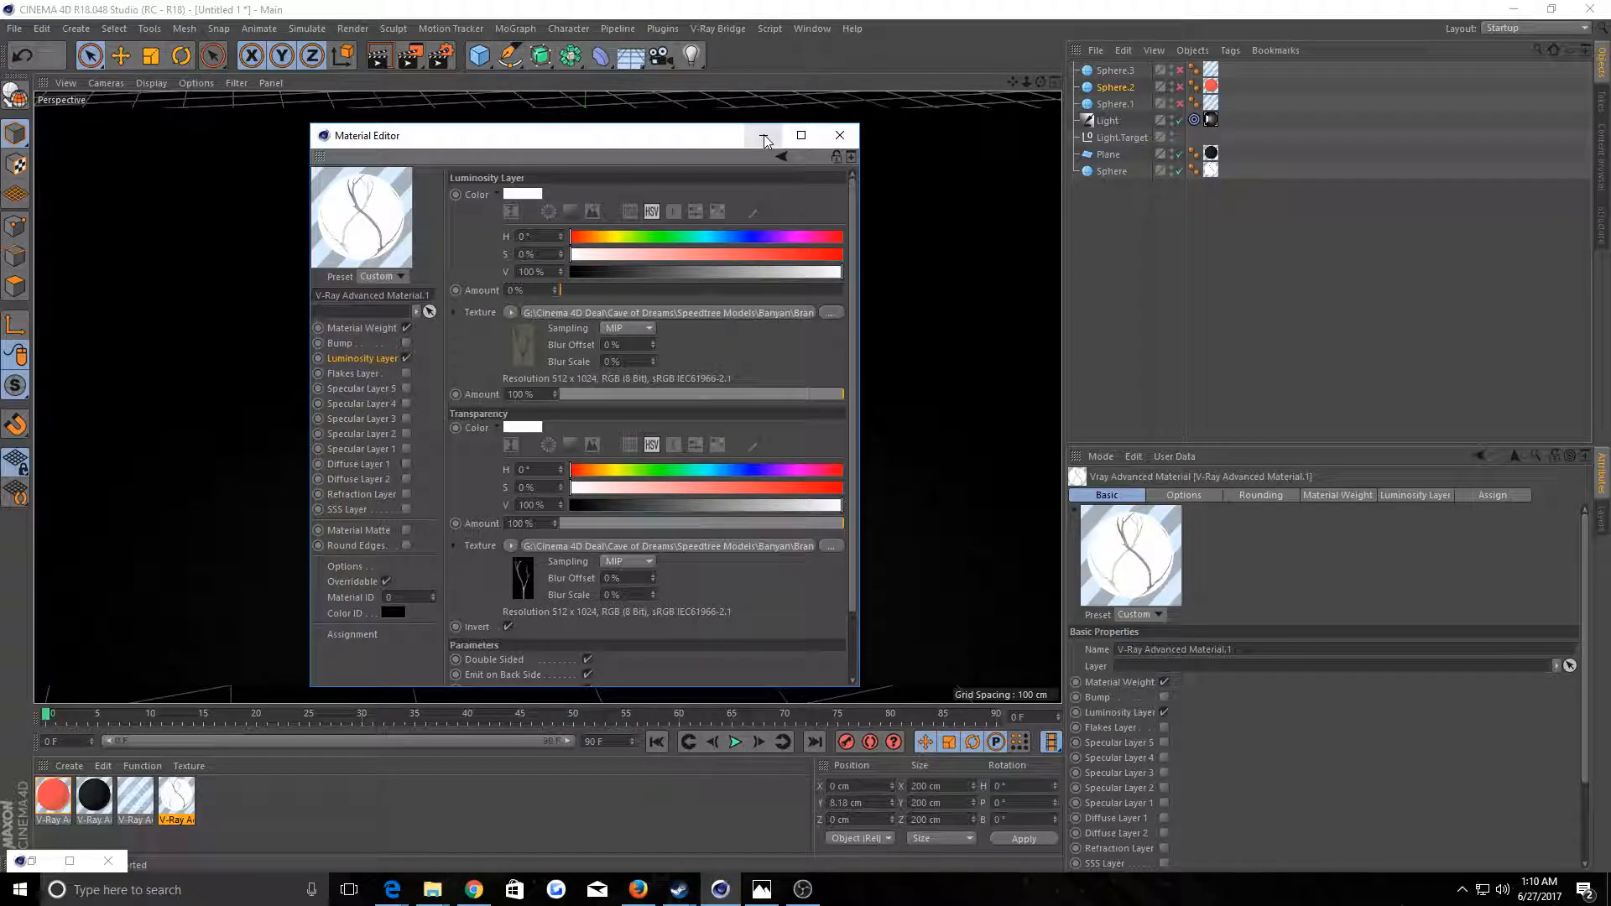
pyautogui.moveTo(765, 139)
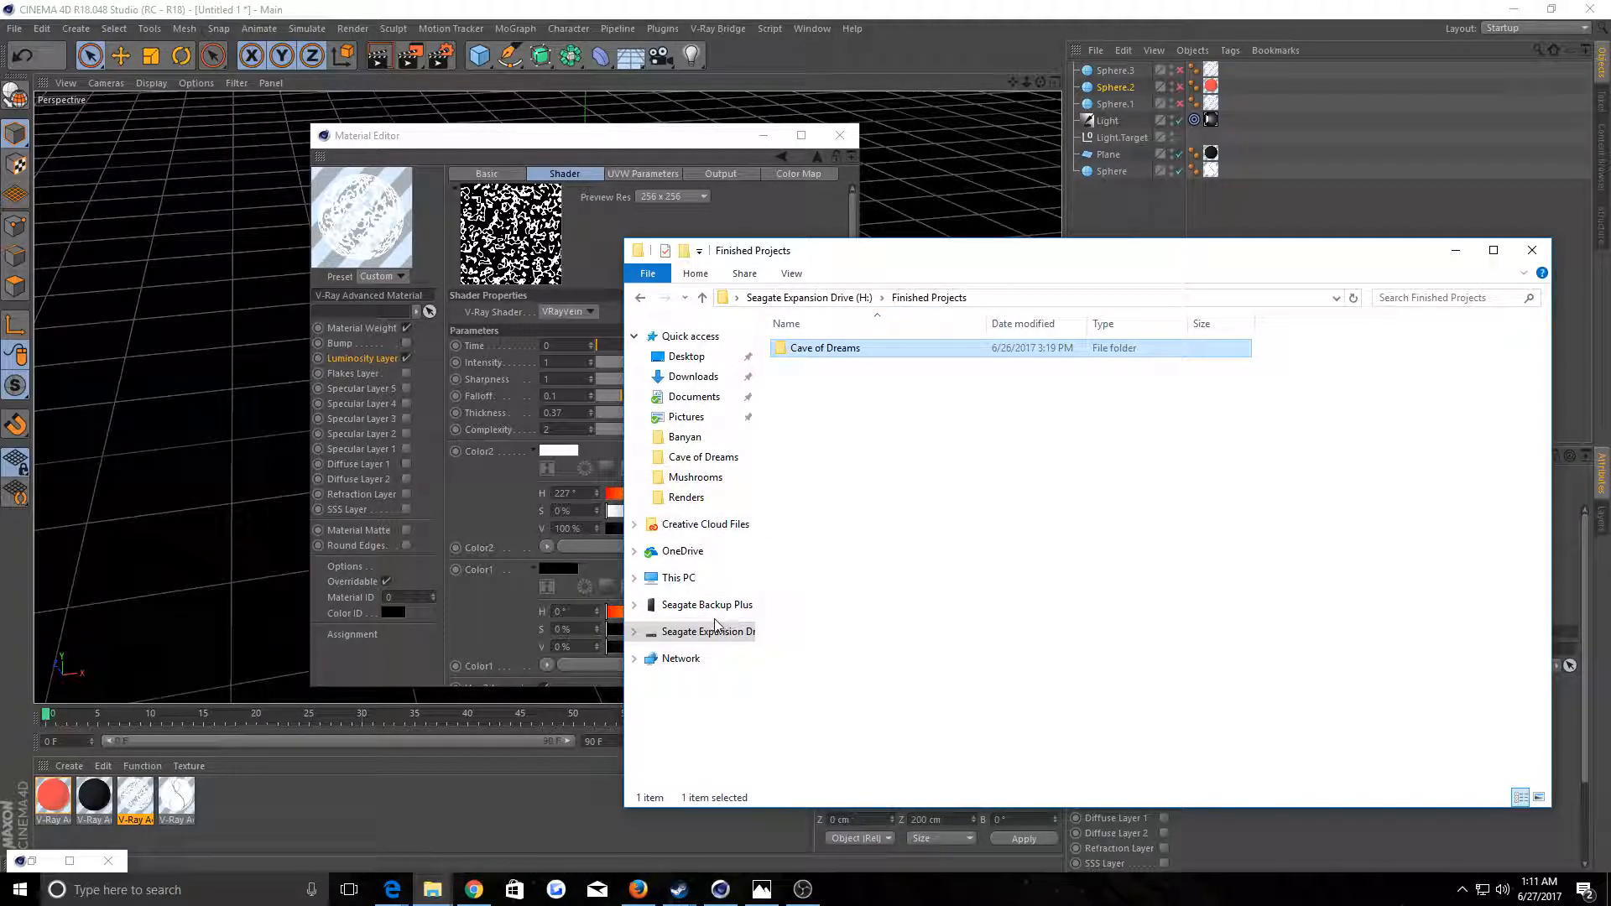
# Browse Seagate Backup Plus > Cinema 4D Deal > Cave of Dreams to Banyan and preview Vines_01_Alpha_00000
pyautogui.click(706, 604)
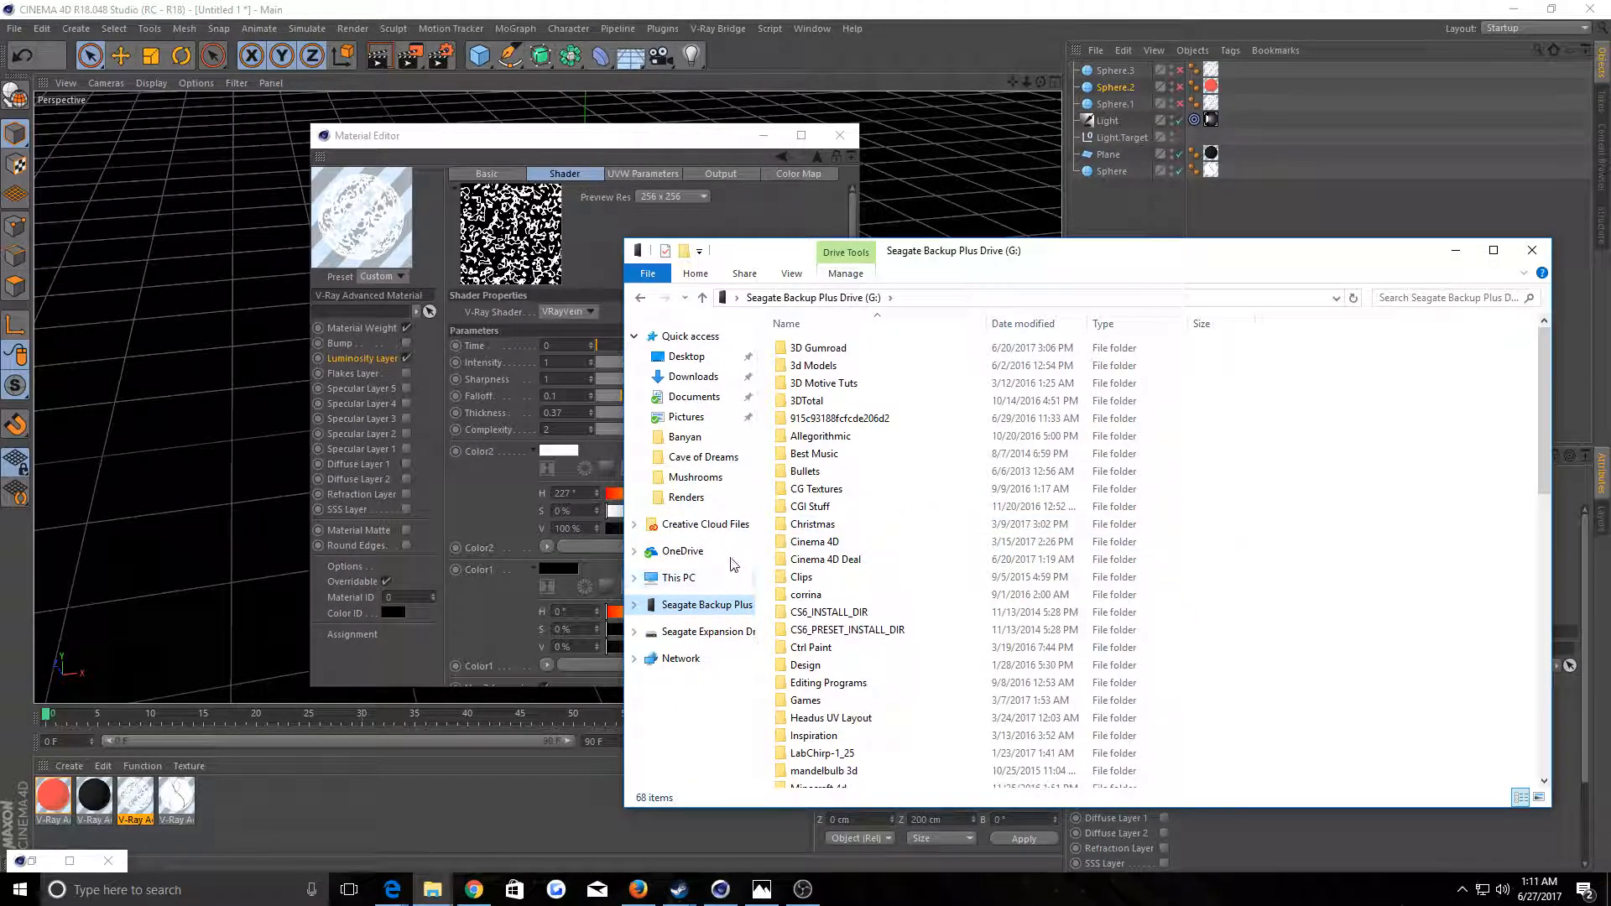
pyautogui.doubleClick(815, 542)
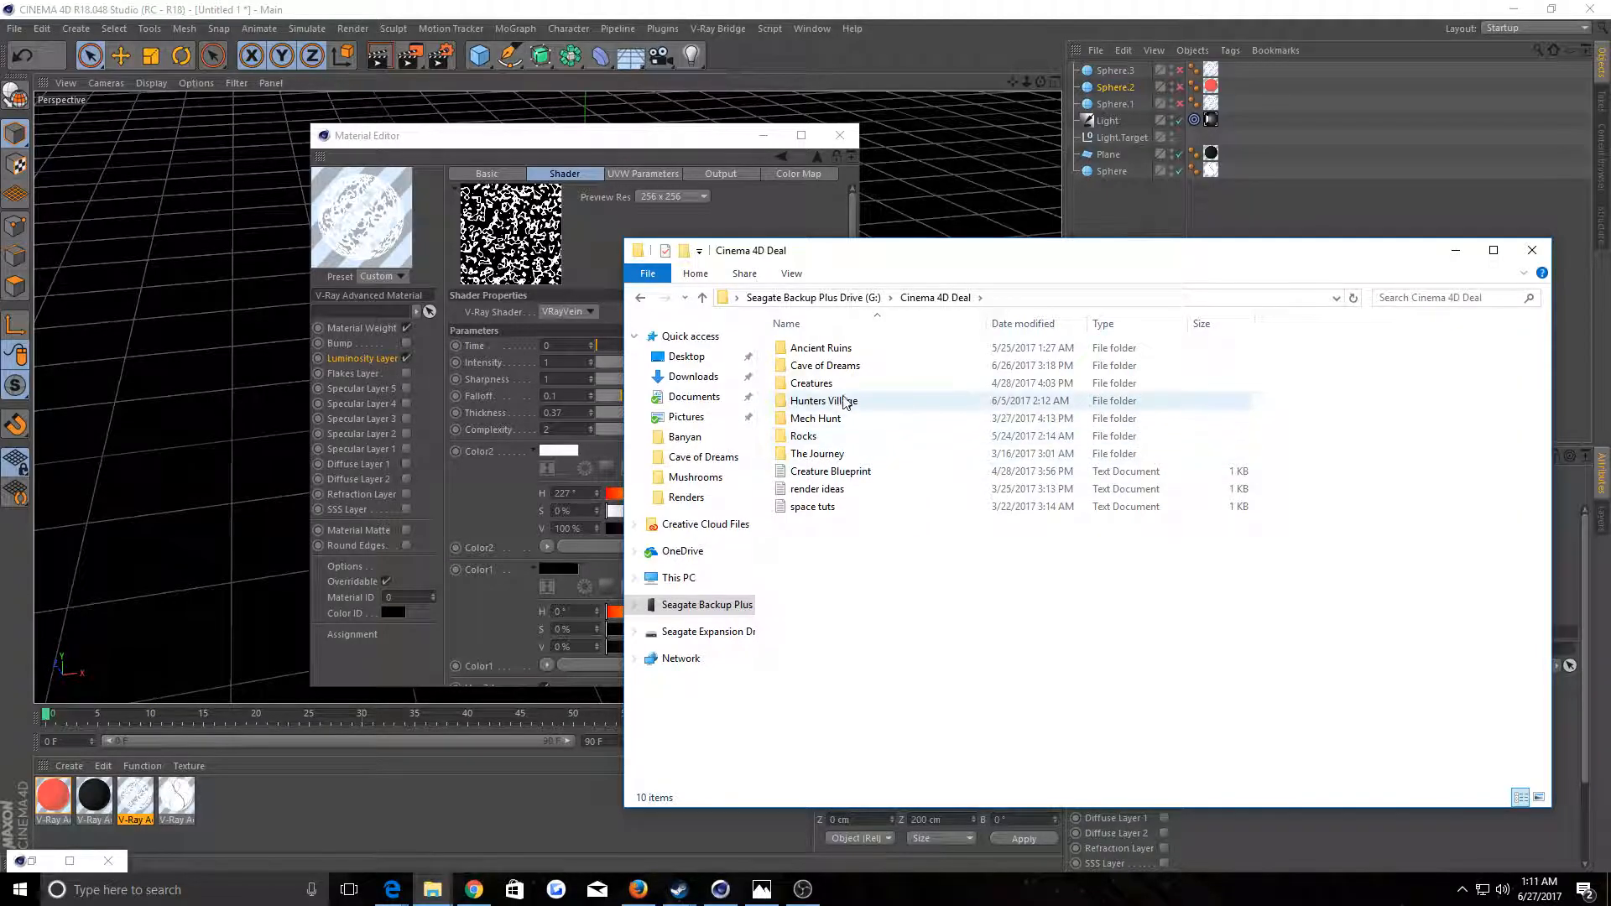
pyautogui.doubleClick(824, 364)
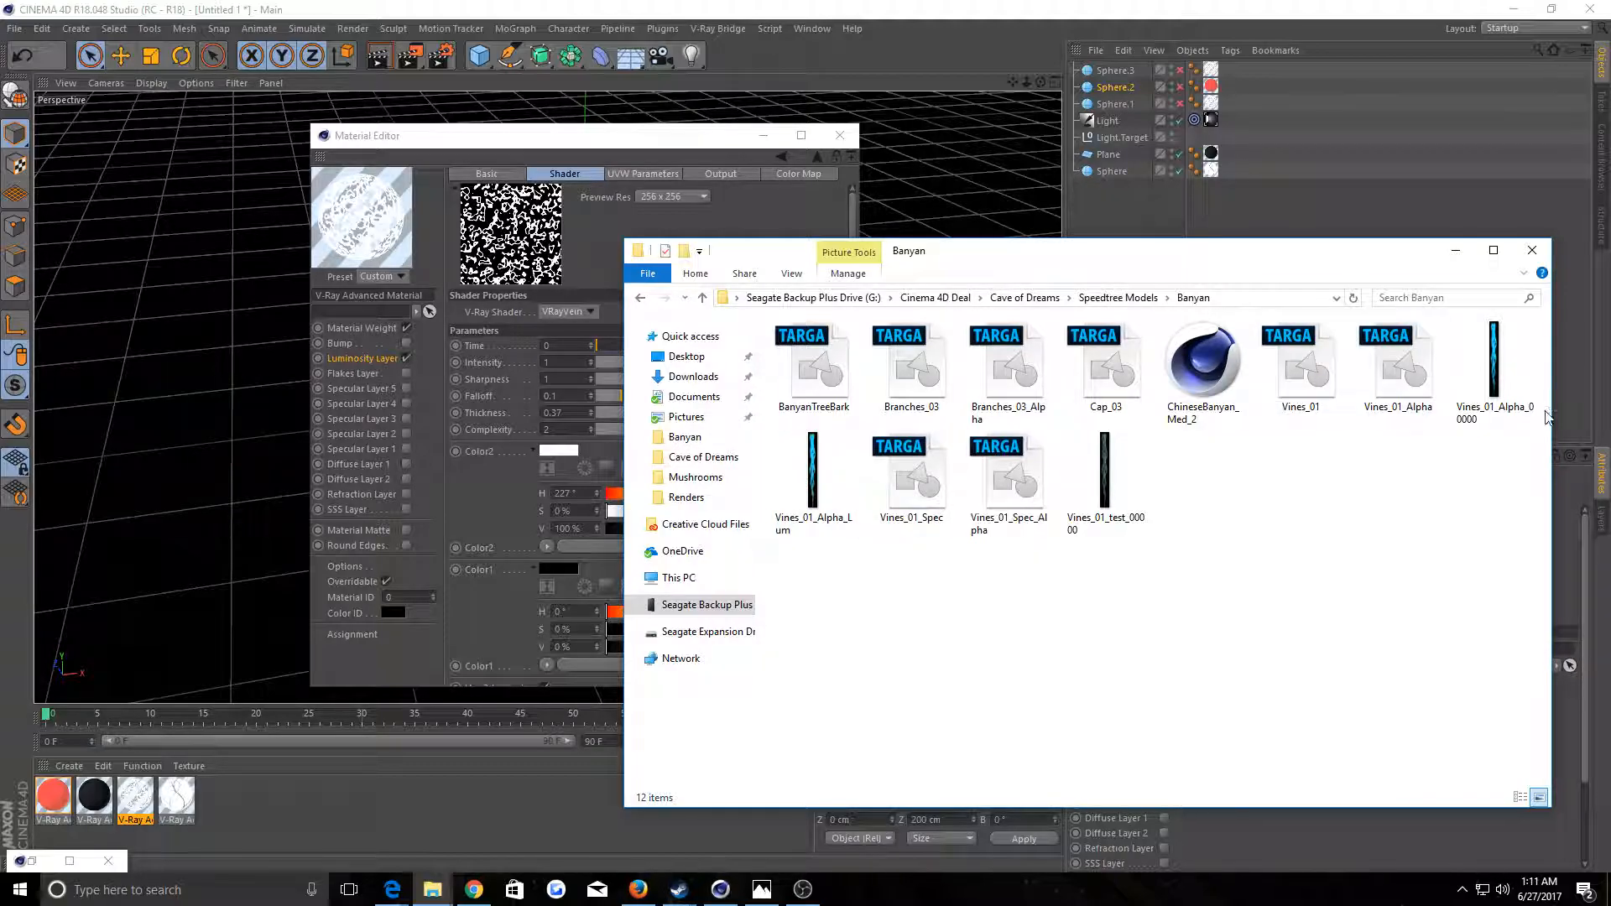
pyautogui.doubleClick(1494, 359)
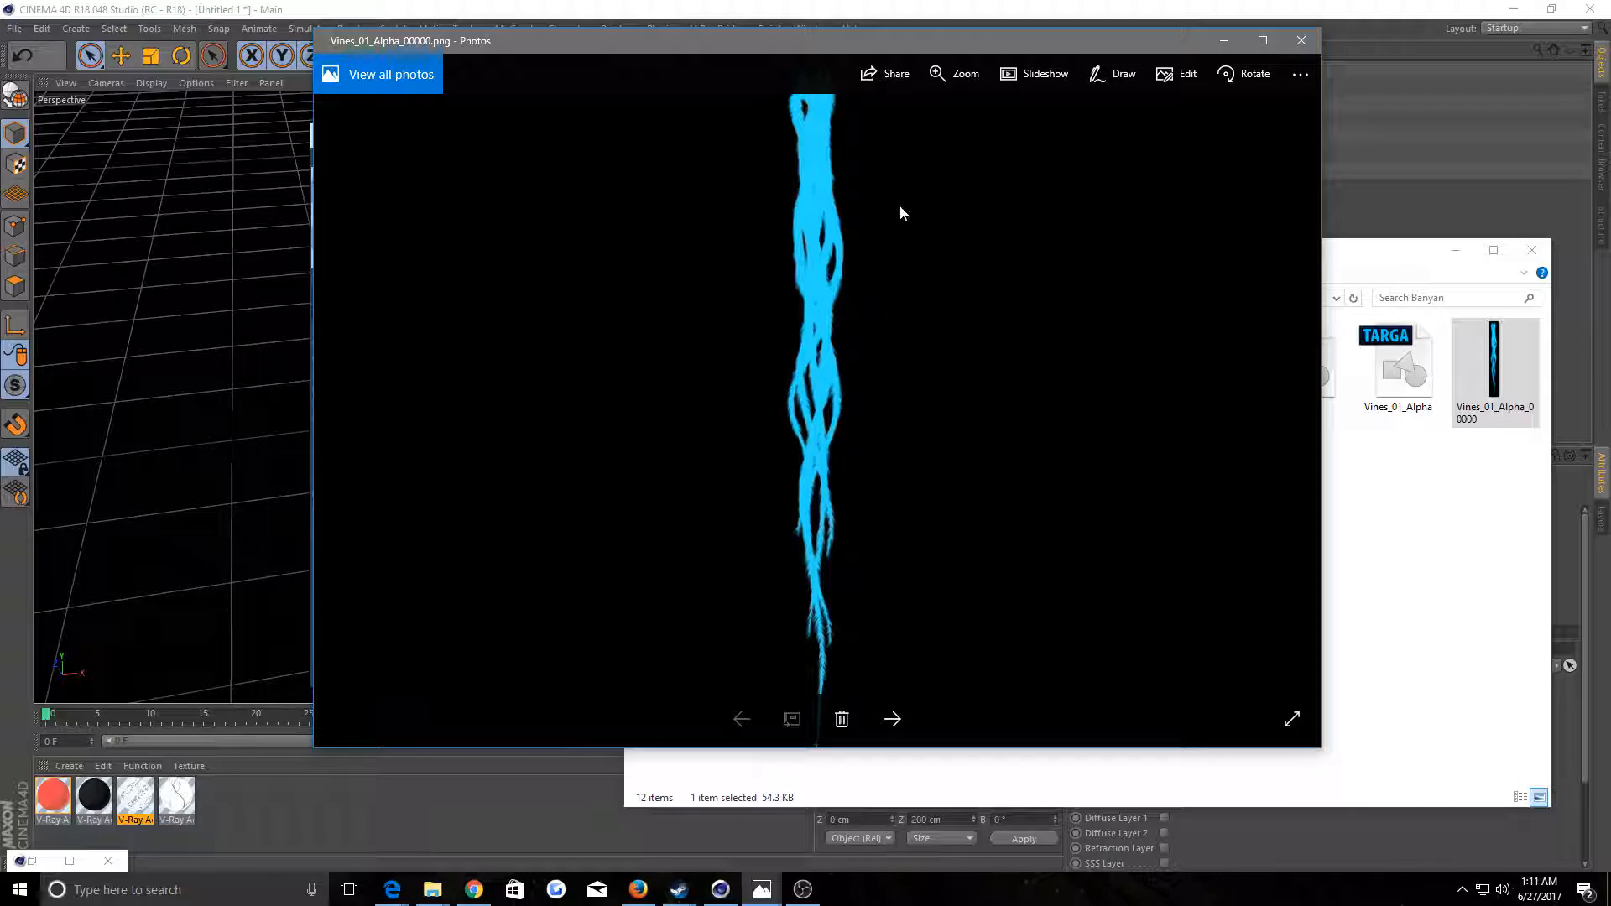
pyautogui.moveTo(802, 123)
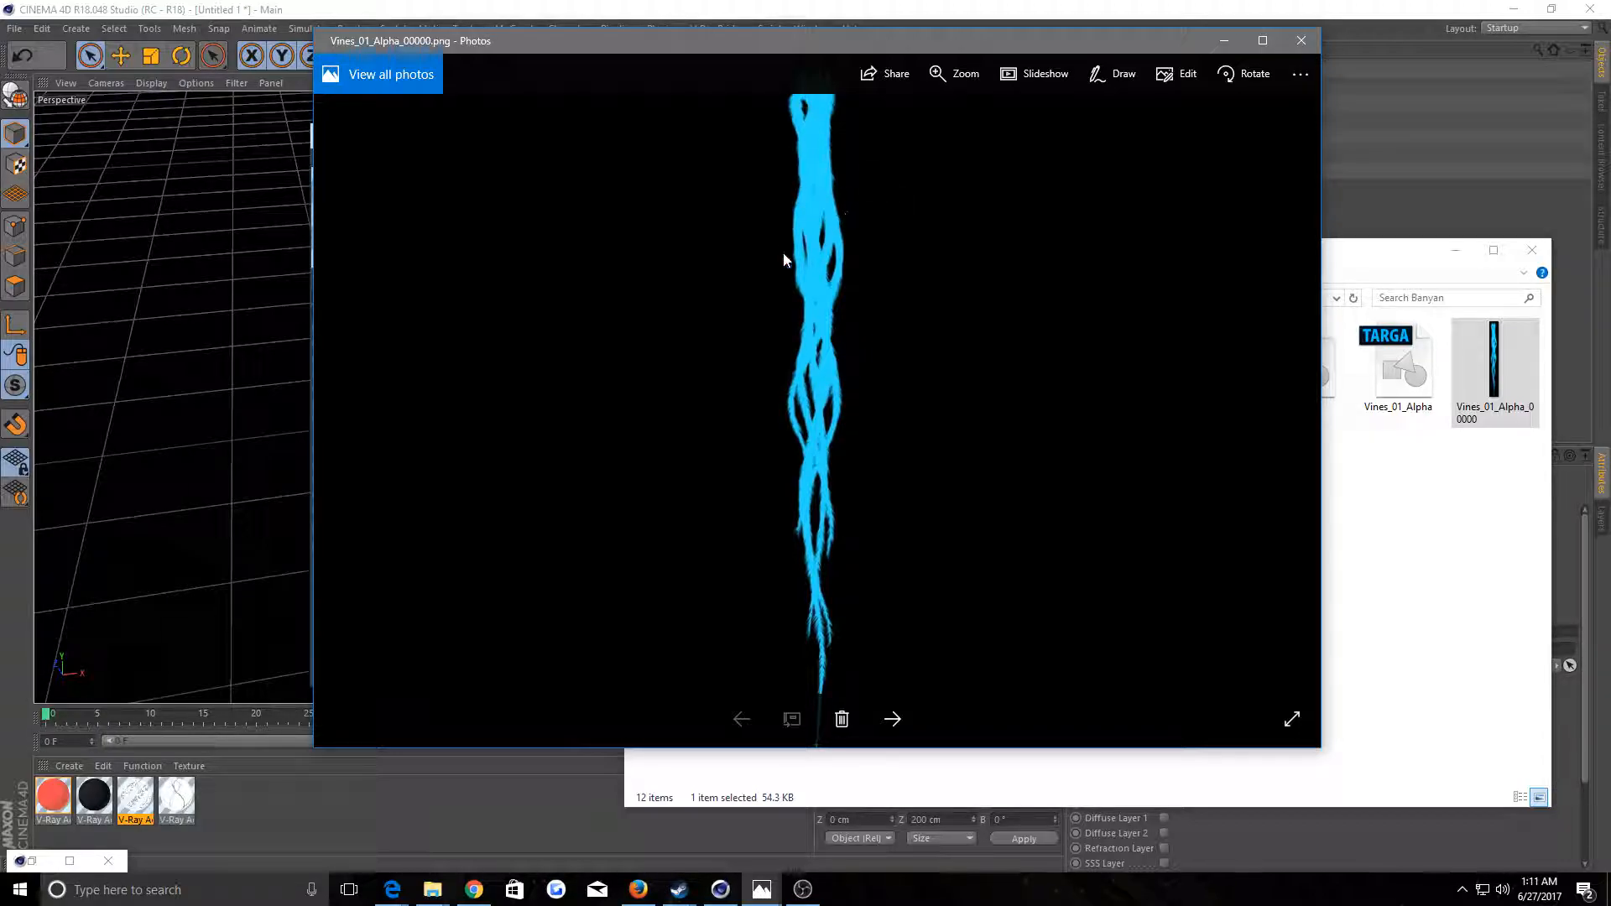
pyautogui.moveTo(891, 255)
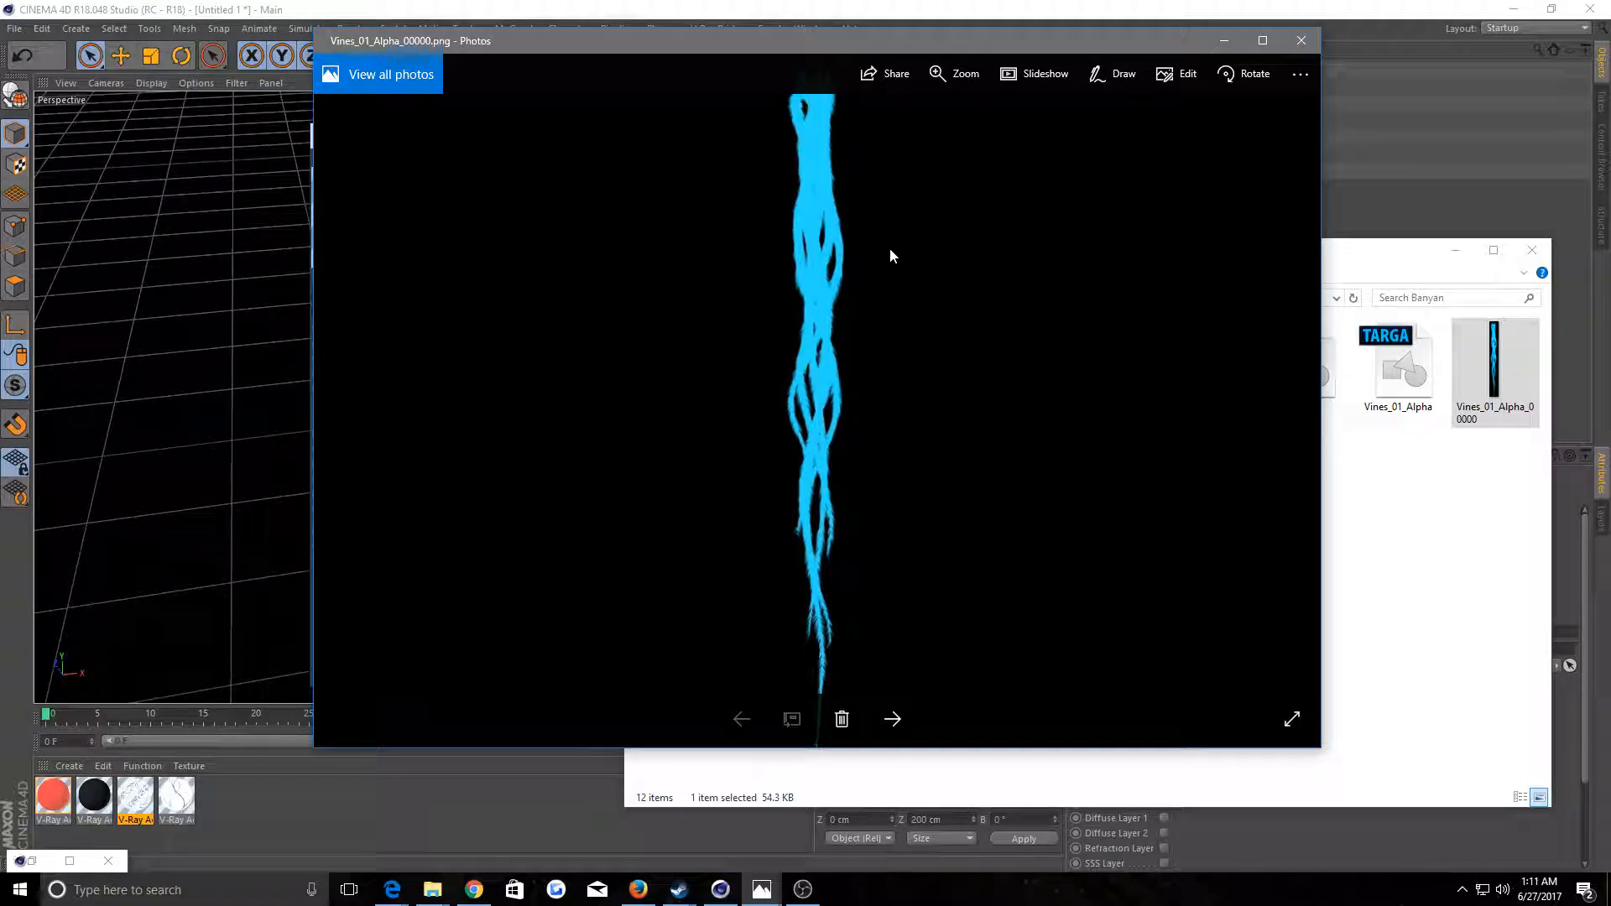
pyautogui.moveTo(564, 183)
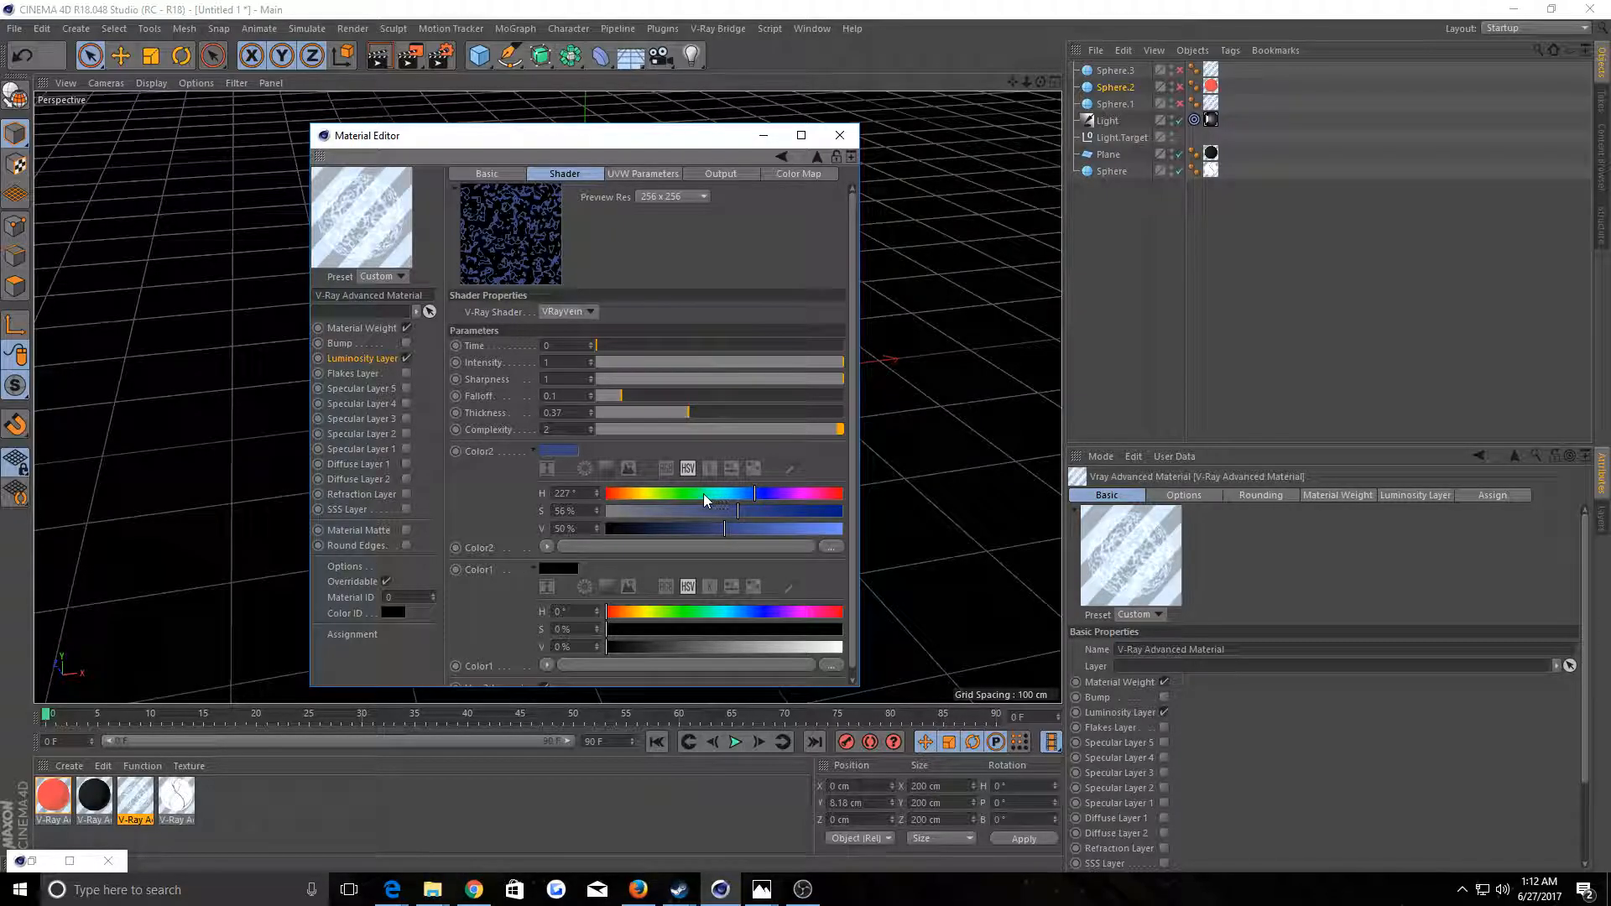
# Shift Color2's hue to pink, return it to 206° blue, and bring up the Picture Viewer history
pyautogui.moveTo(752, 494); pyautogui.dragTo(816, 494)
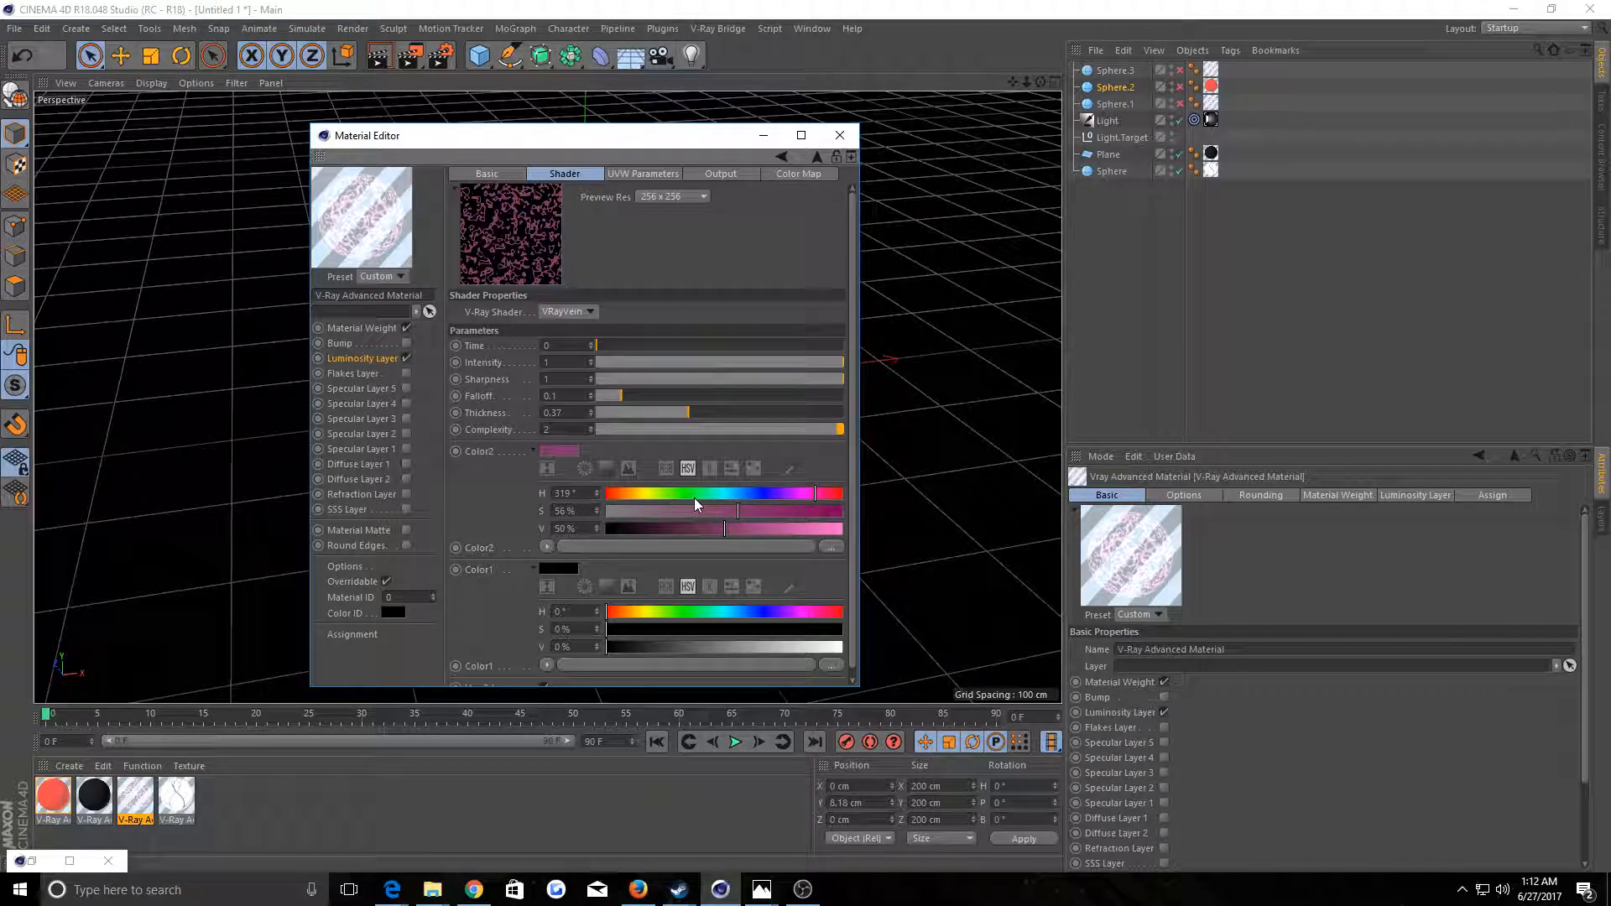
pyautogui.moveTo(812, 494); pyautogui.dragTo(643, 494)
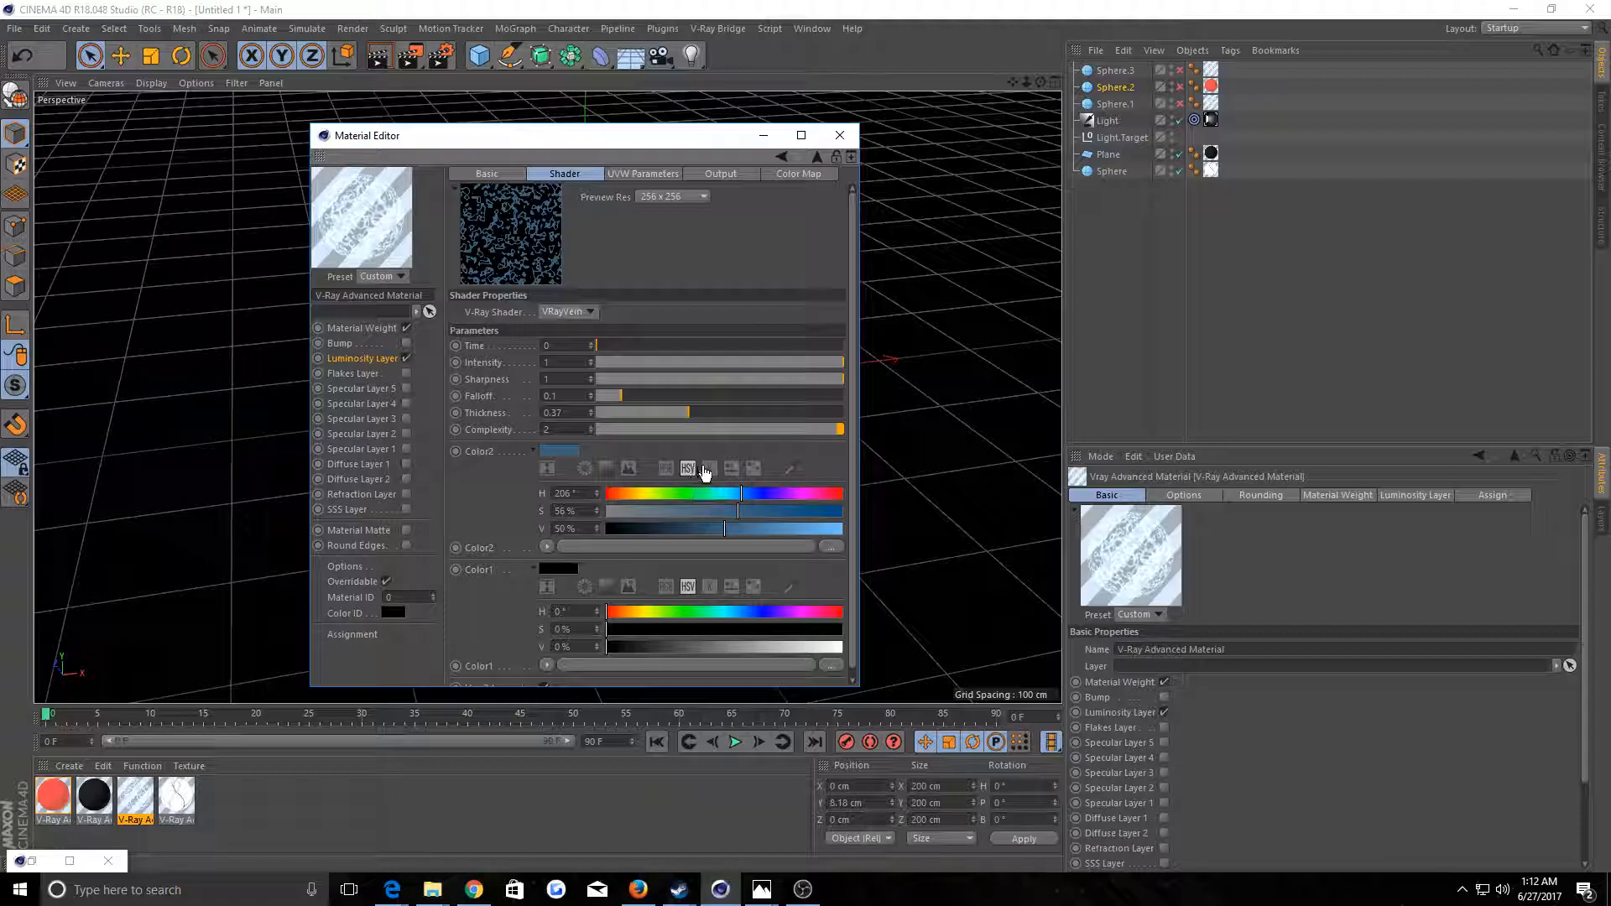
pyautogui.click(839, 134)
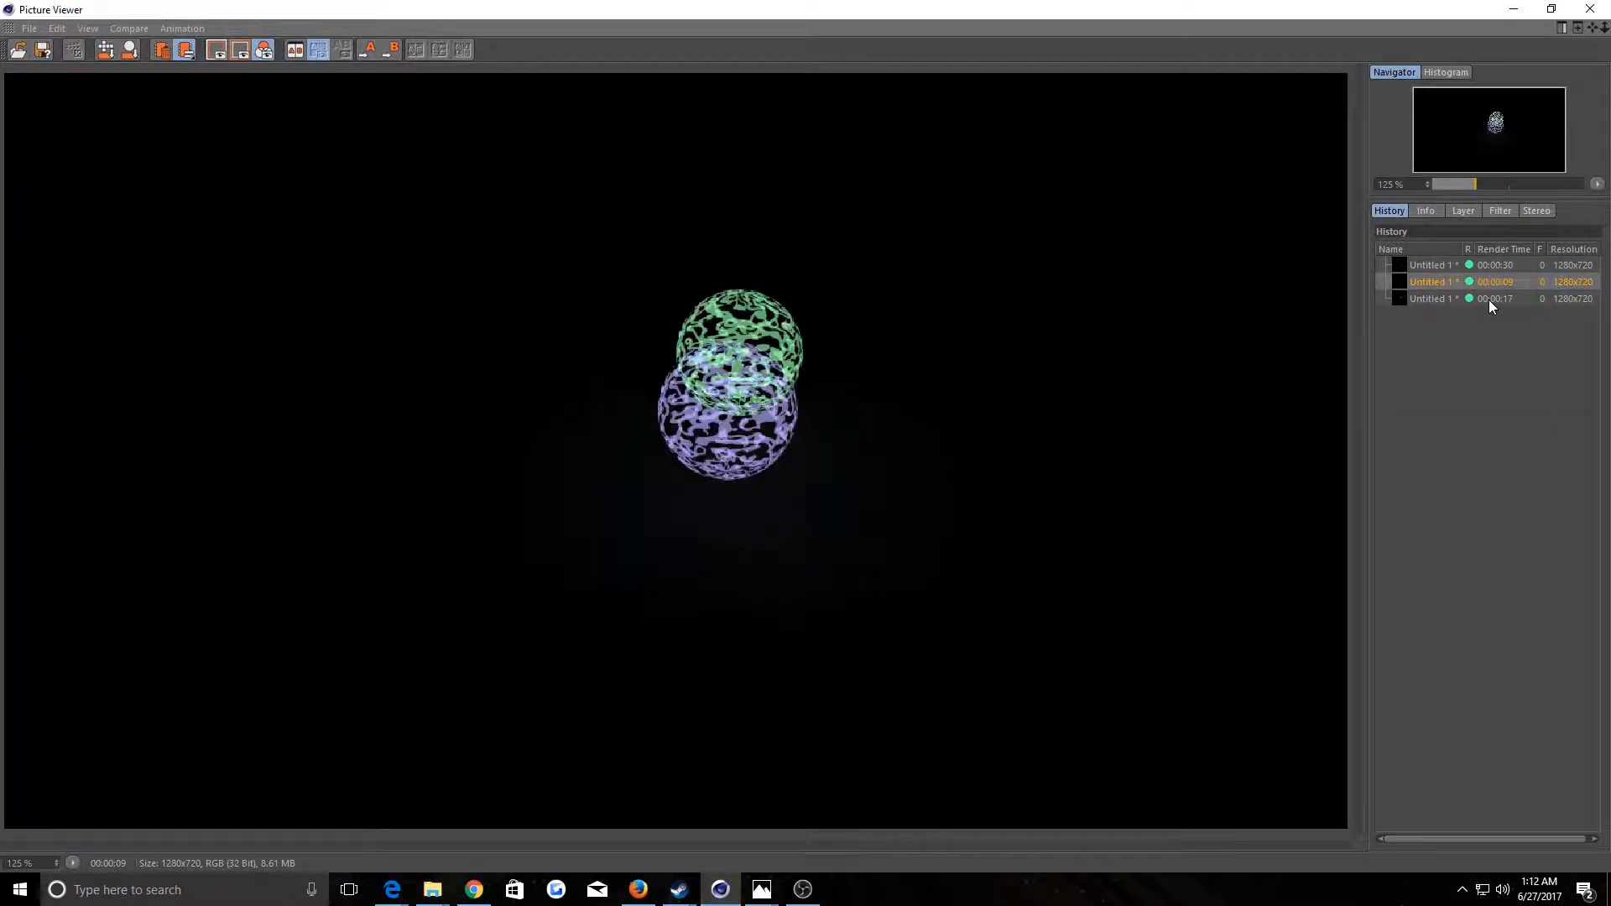
# Show the third render from the Picture Viewer history for comparison
pyautogui.click(1491, 298)
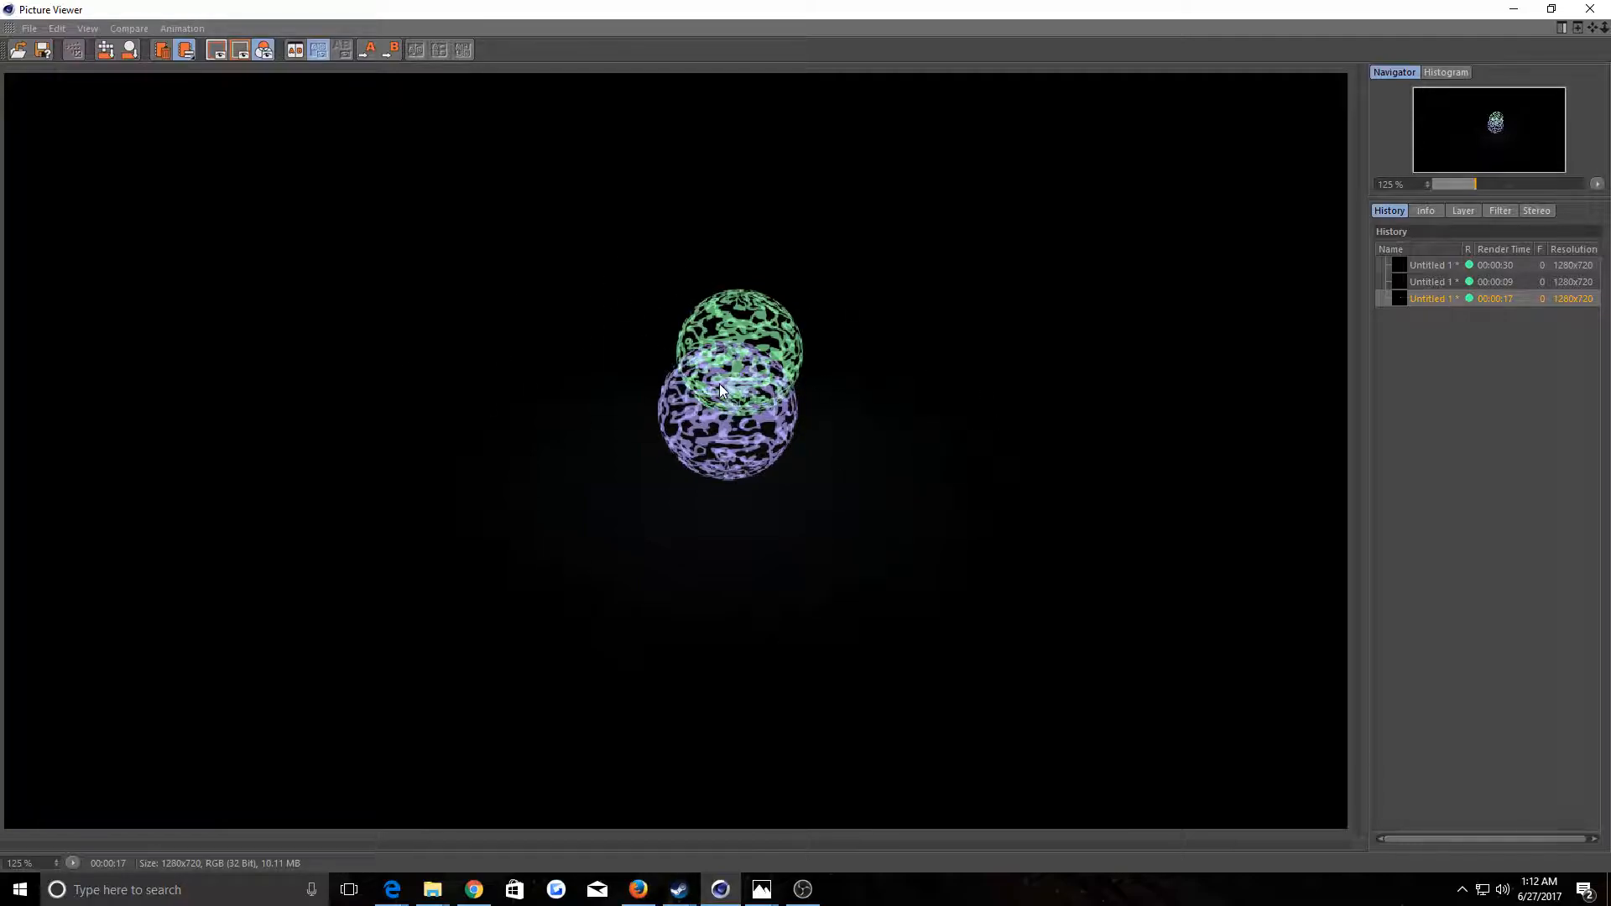
pyautogui.moveTo(821, 384)
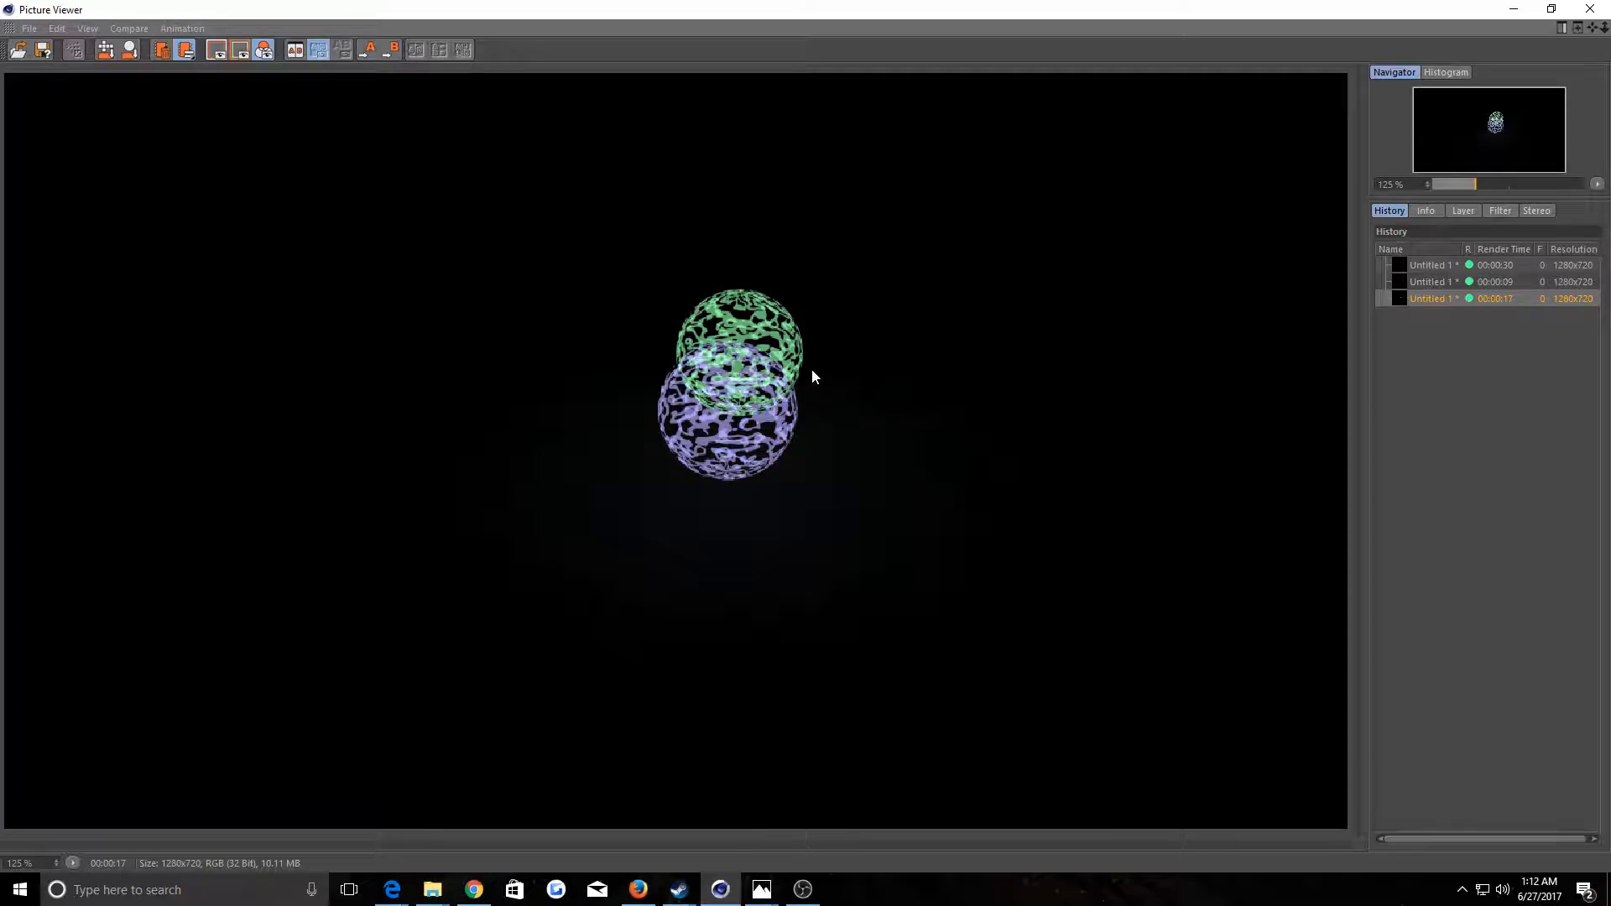
pyautogui.moveTo(846, 391)
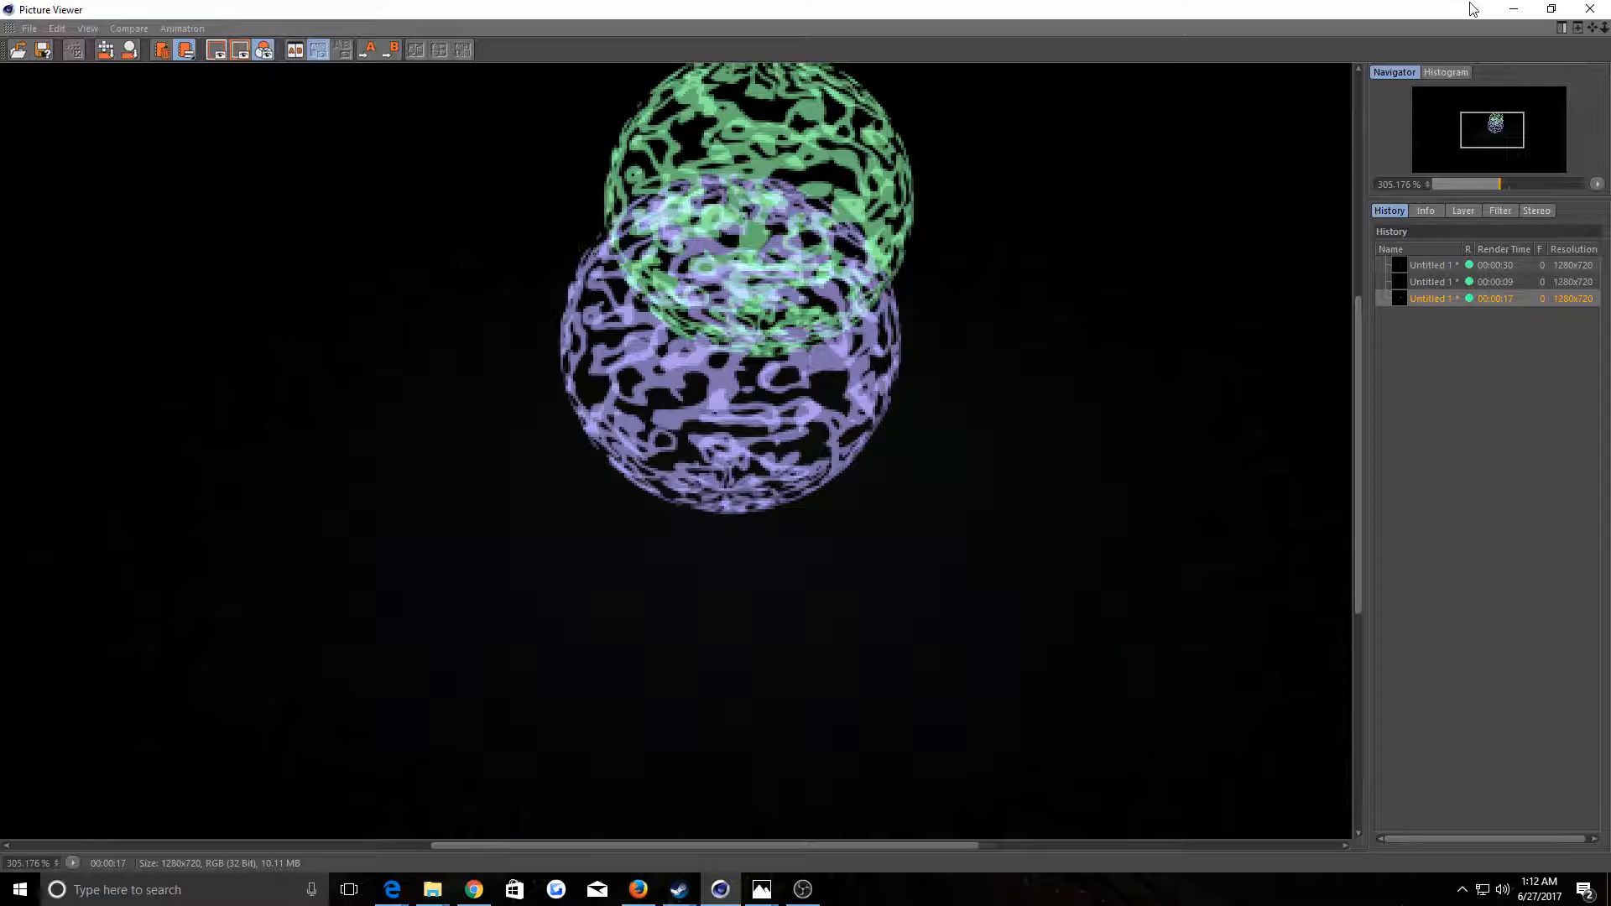
pyautogui.moveTo(1512, 8)
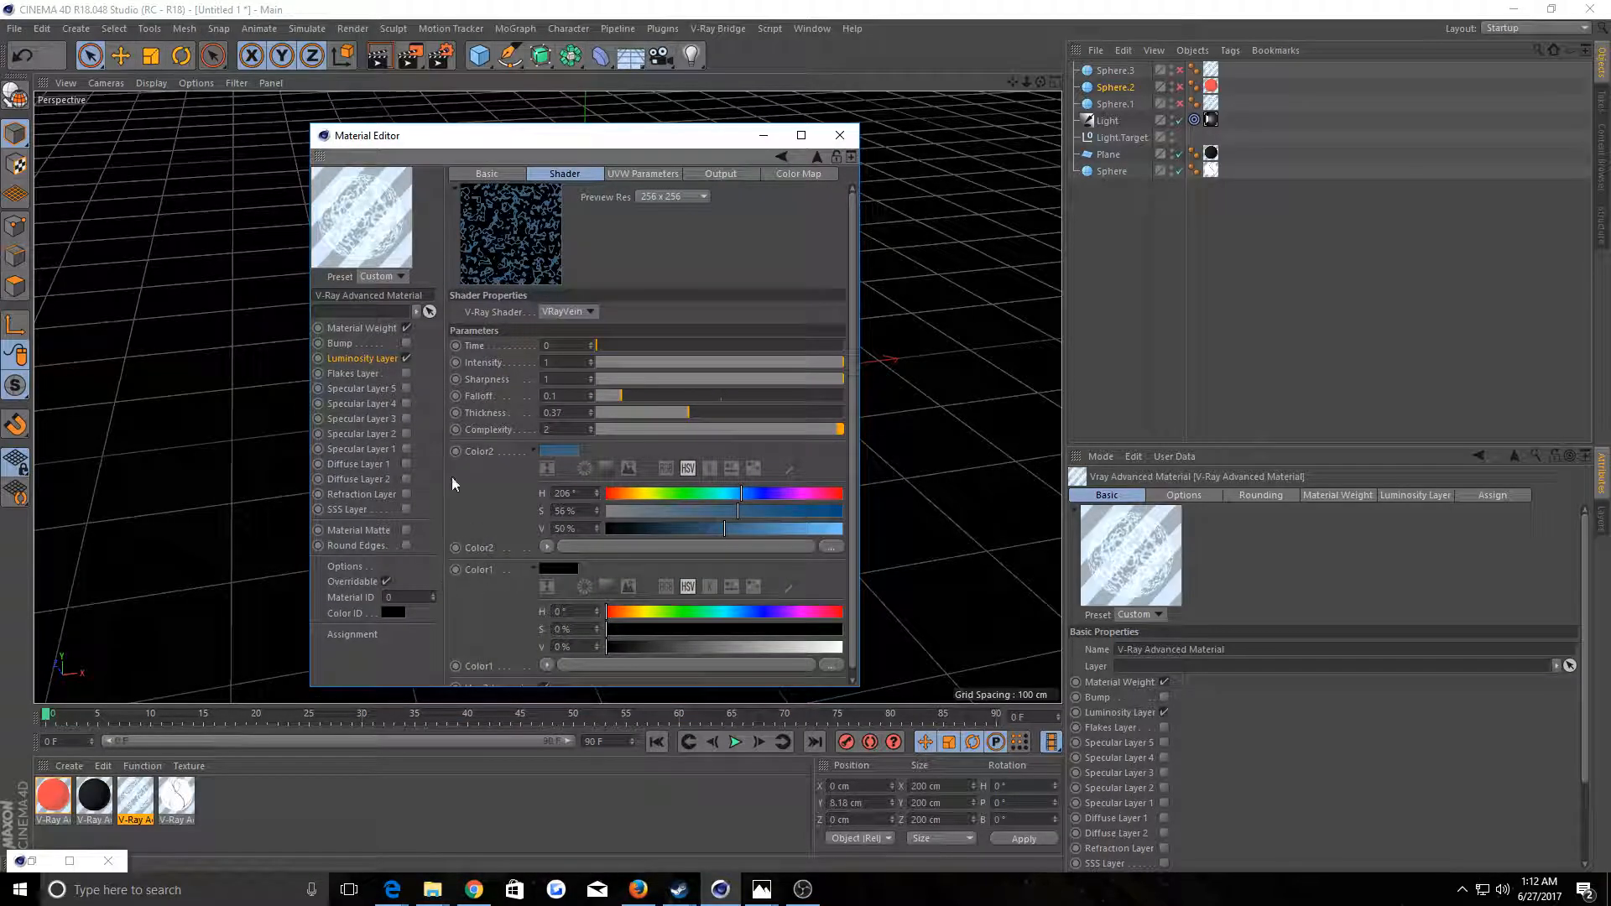
# Change the Luminosity Layer's double-sided and back-side emission settings on the blue material and check the viewport render
pyautogui.click(363, 358)
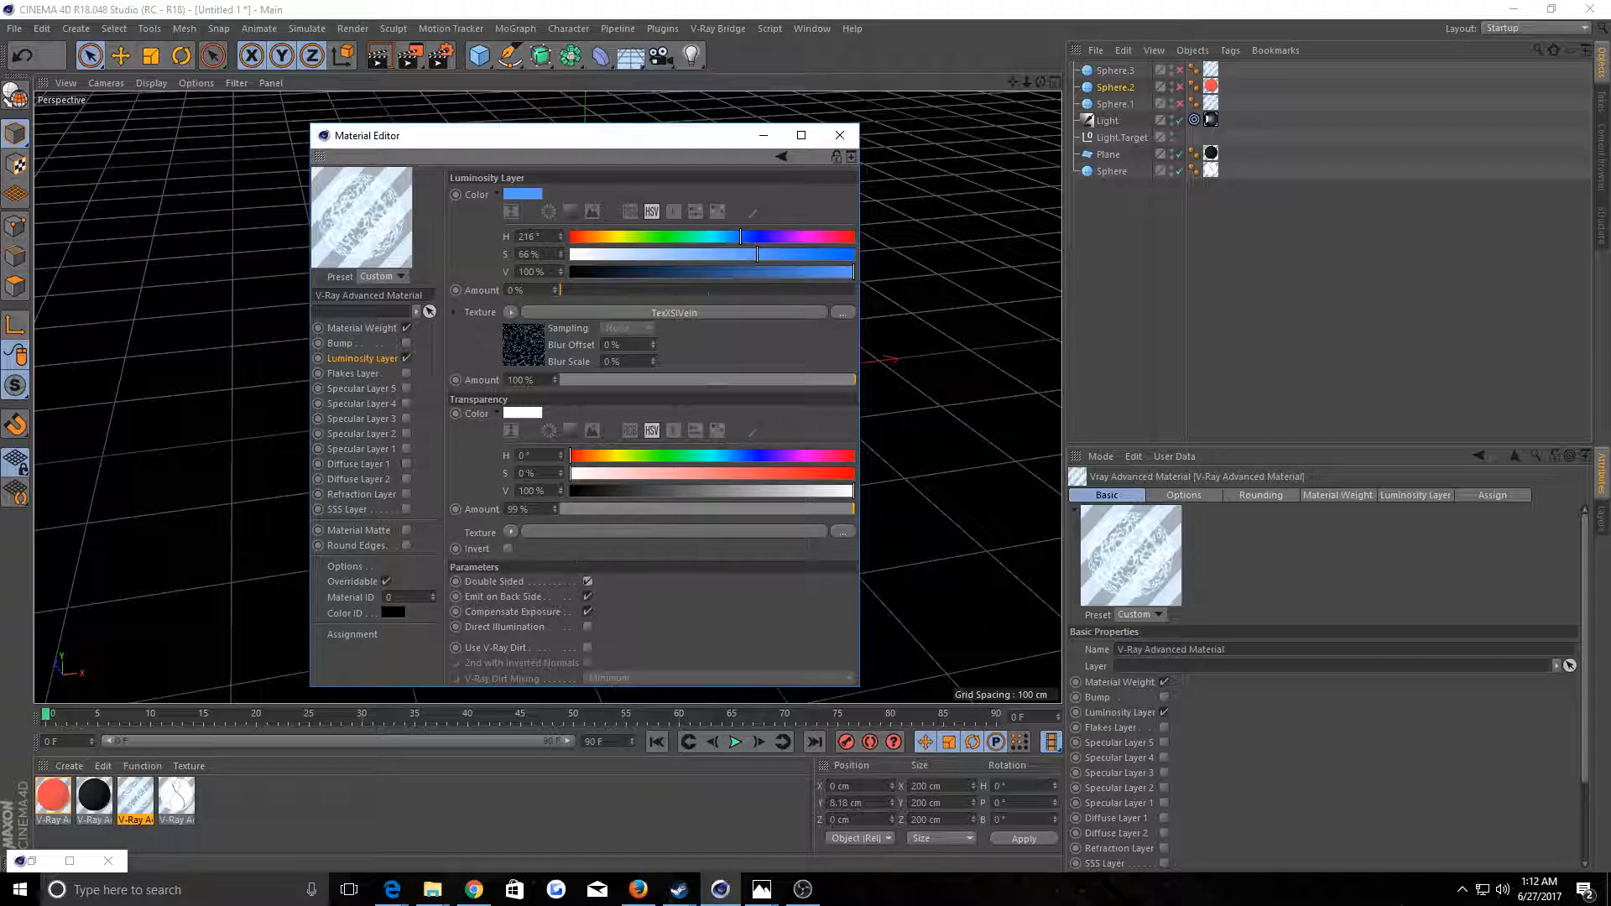
pyautogui.click(589, 581)
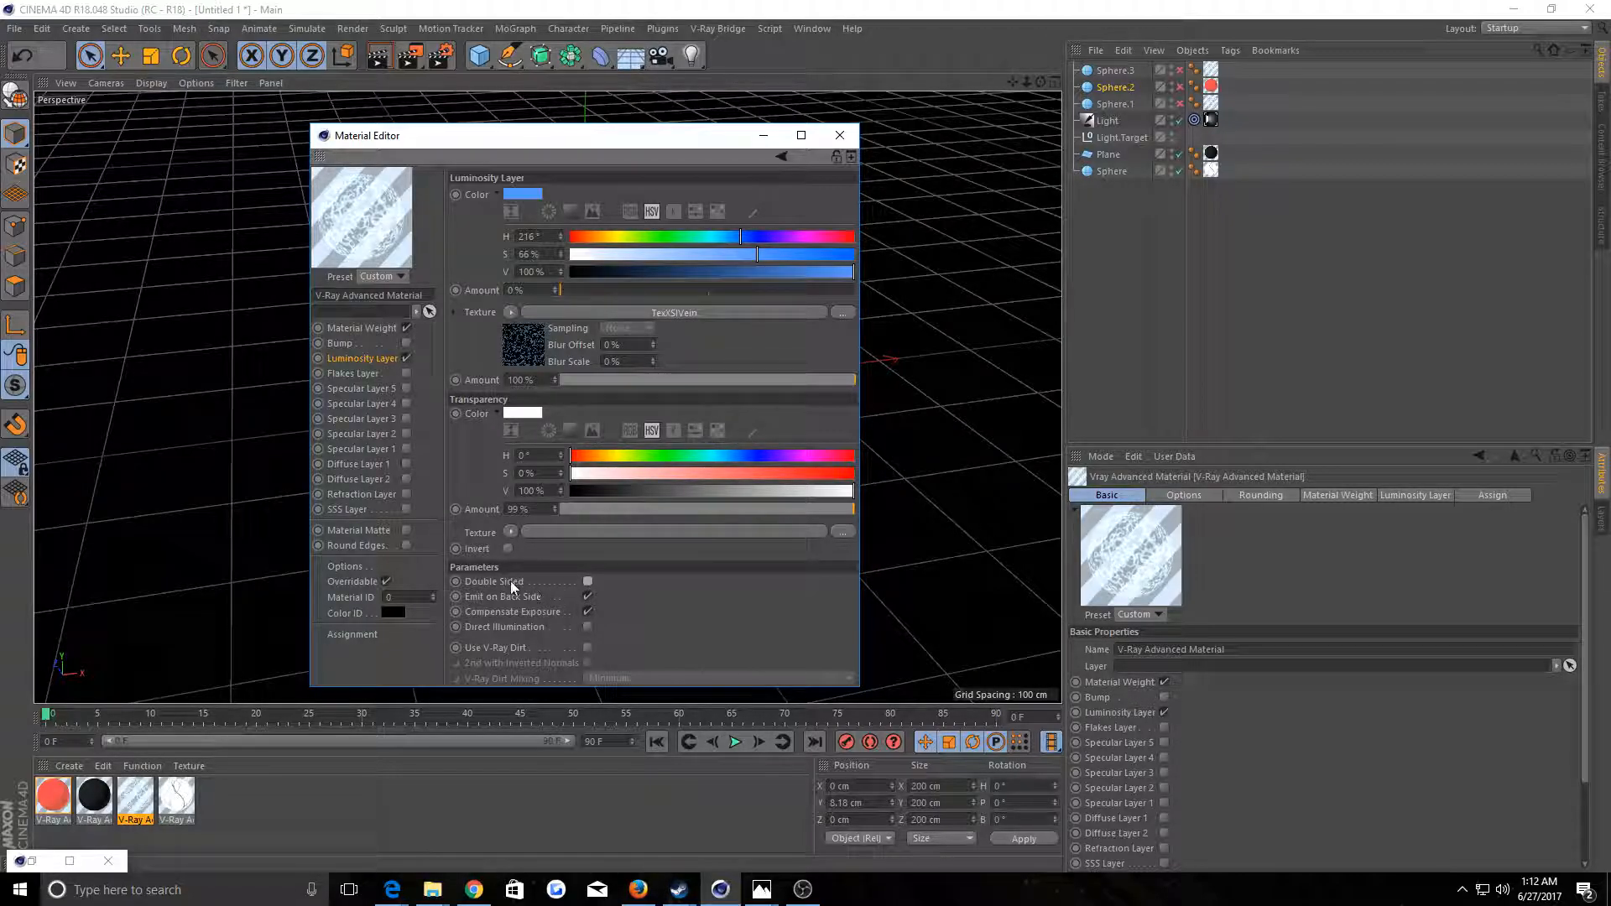
pyautogui.click(588, 582)
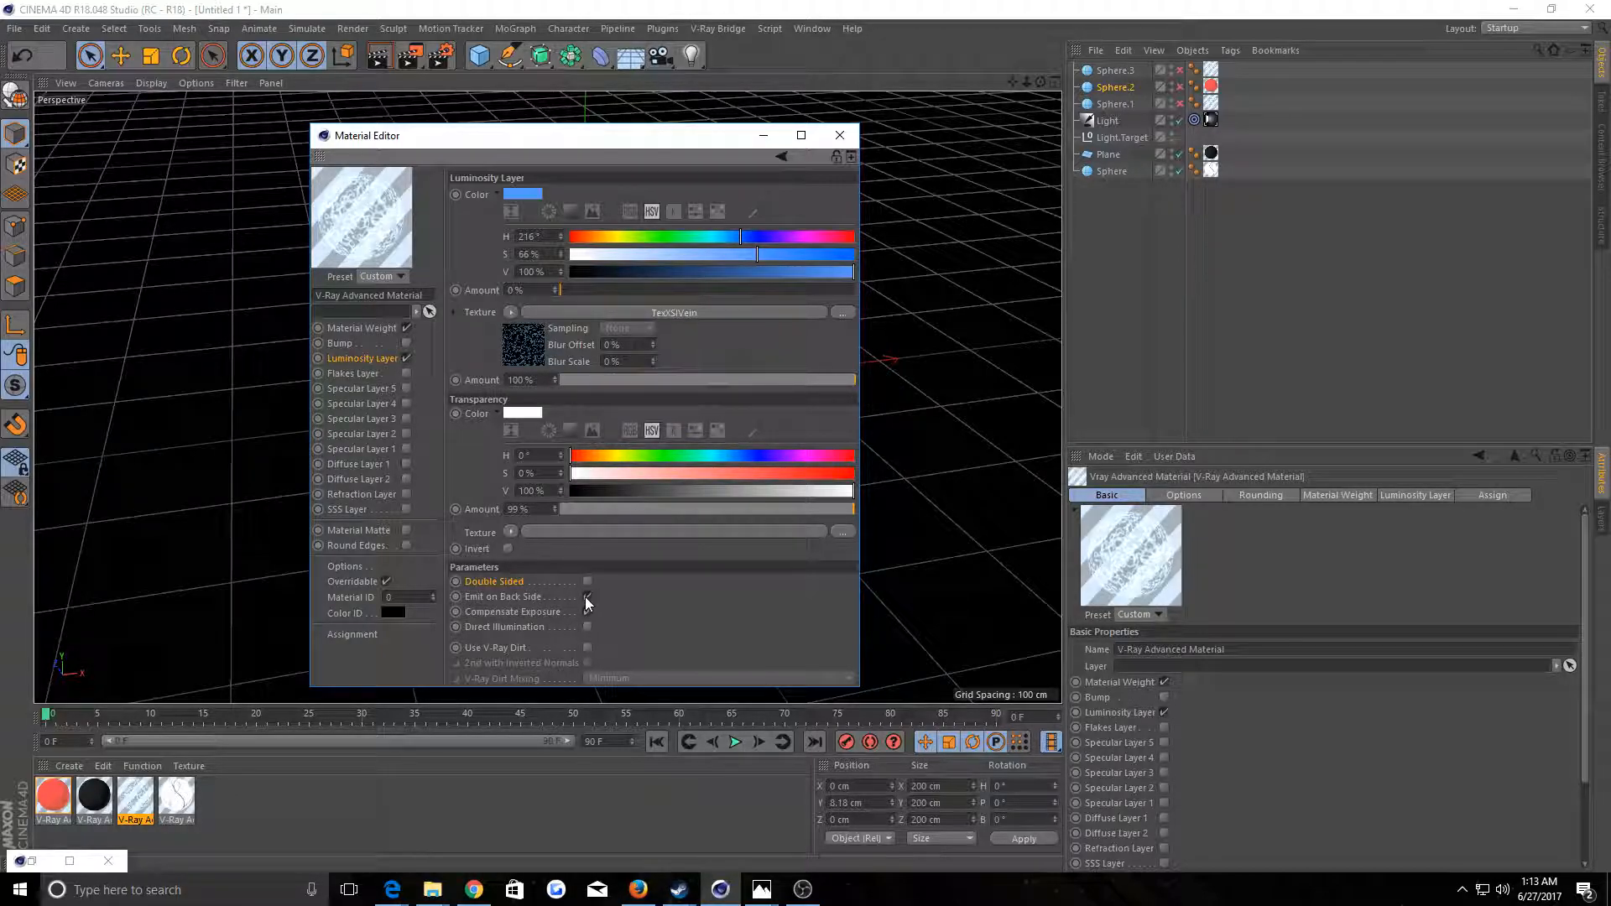
pyautogui.click(587, 610)
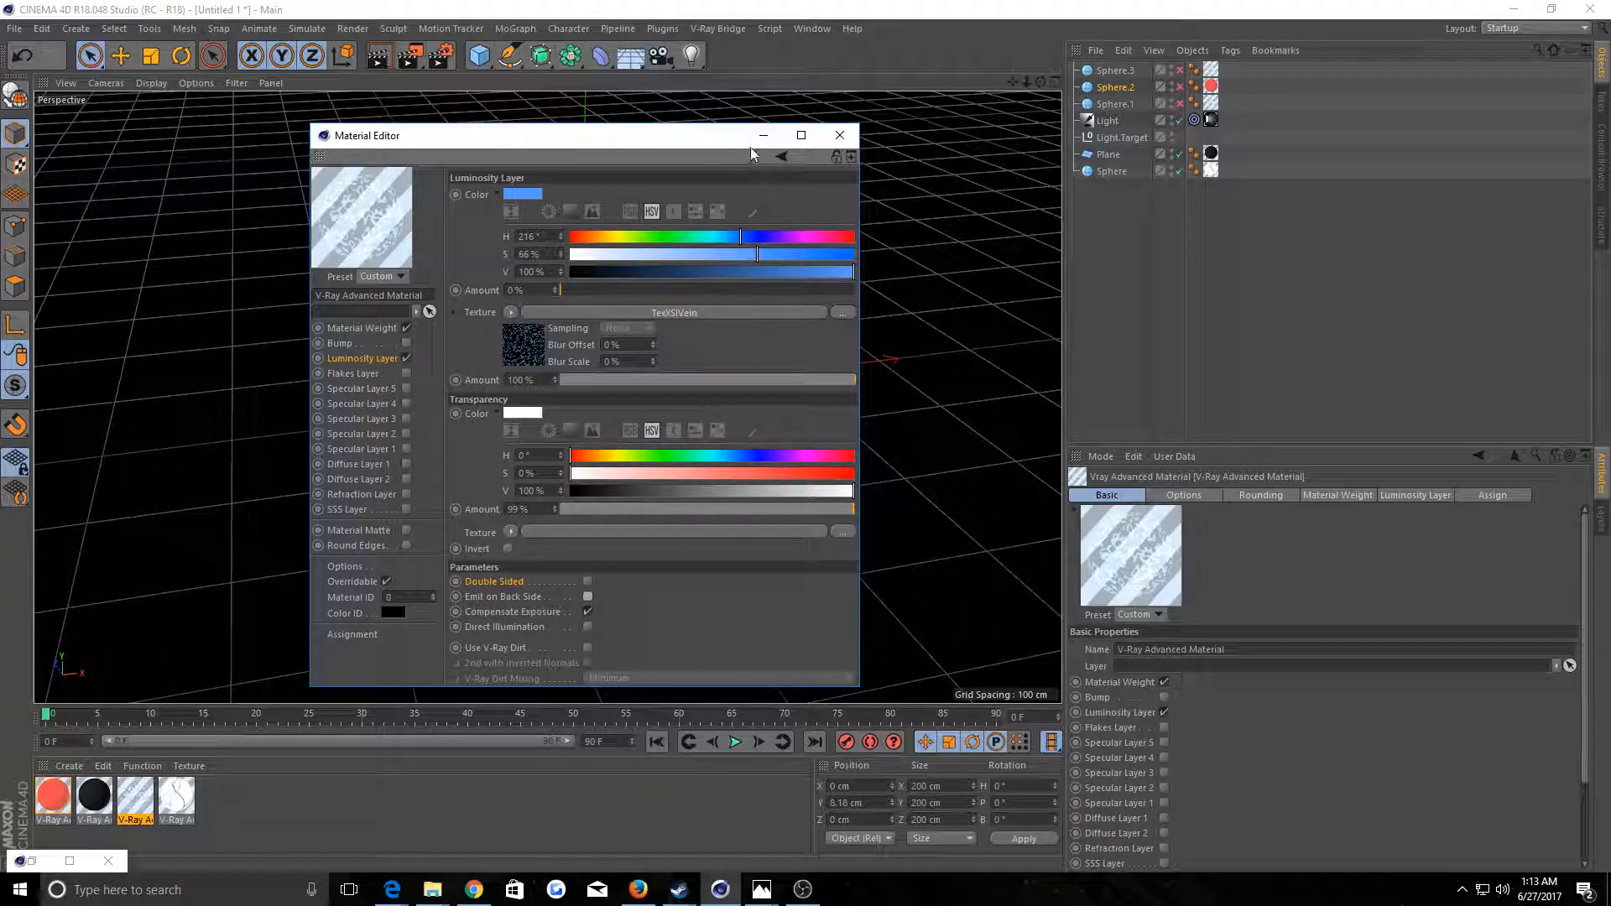
pyautogui.click(840, 134)
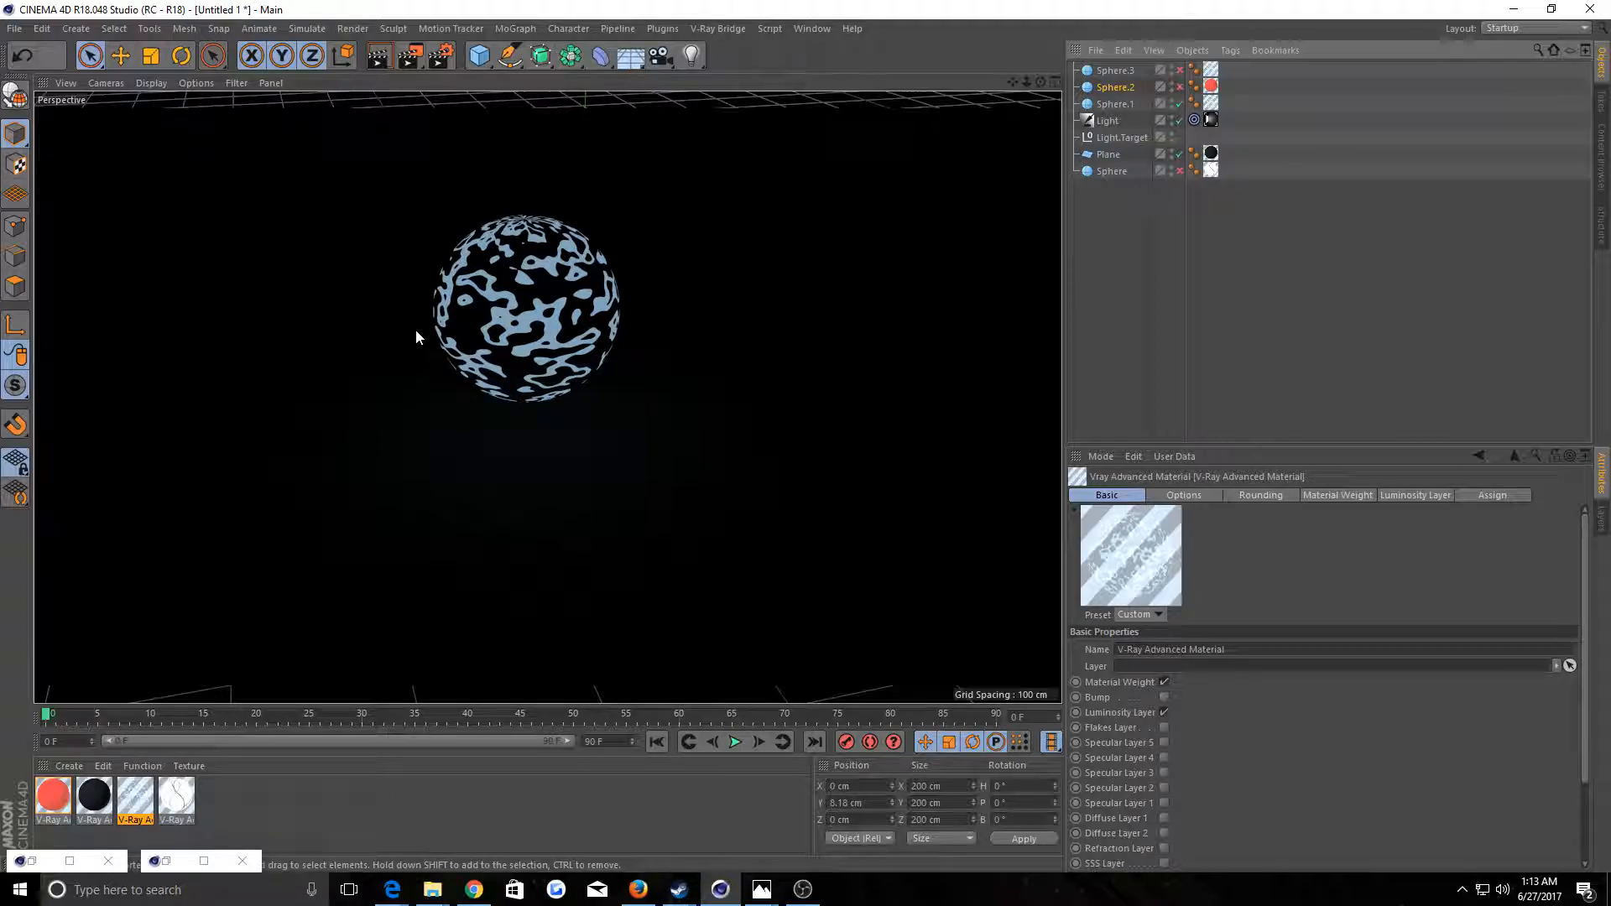
pyautogui.moveTo(406, 347)
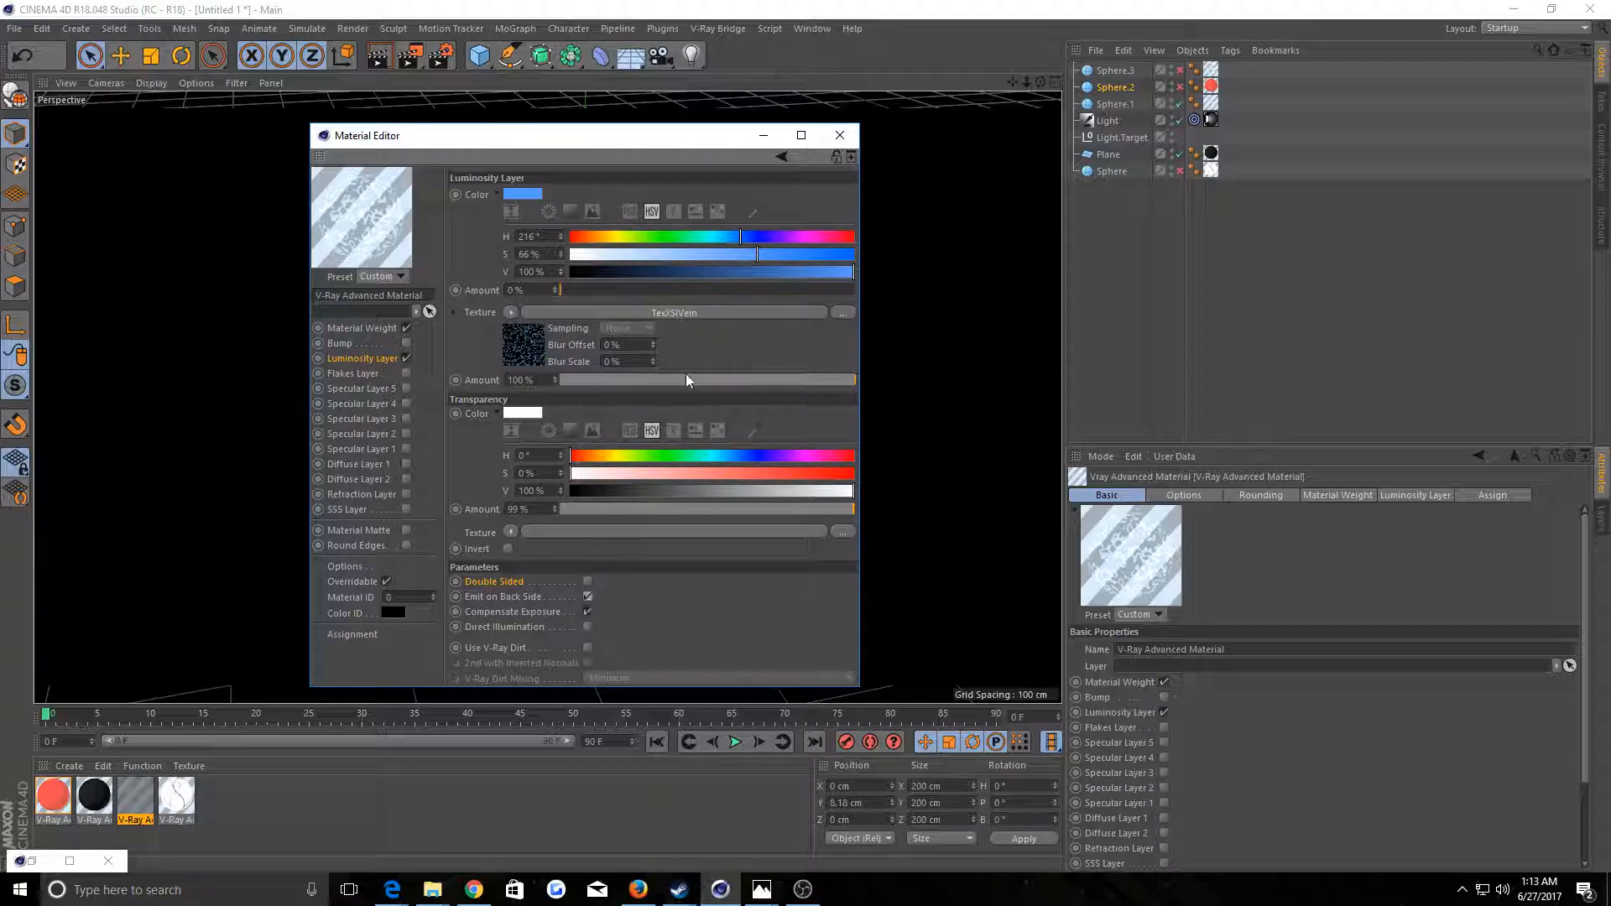
pyautogui.click(840, 134)
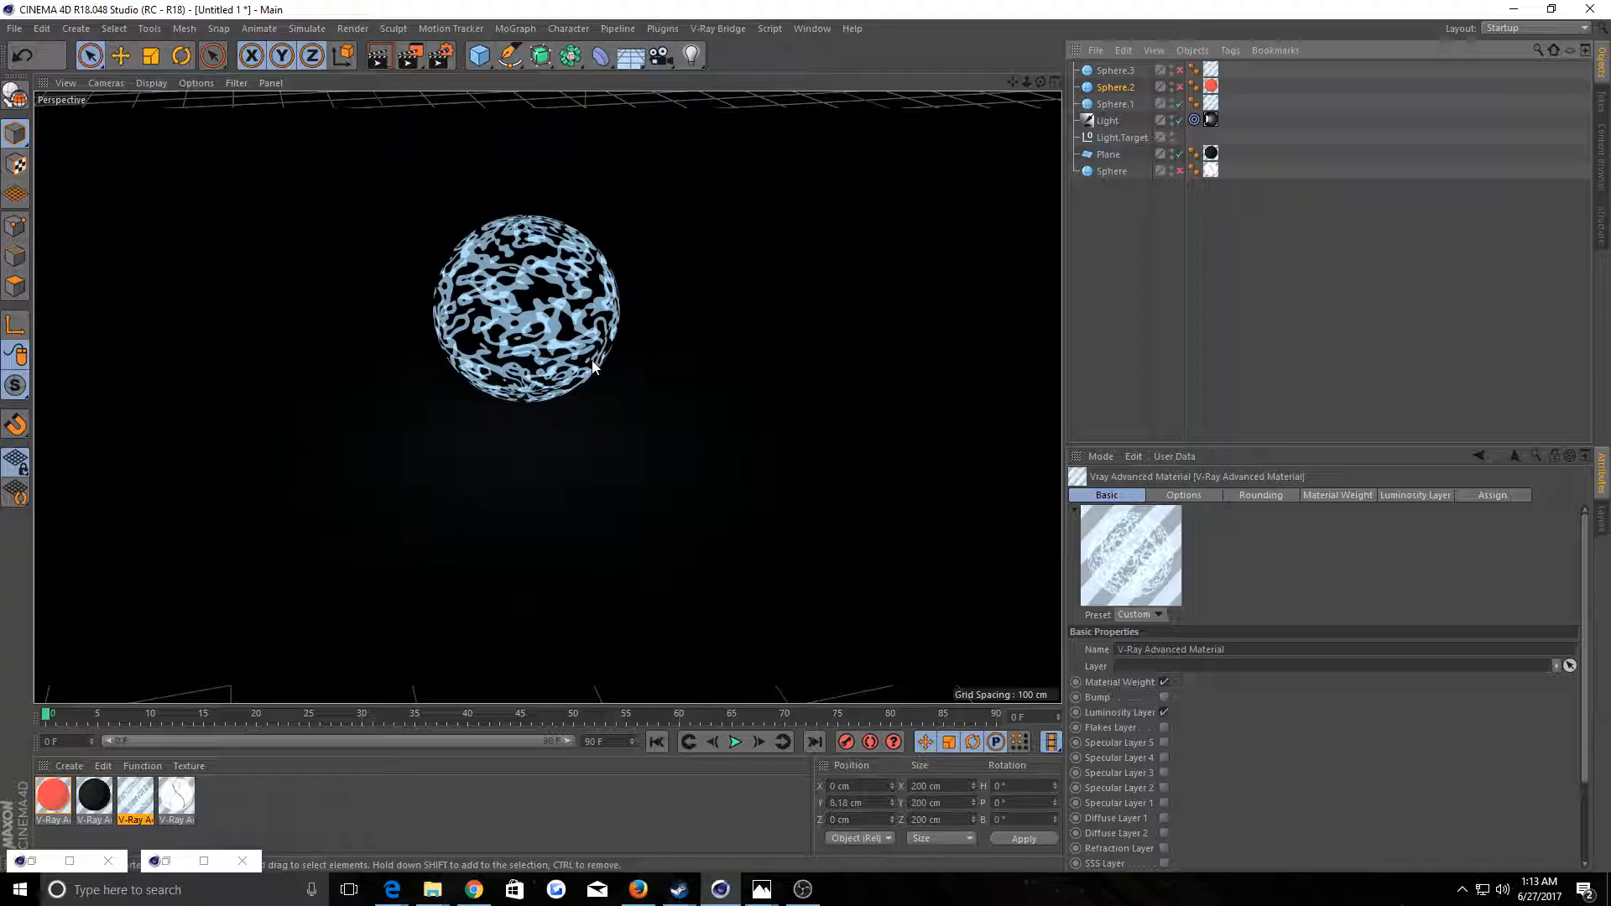
pyautogui.moveTo(711, 433)
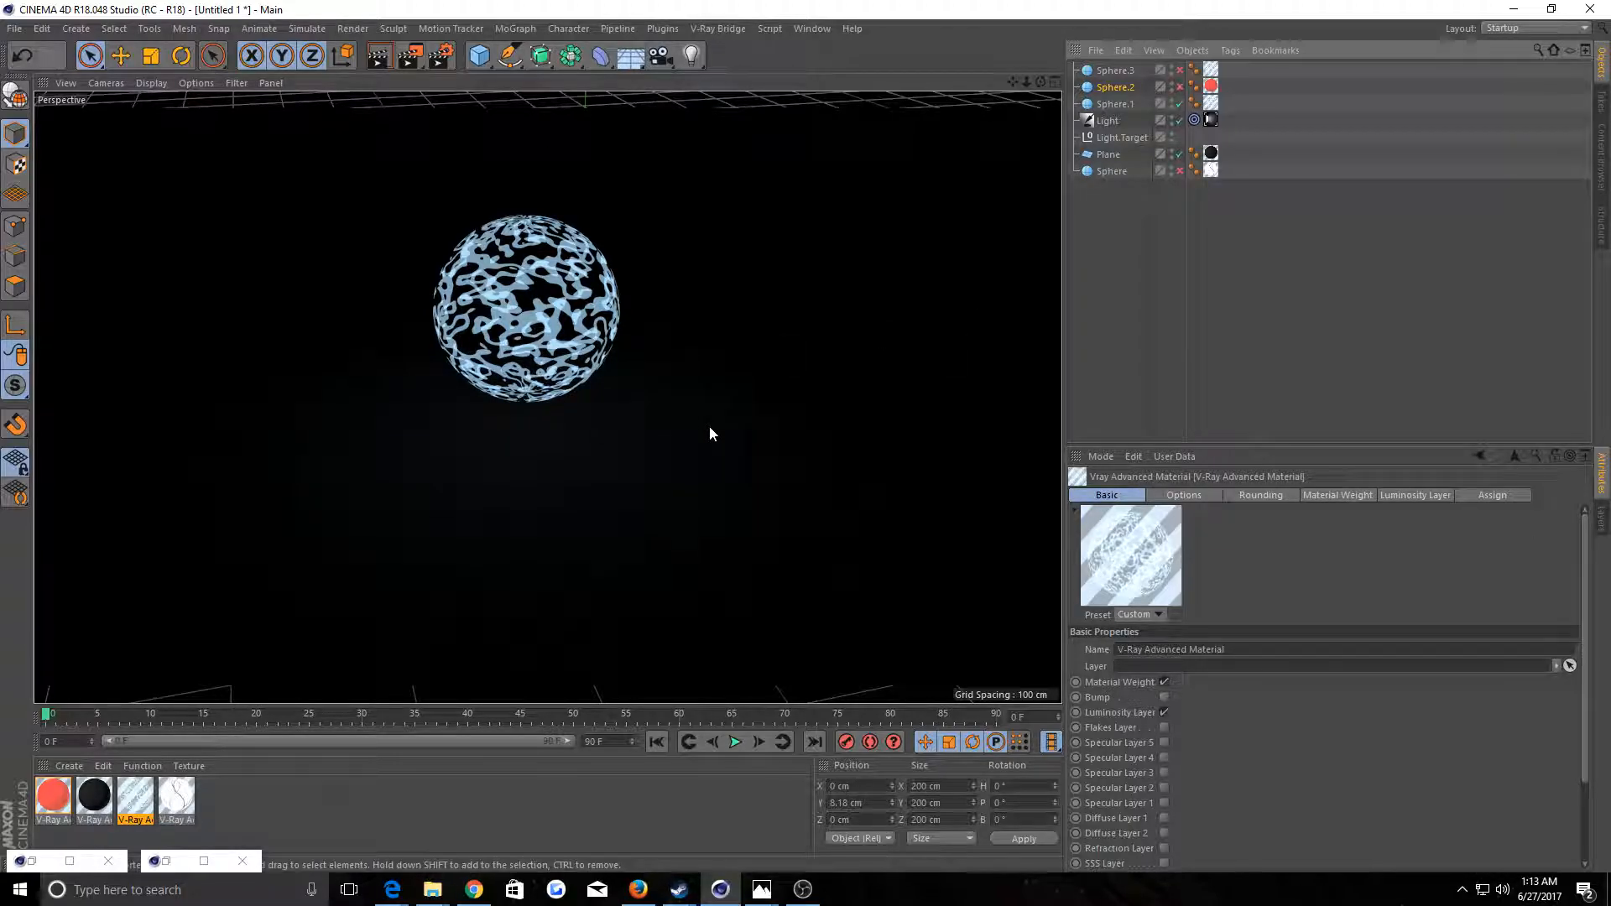
pyautogui.moveTo(543, 527)
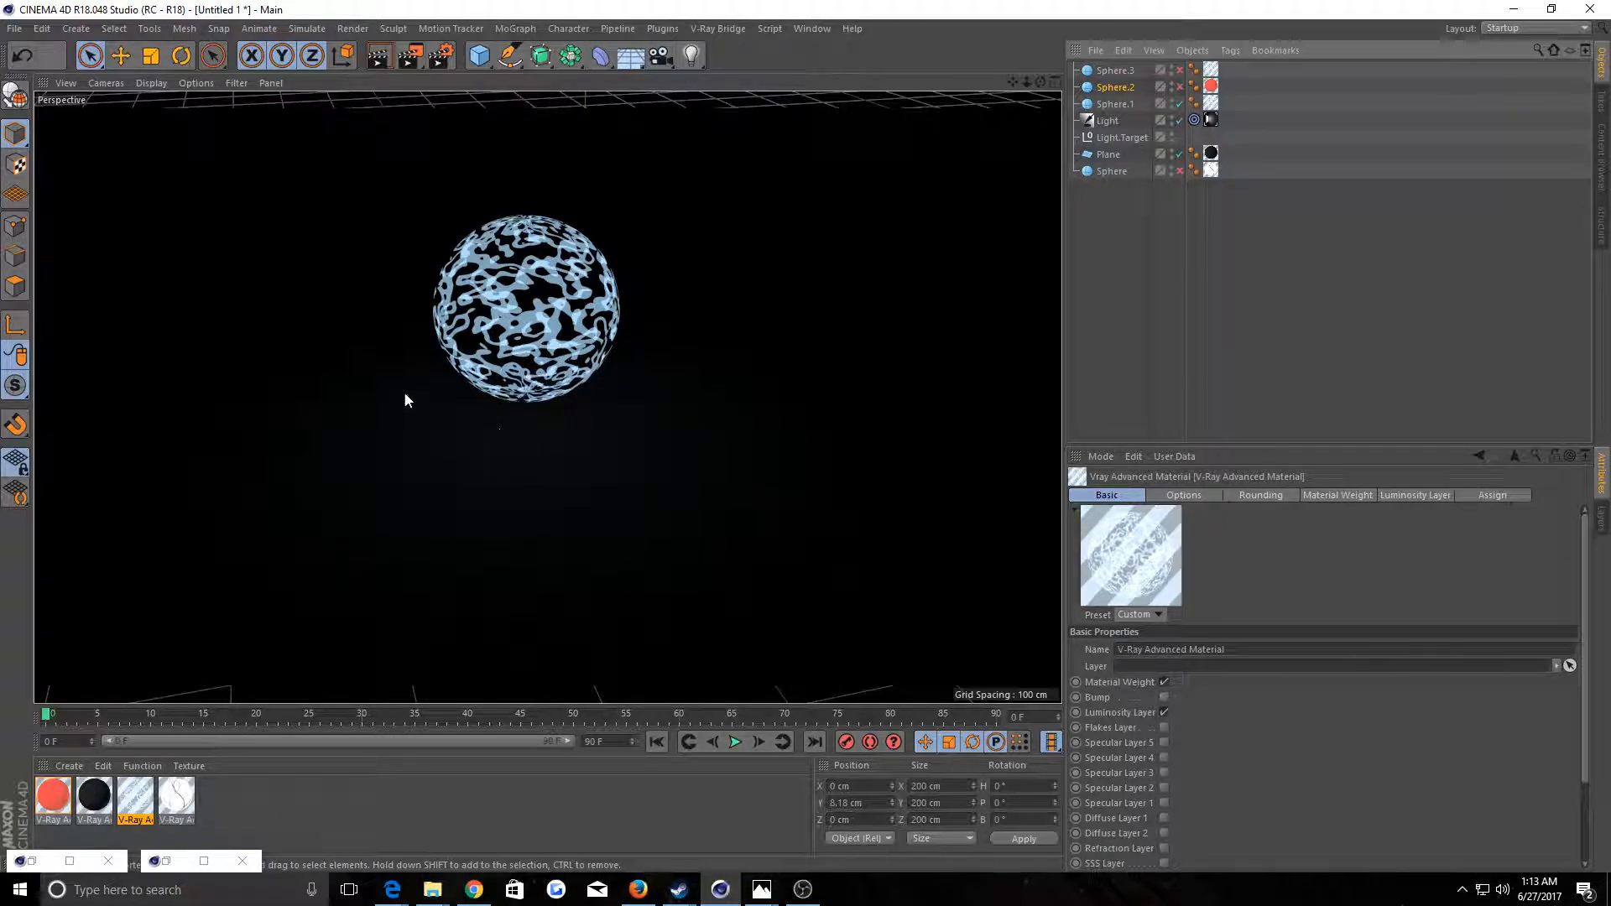
pyautogui.moveTo(312, 415)
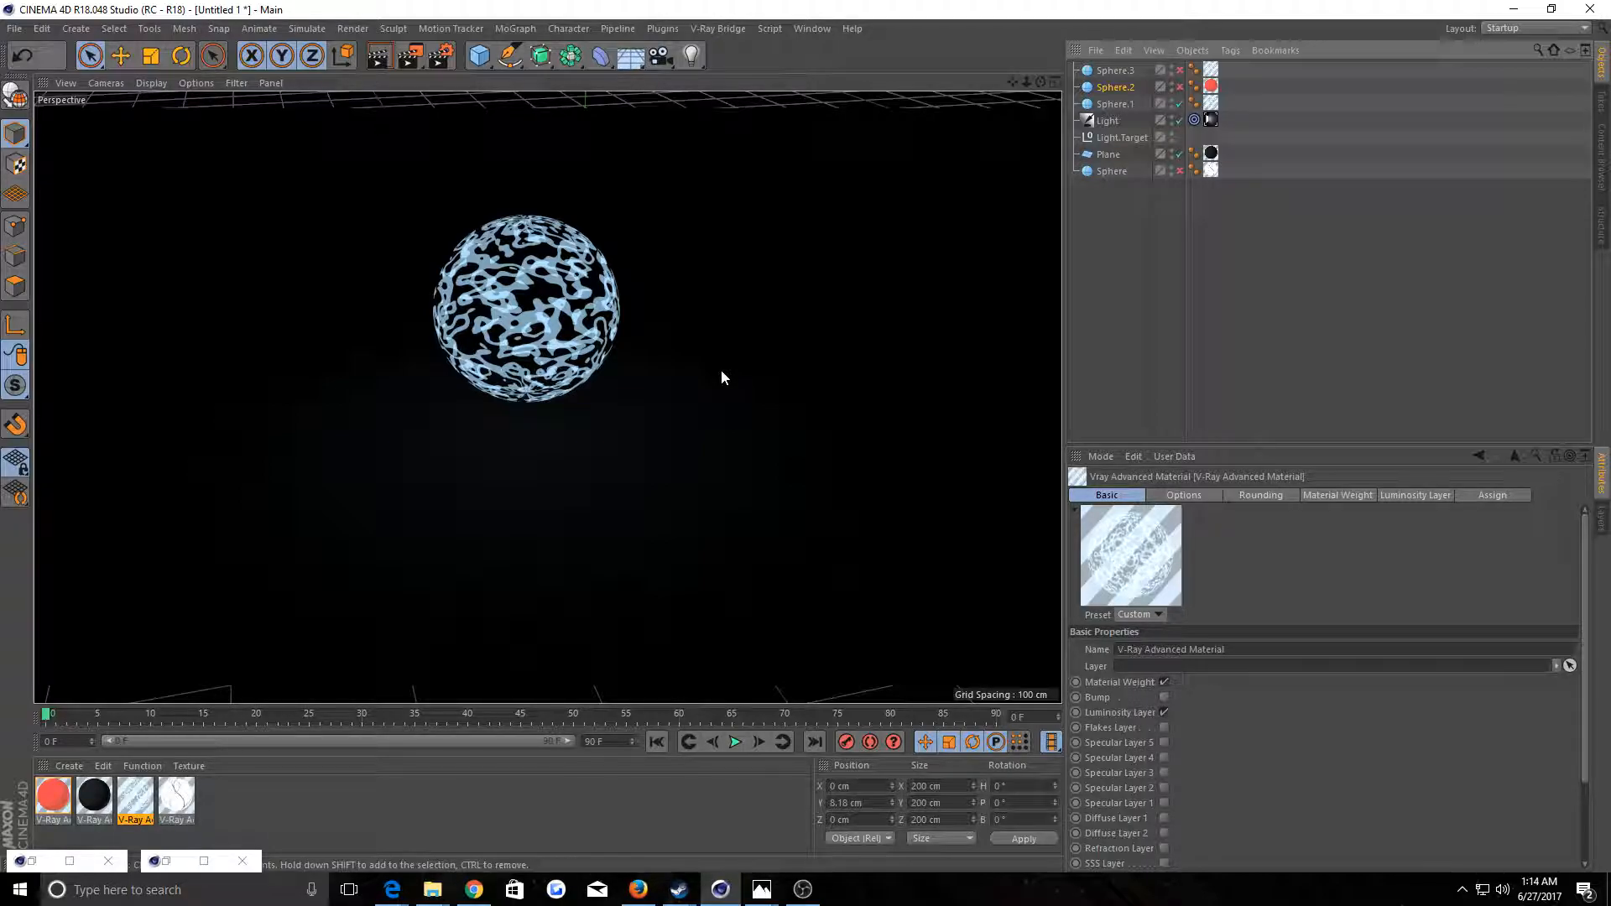
pyautogui.moveTo(777, 354)
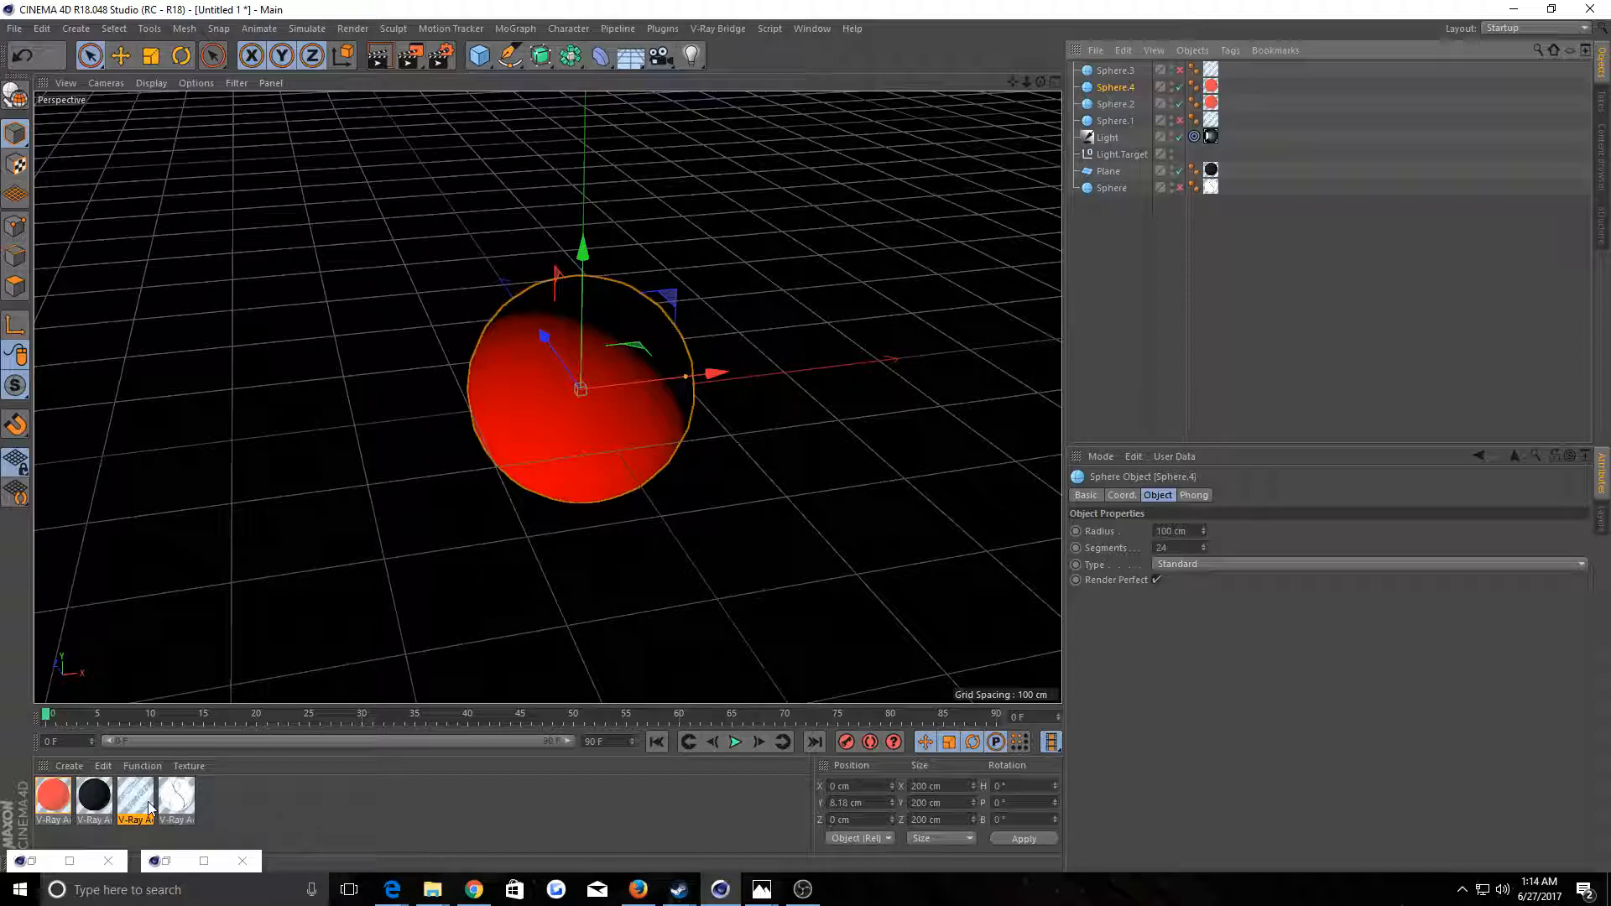
# Edit the red material's Luminosity Layer colour and Diffuse Layer 1 for the inner sphere
pyautogui.click(1226, 86)
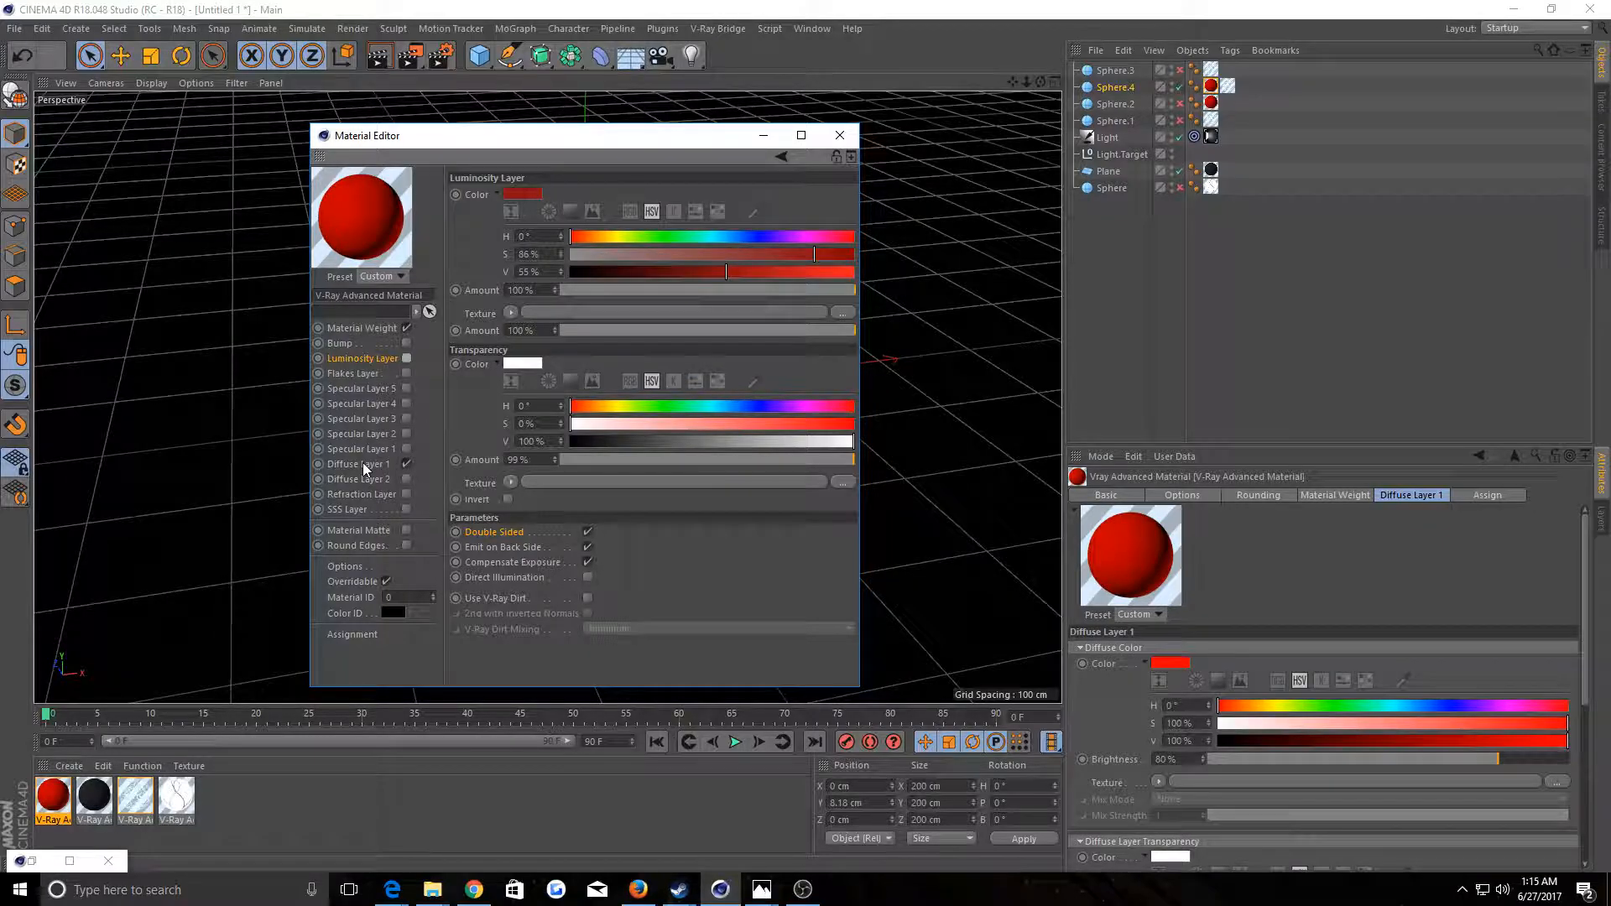
pyautogui.click(839, 134)
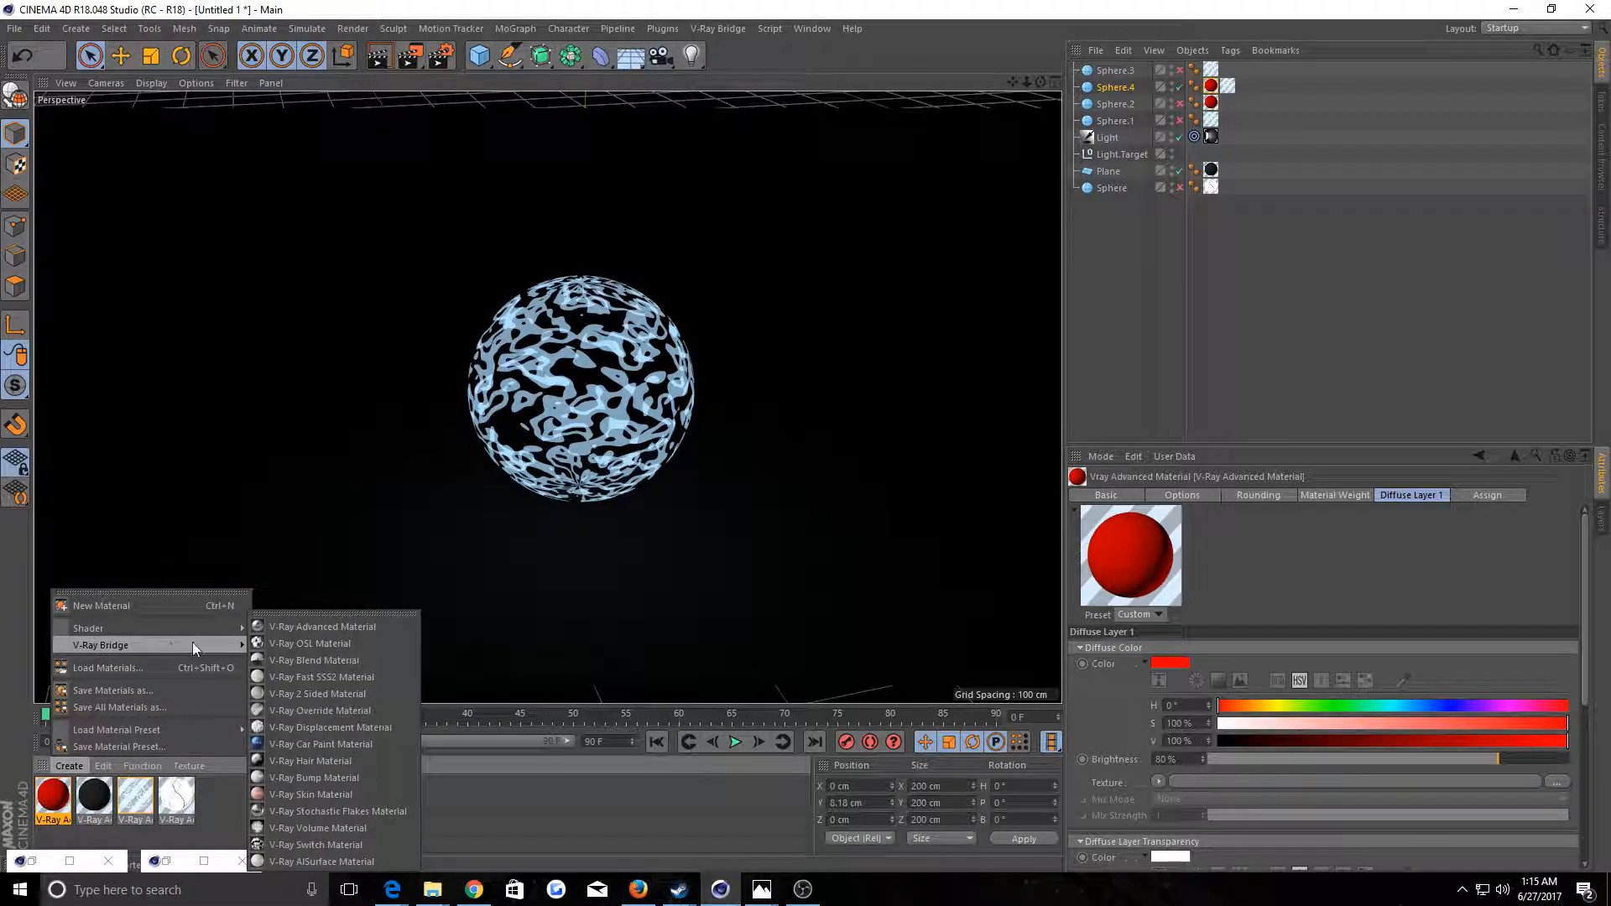
pyautogui.moveTo(329, 727)
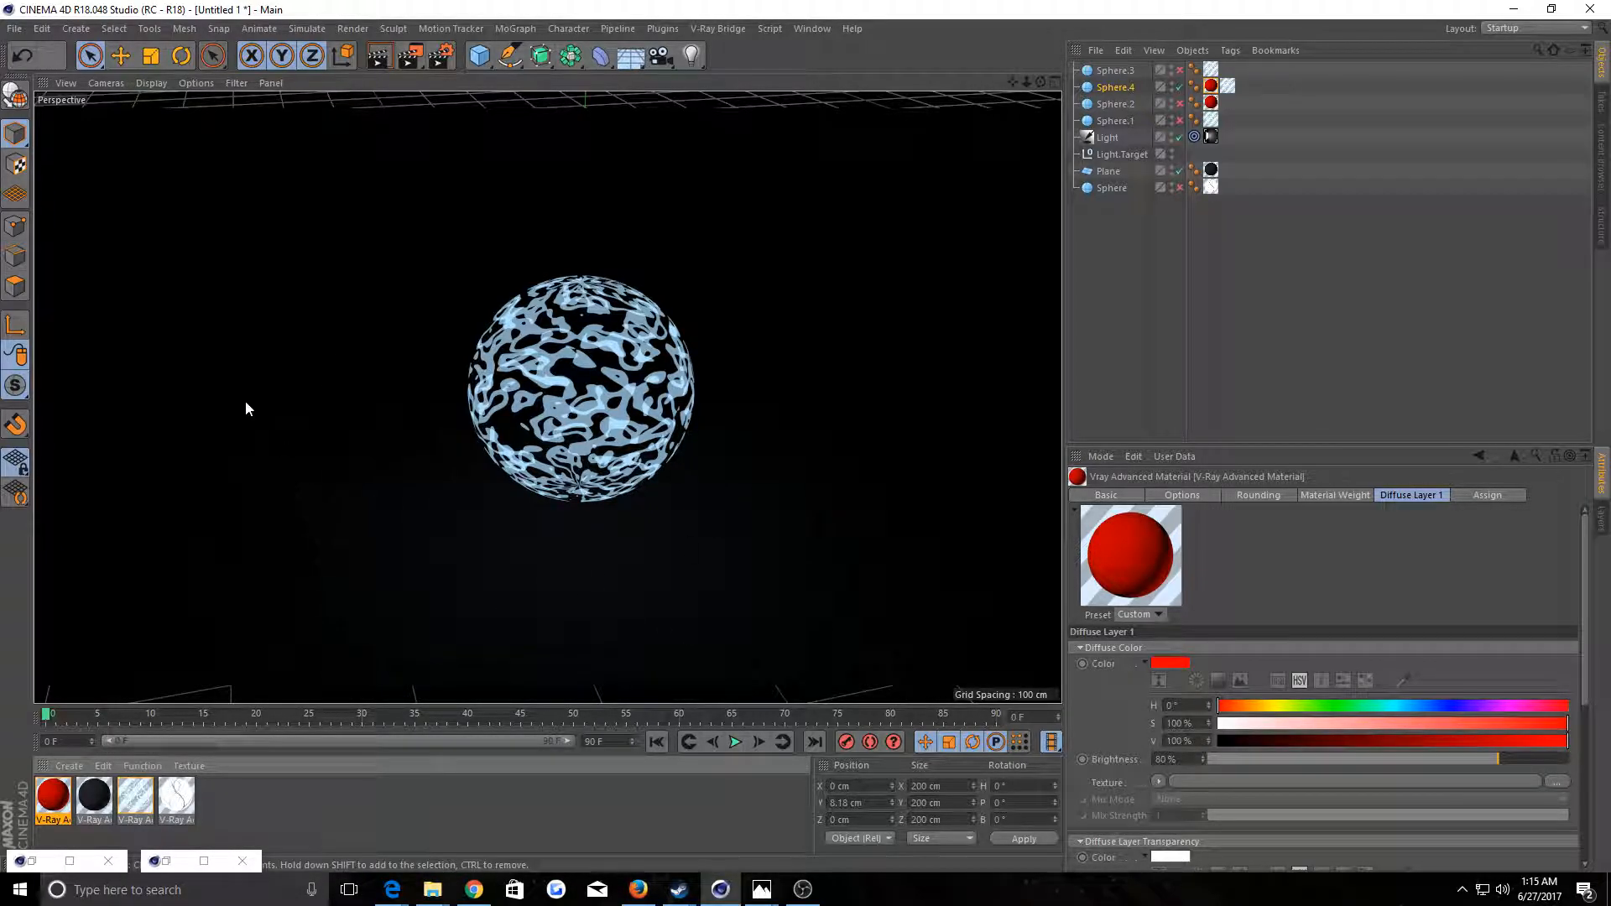
pyautogui.moveTo(871, 428)
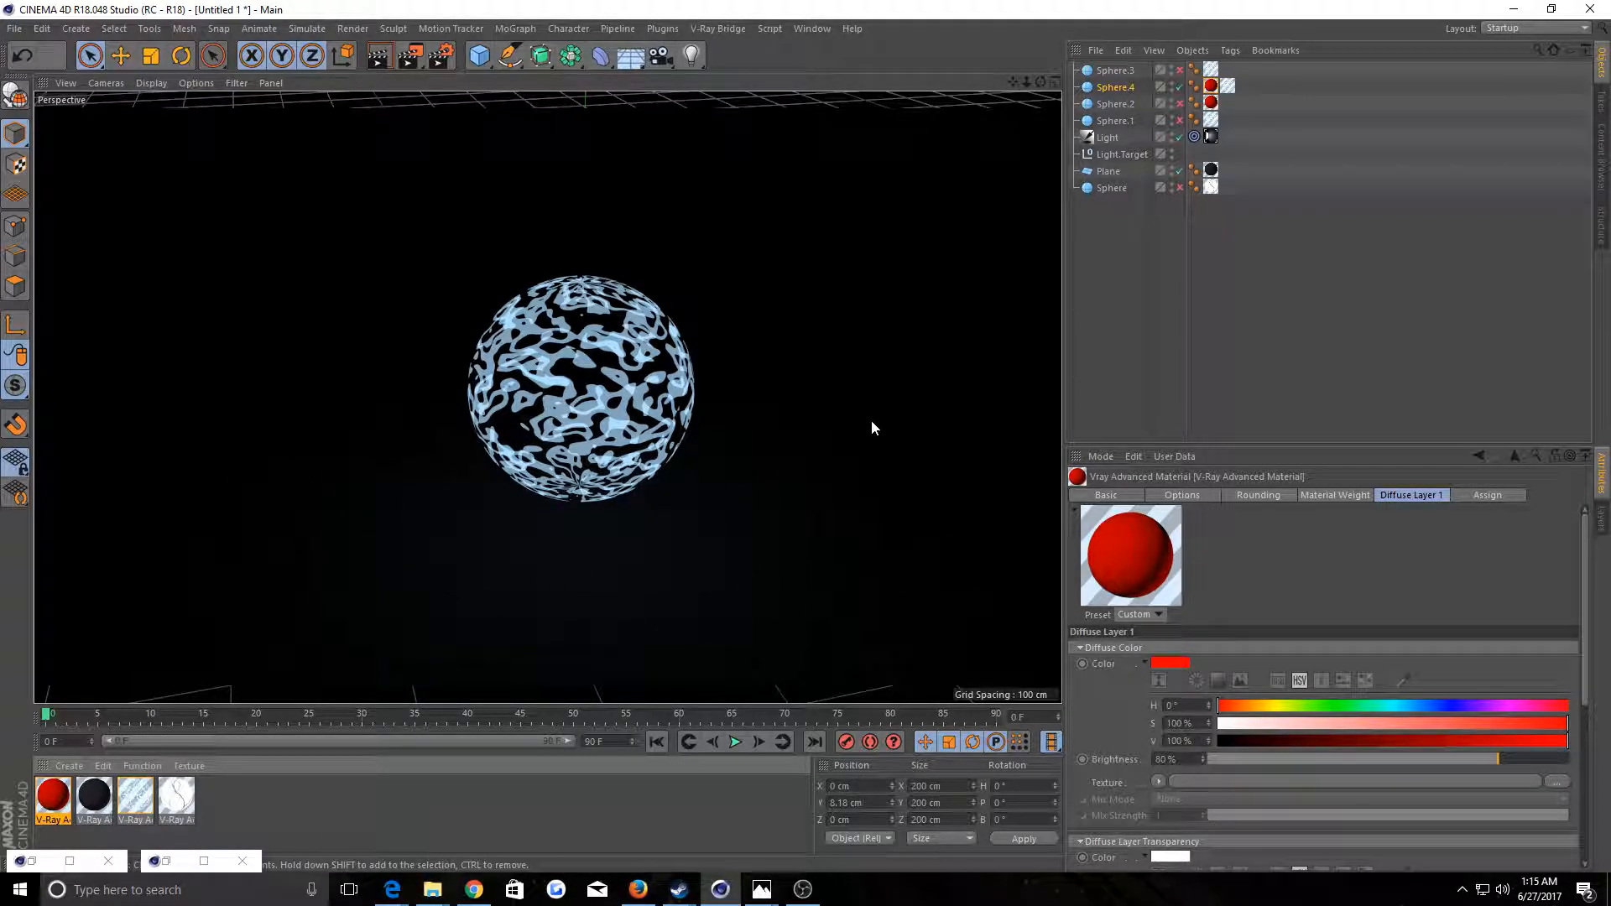
pyautogui.moveTo(750, 550)
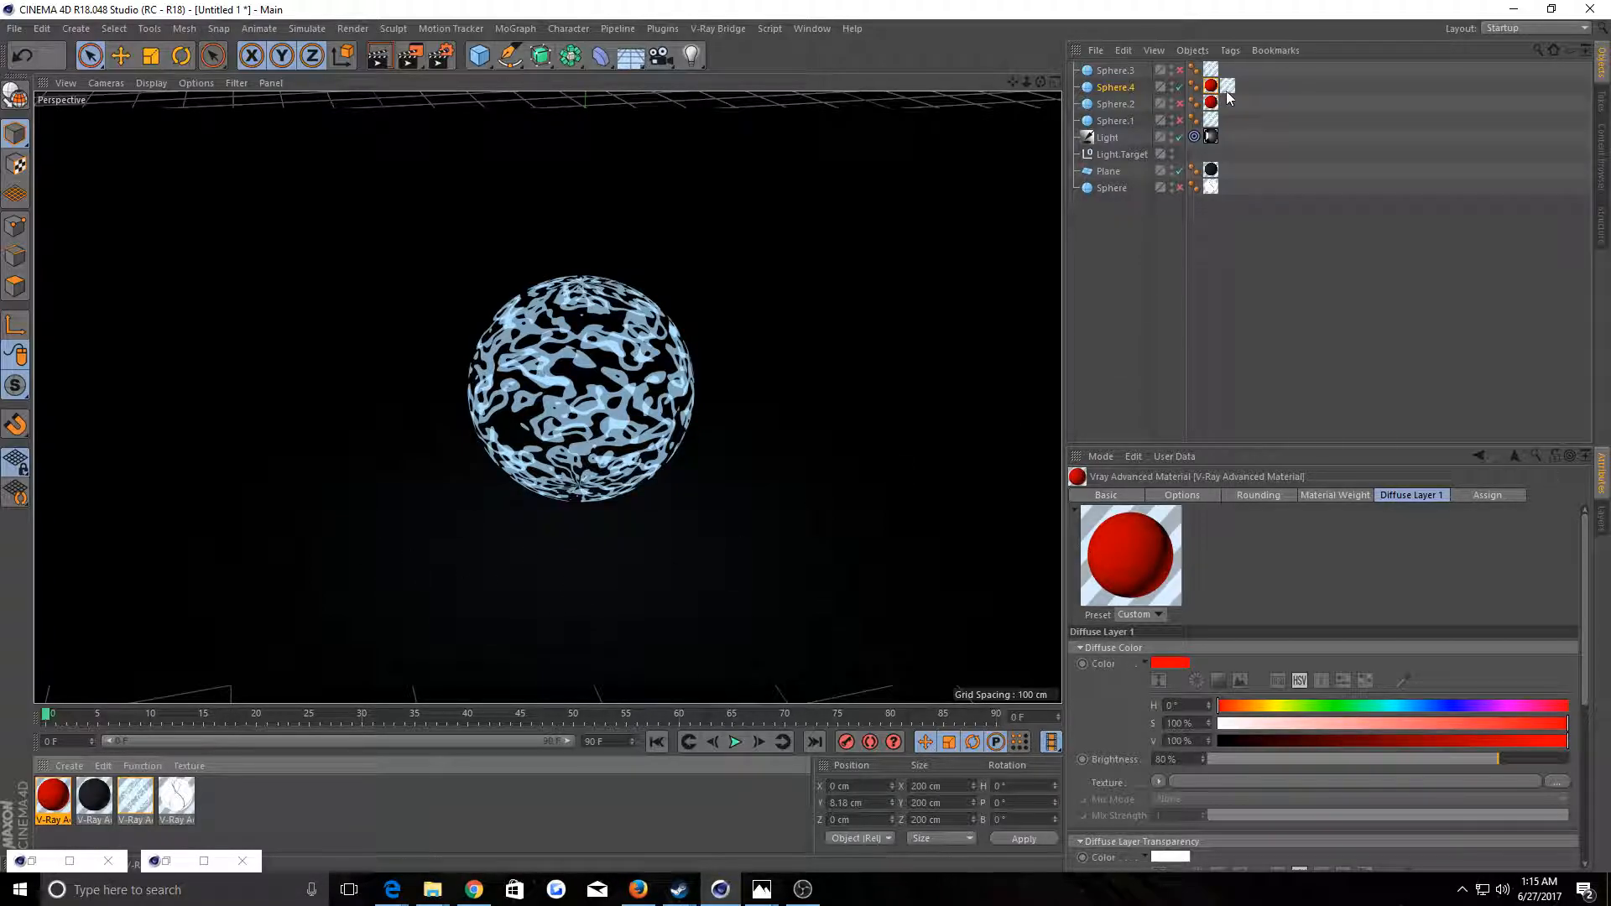
# Check Sphere.4's red material tag and render the scene in the viewport
pyautogui.click(1211, 88)
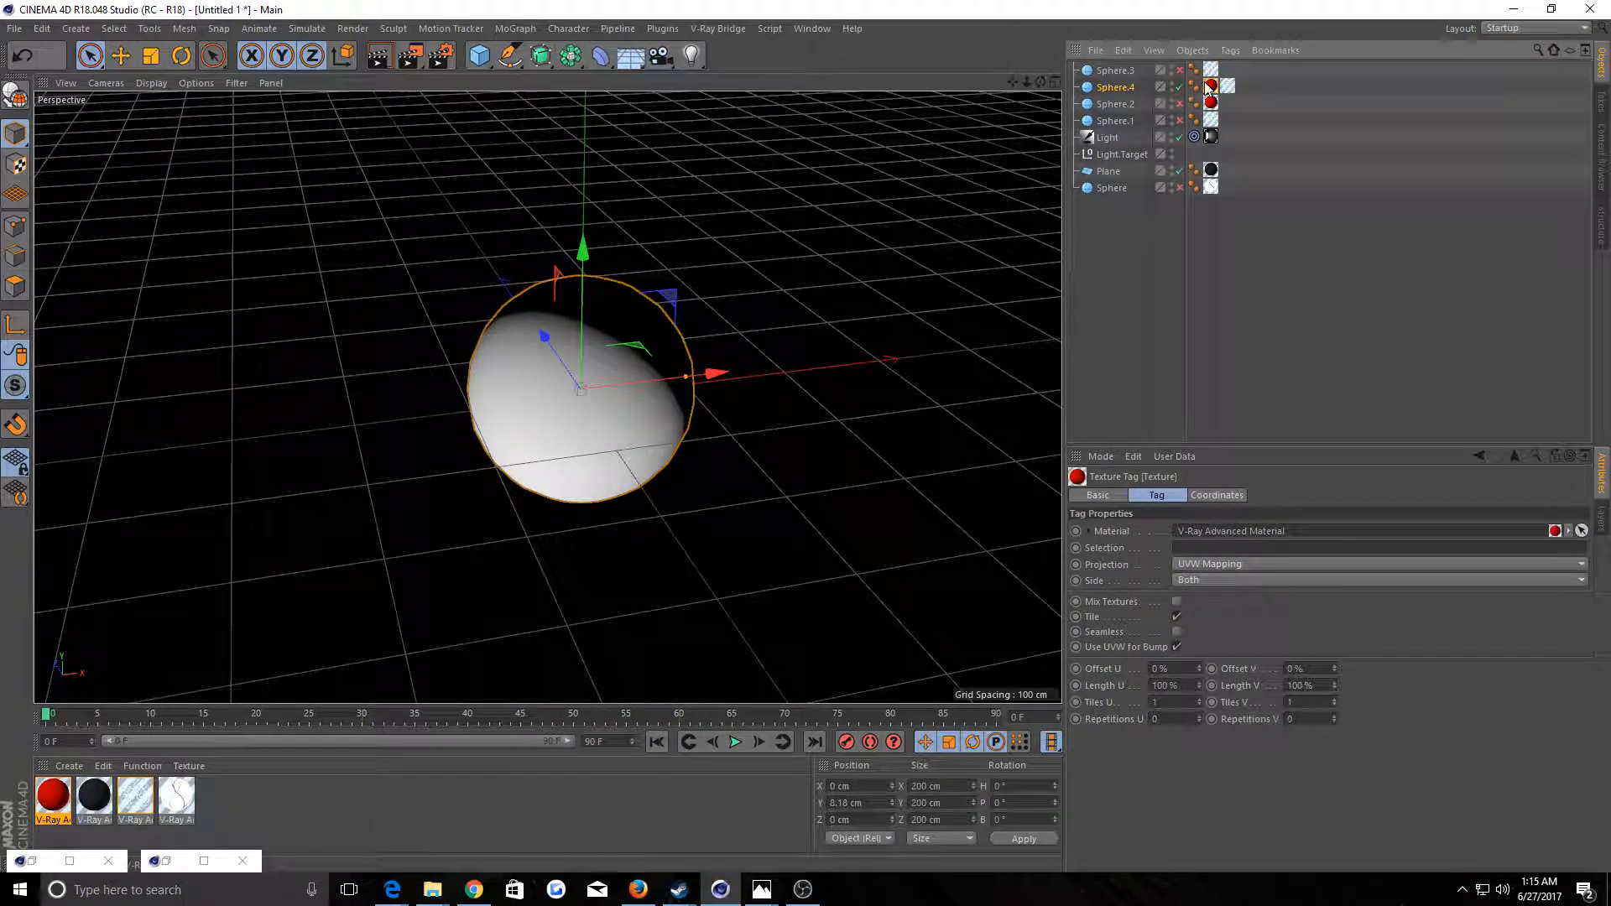
pyautogui.moveTo(1210, 85)
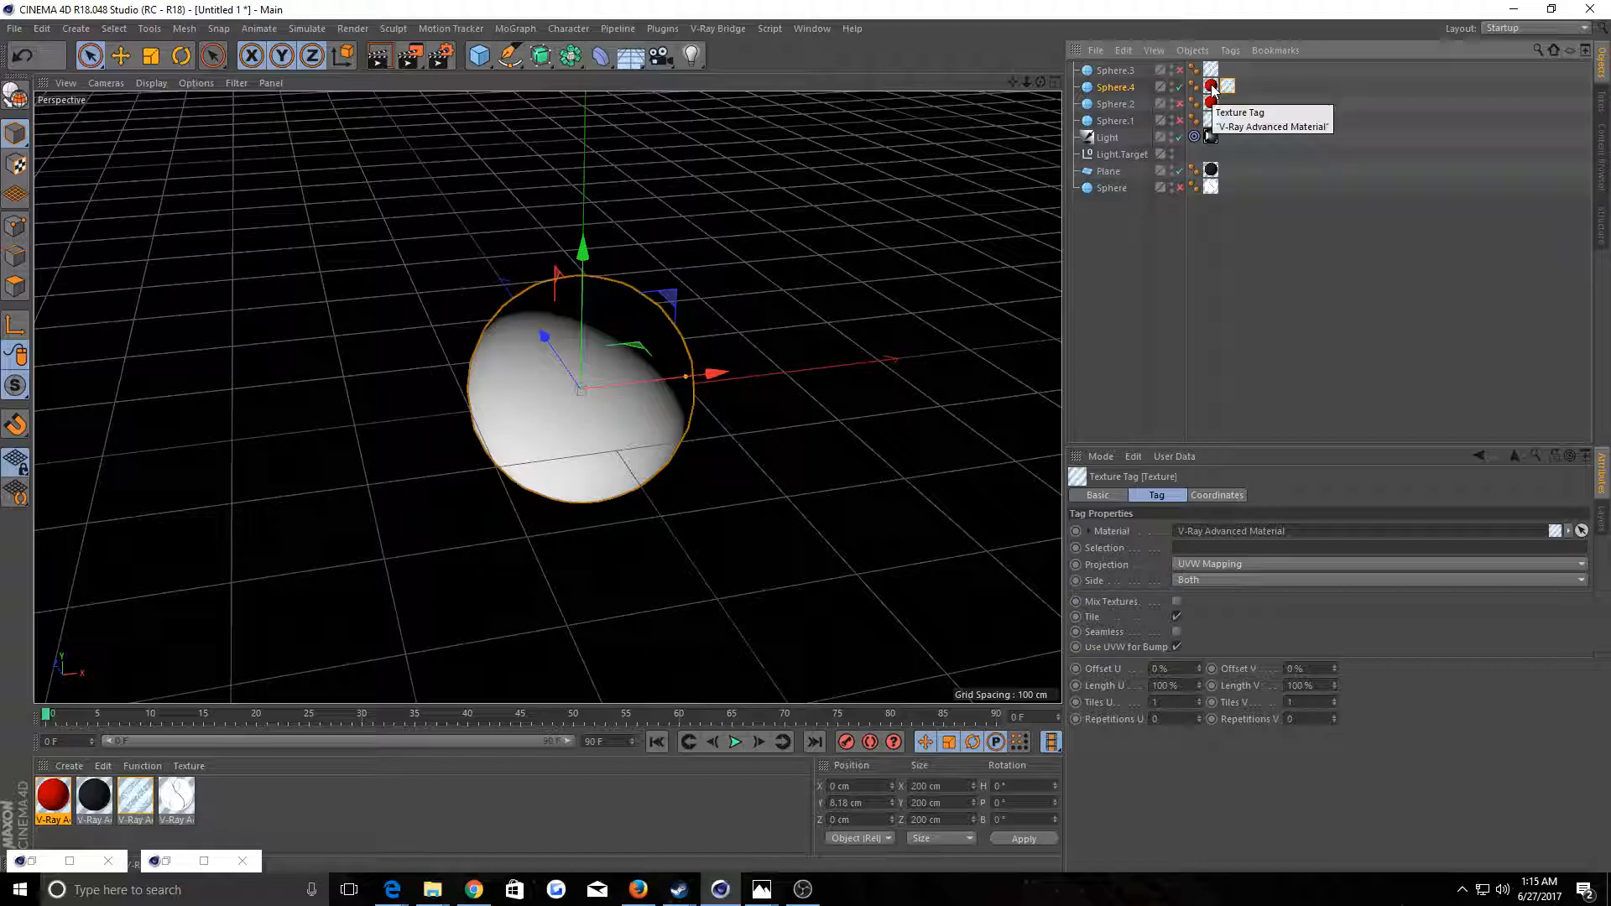
pyautogui.moveTo(1148, 158)
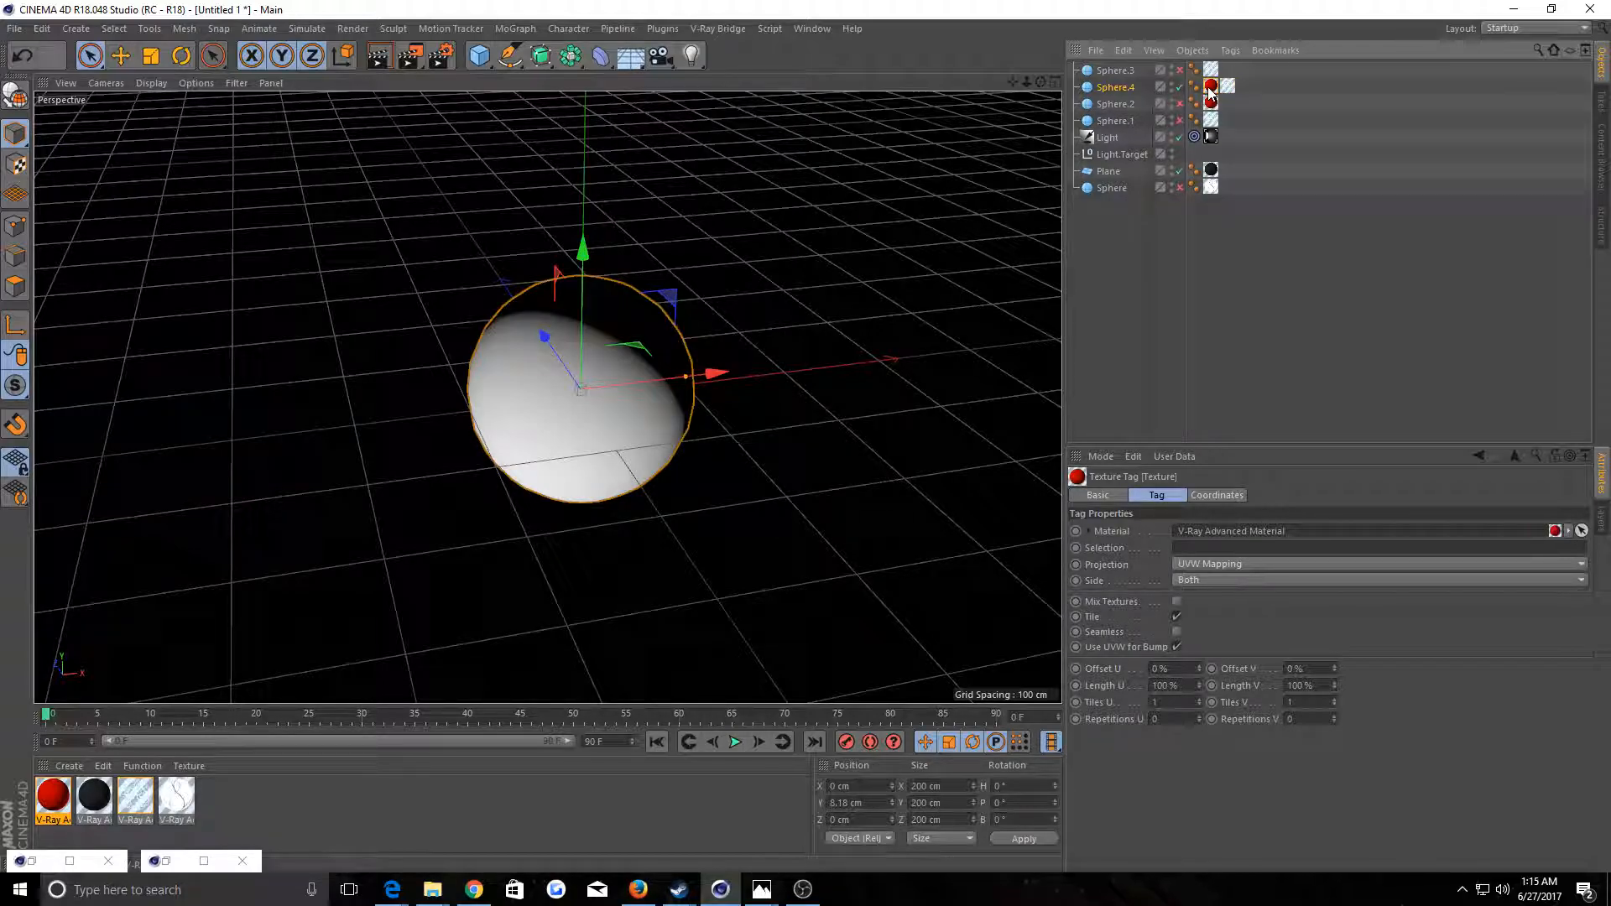
pyautogui.moveTo(1211, 85)
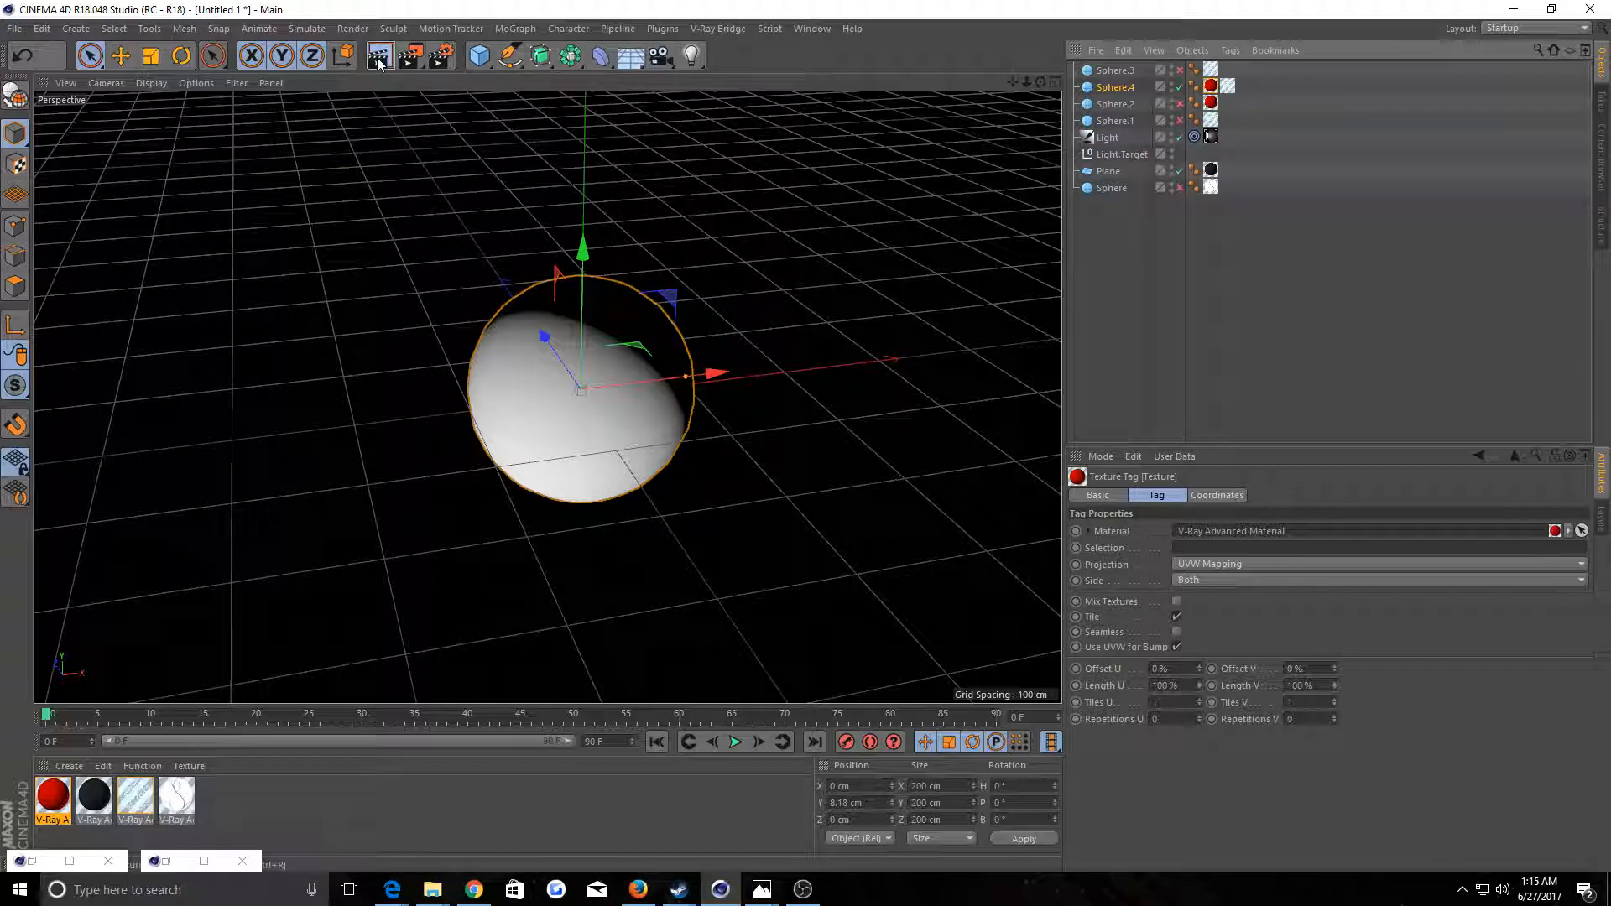
pyautogui.click(378, 56)
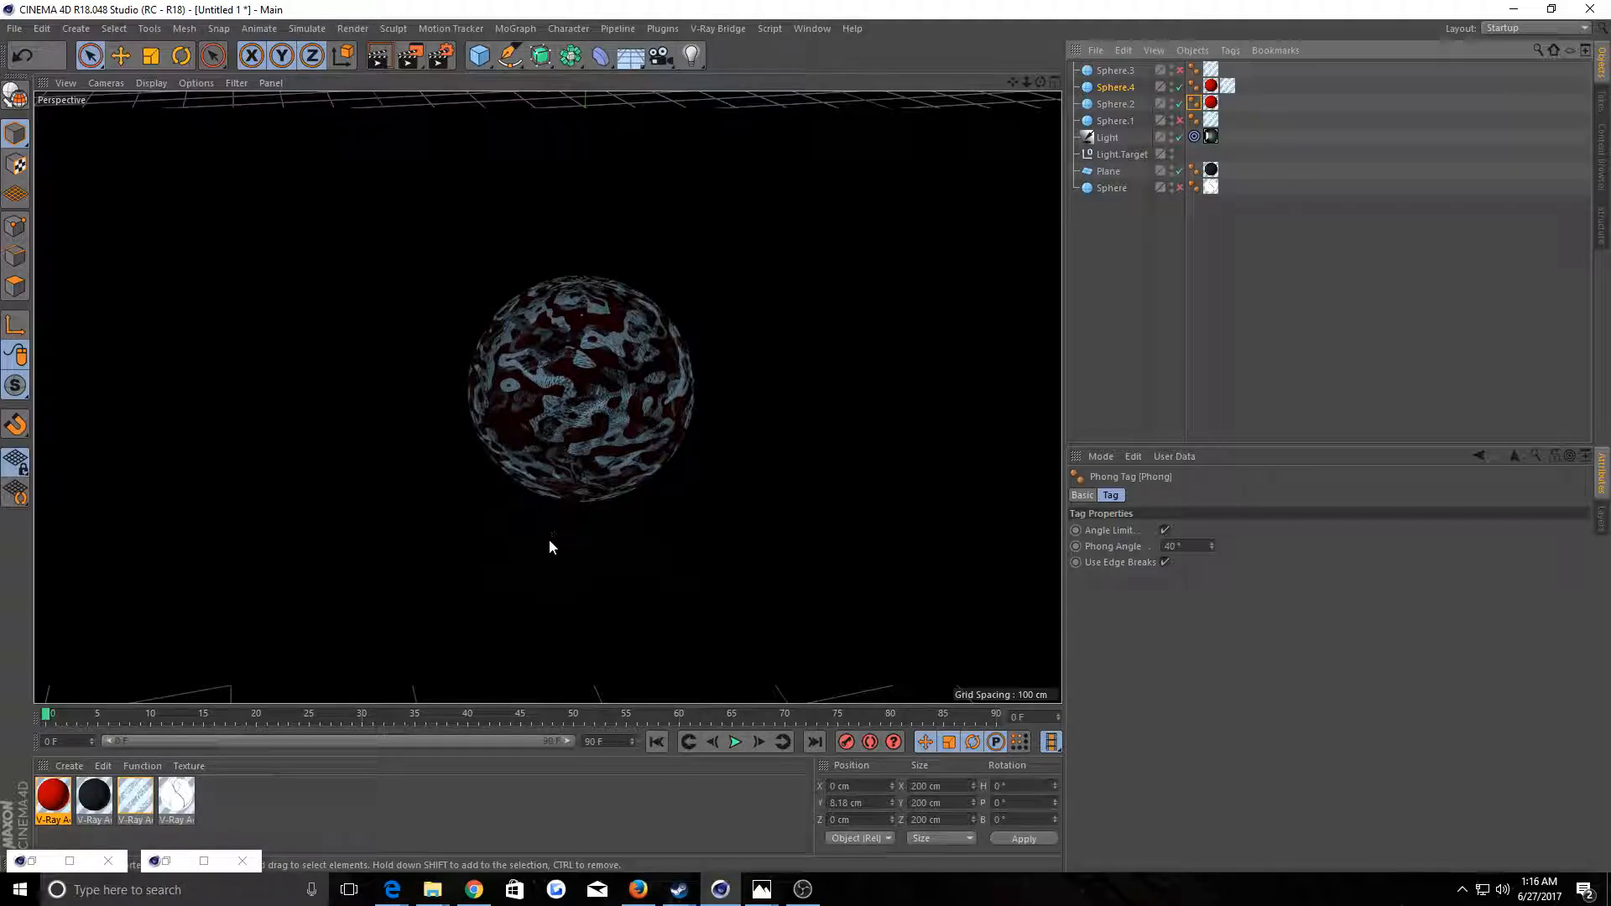
pyautogui.moveTo(708, 418)
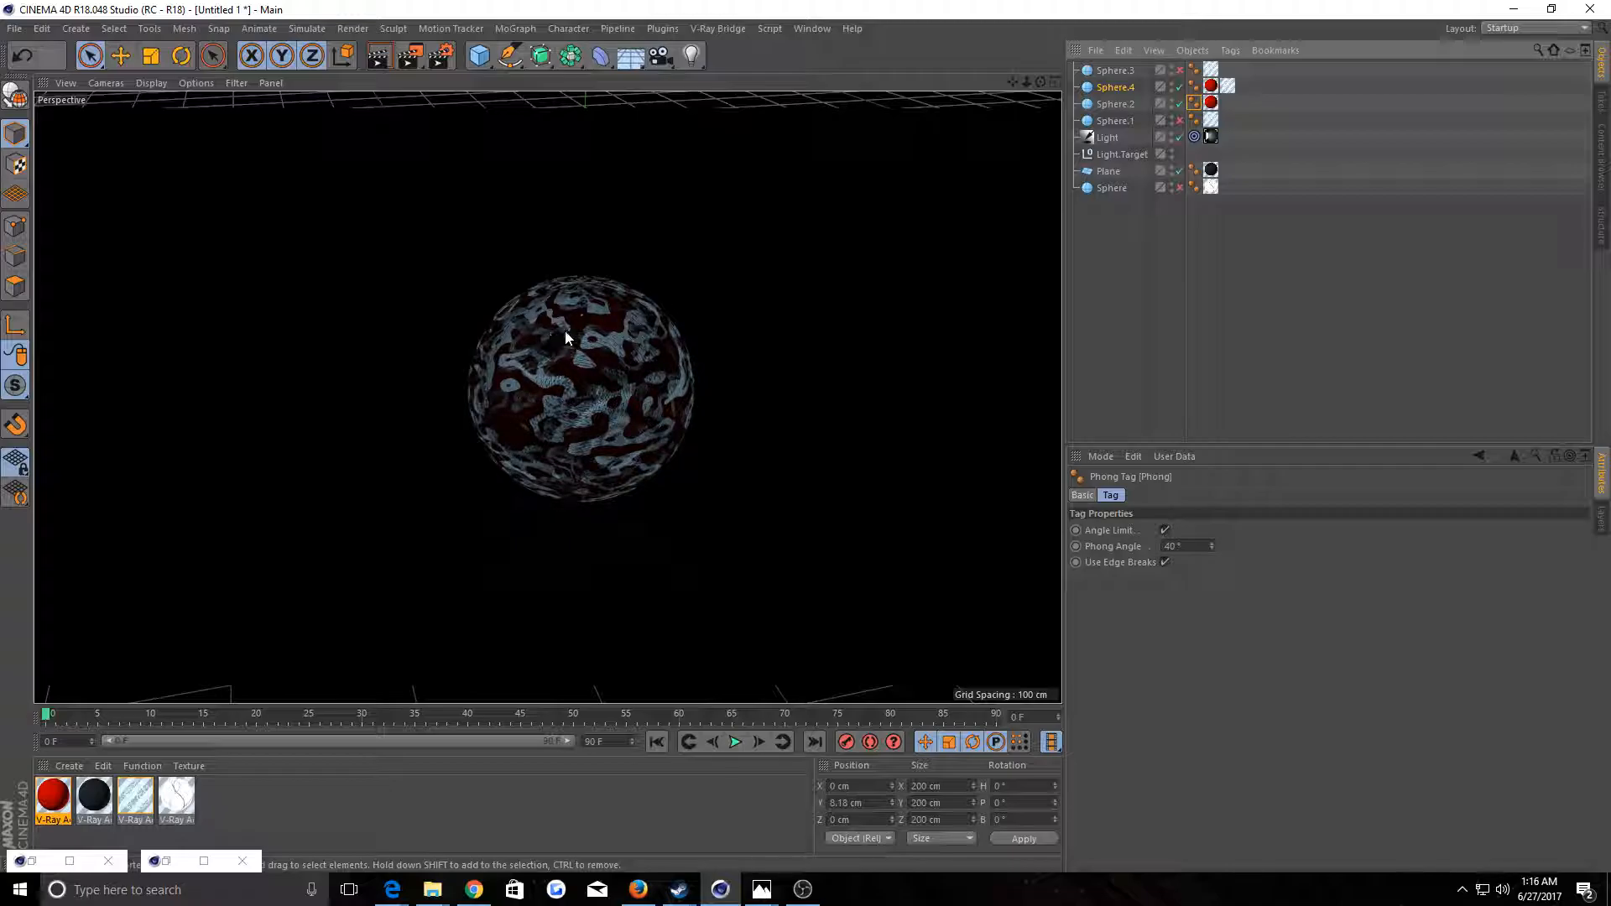
pyautogui.moveTo(1210, 98)
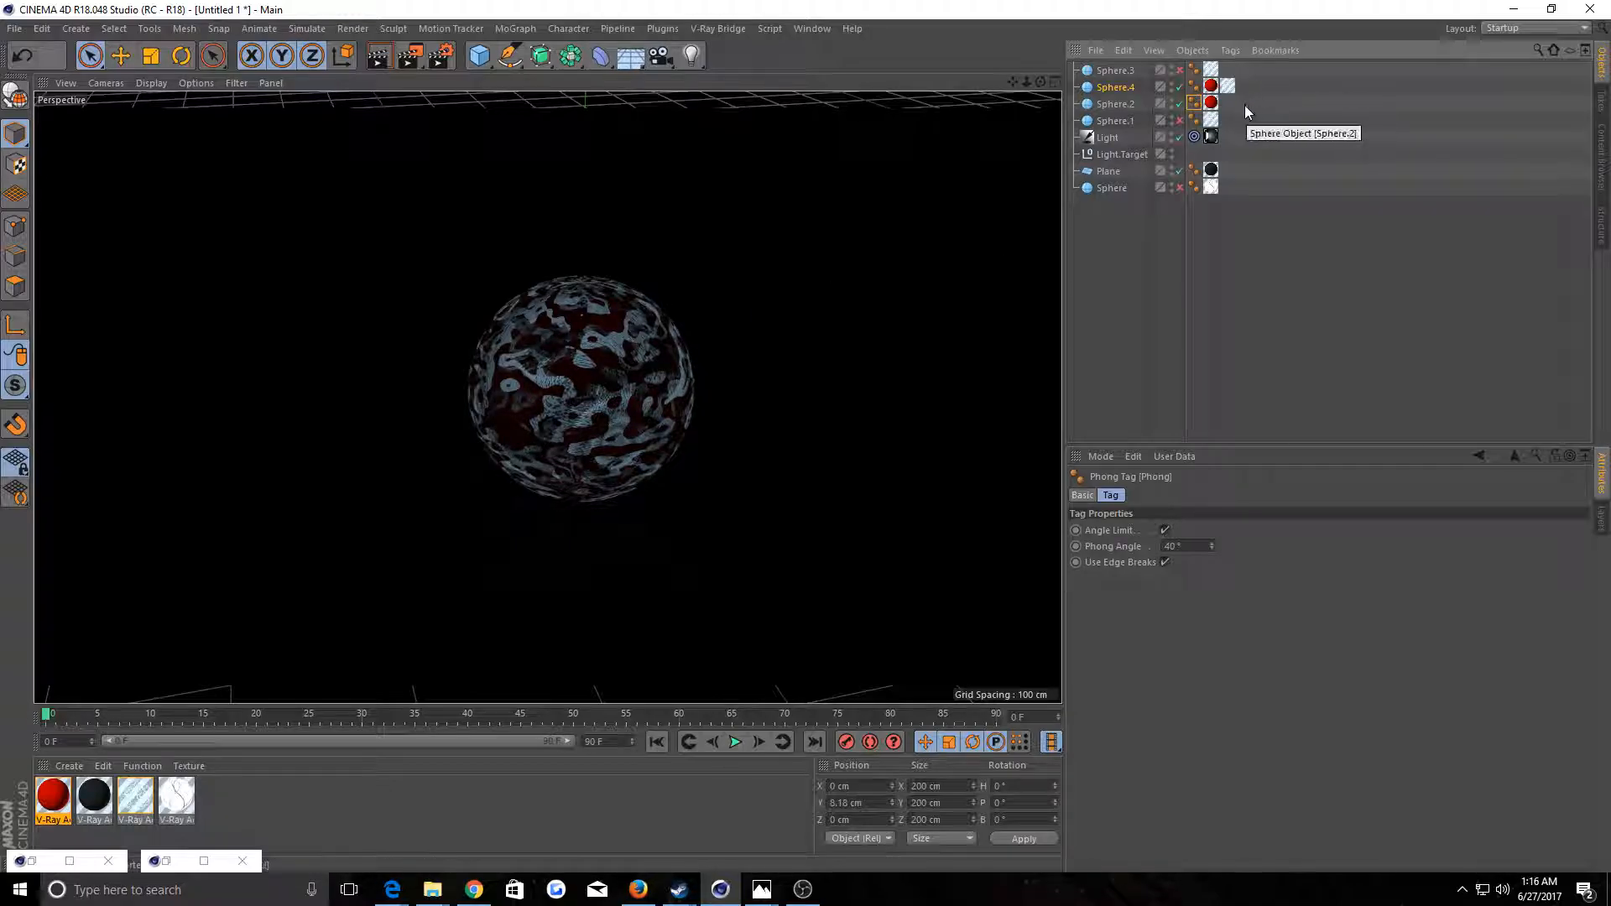
# Scale the red Sphere.4 up to about 237.2 cm
pyautogui.click(1115, 103)
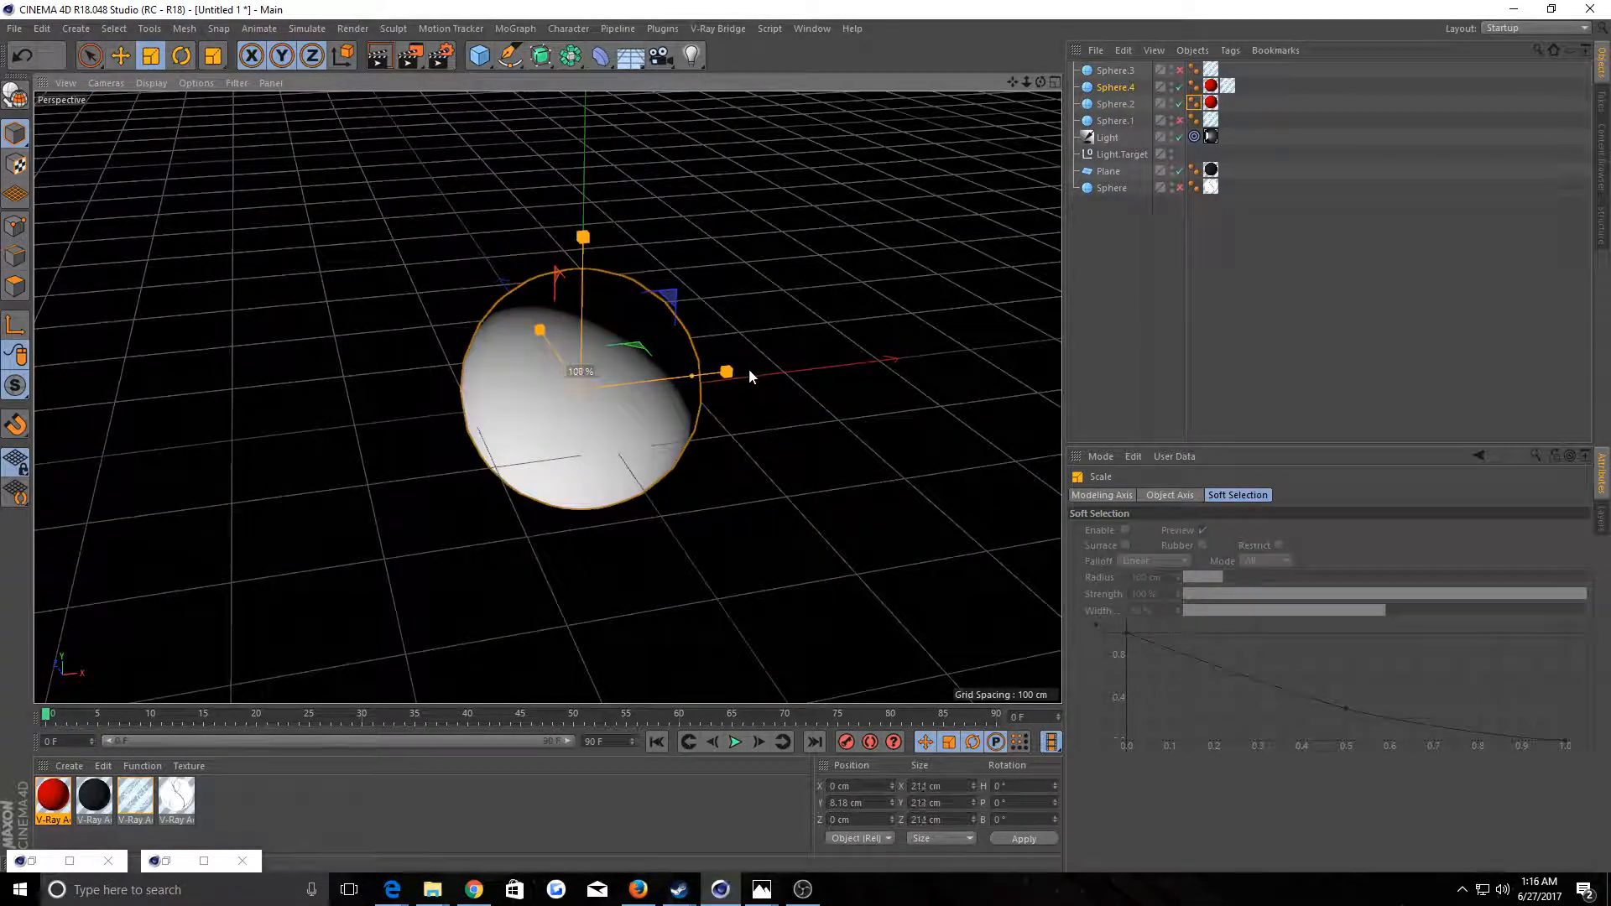
pyautogui.moveTo(727, 373); pyautogui.dragTo(716, 372)
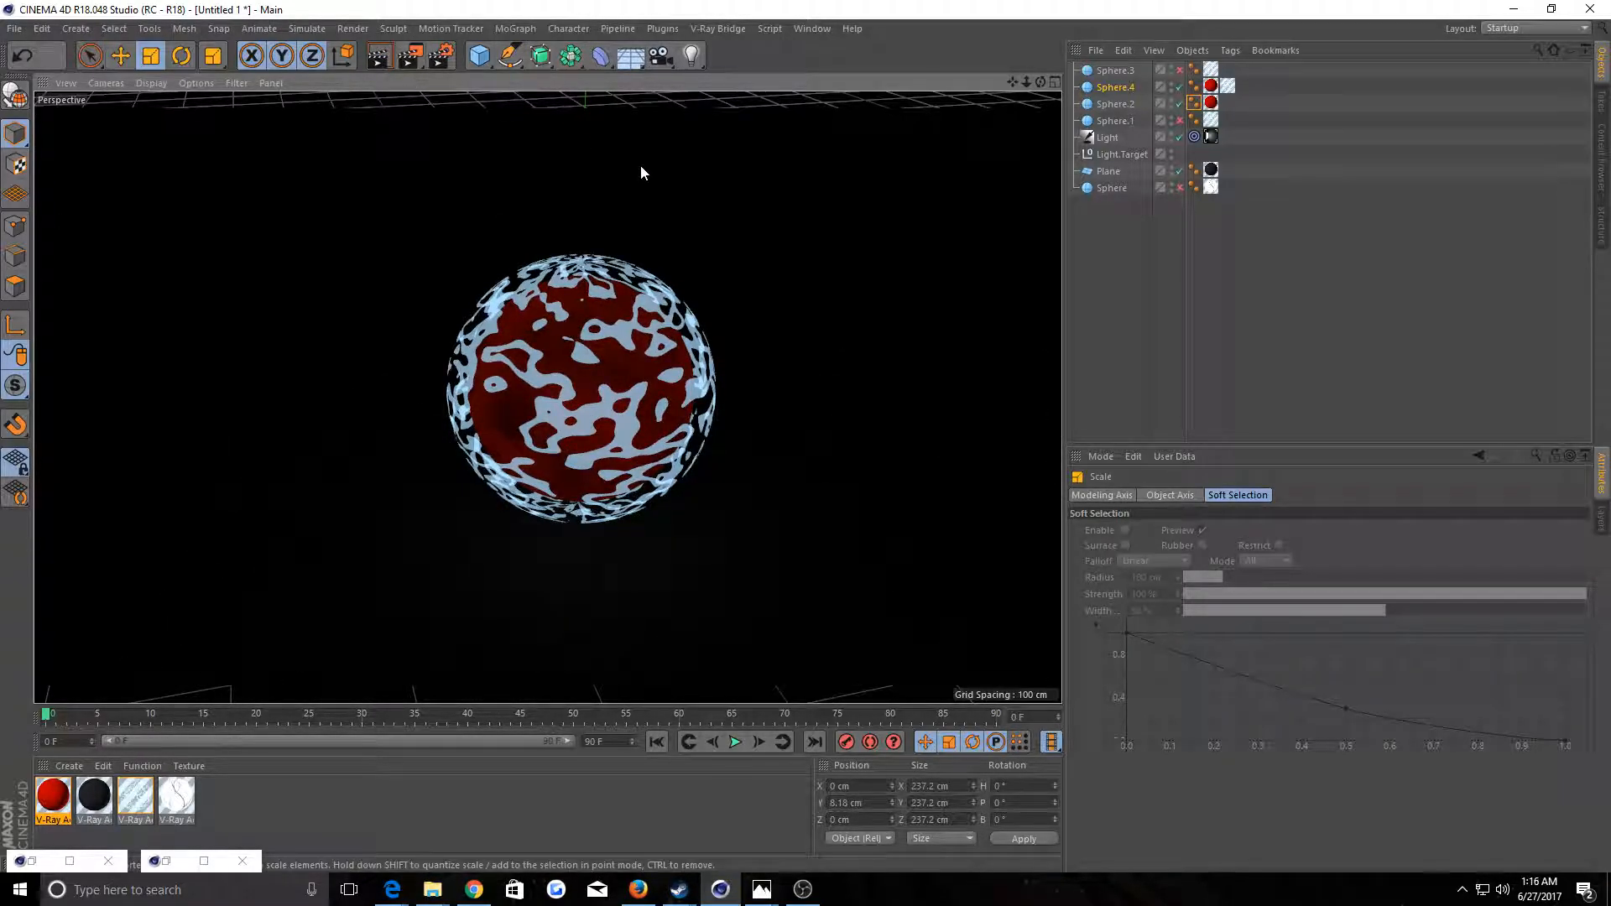
pyautogui.moveTo(668, 358)
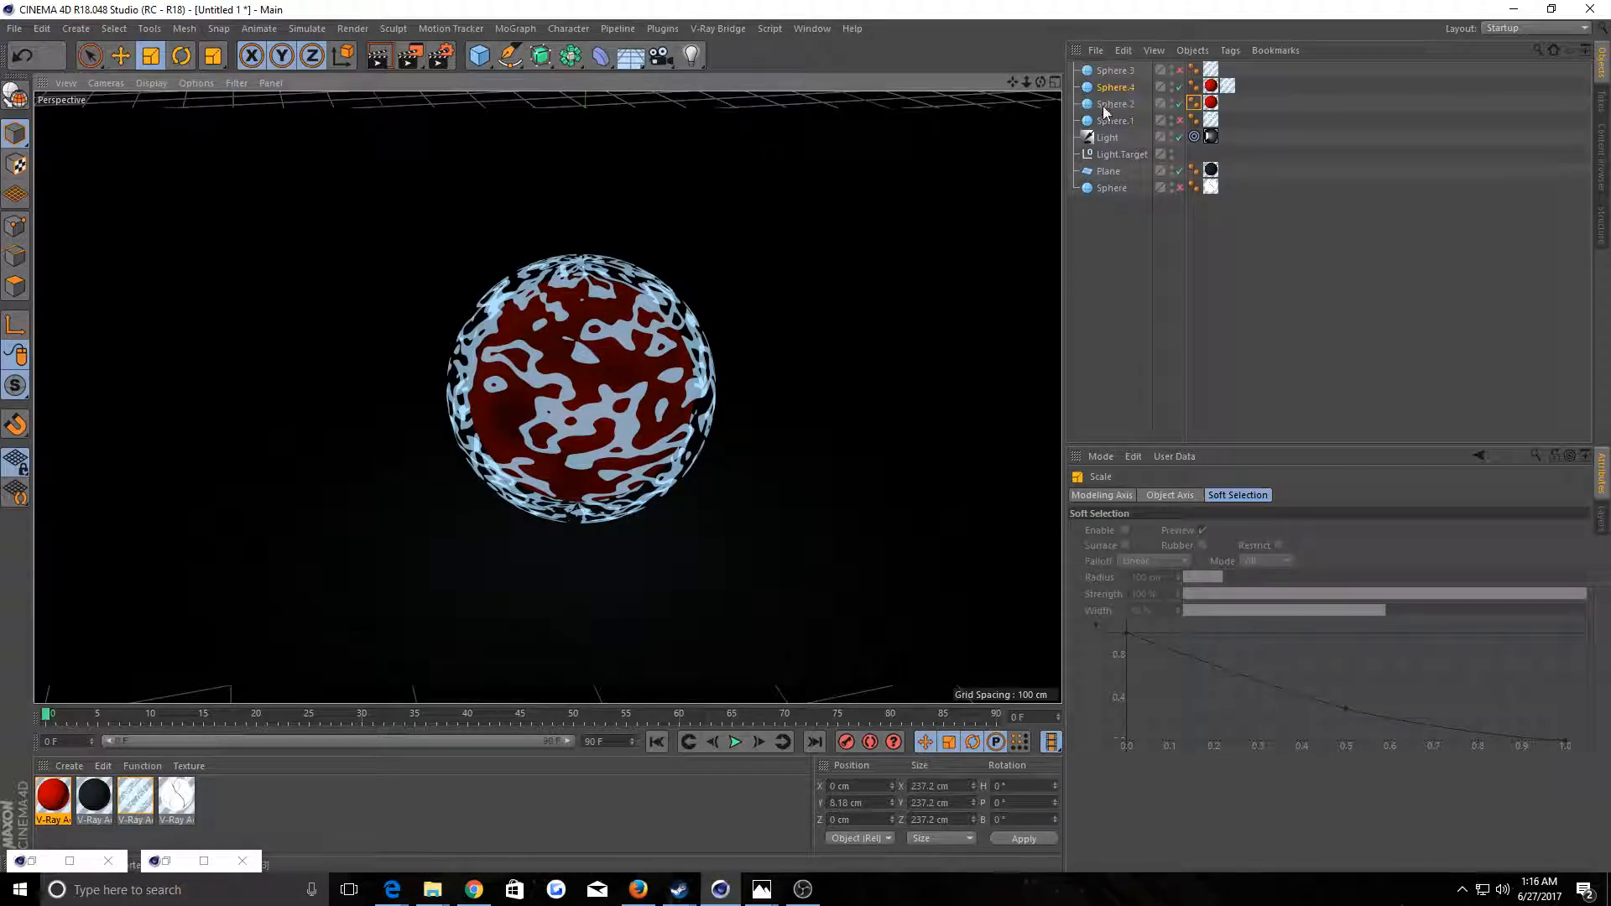
pyautogui.moveTo(1115, 104)
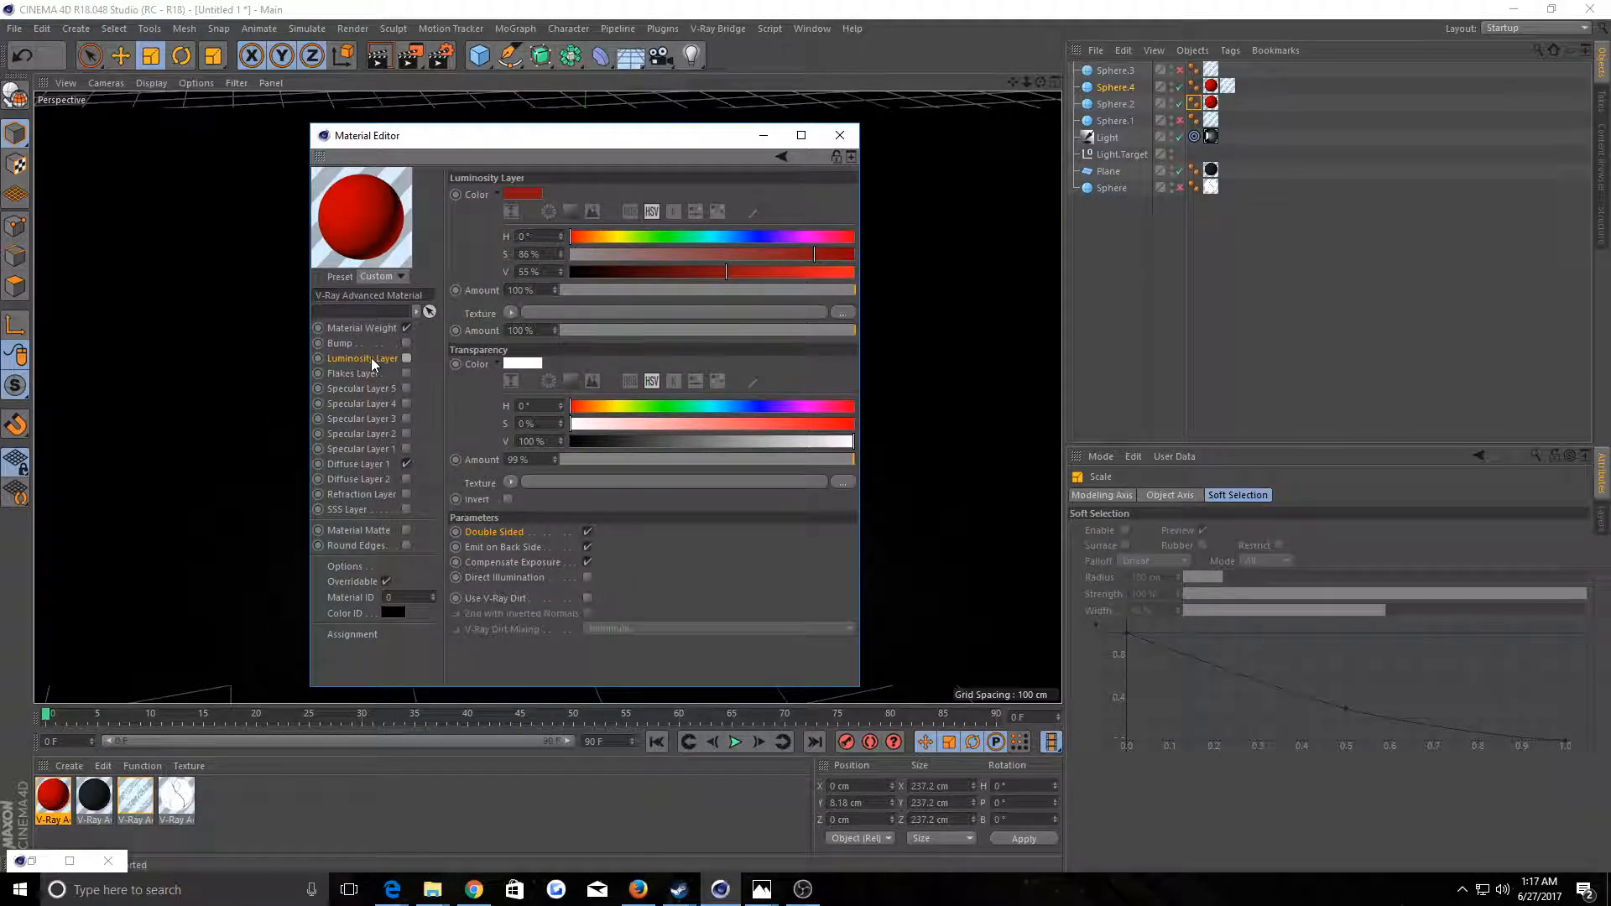
# Select the blue noise V-Ray material so its Luminosity Layer shows in the Material Editor
pyautogui.click(134, 799)
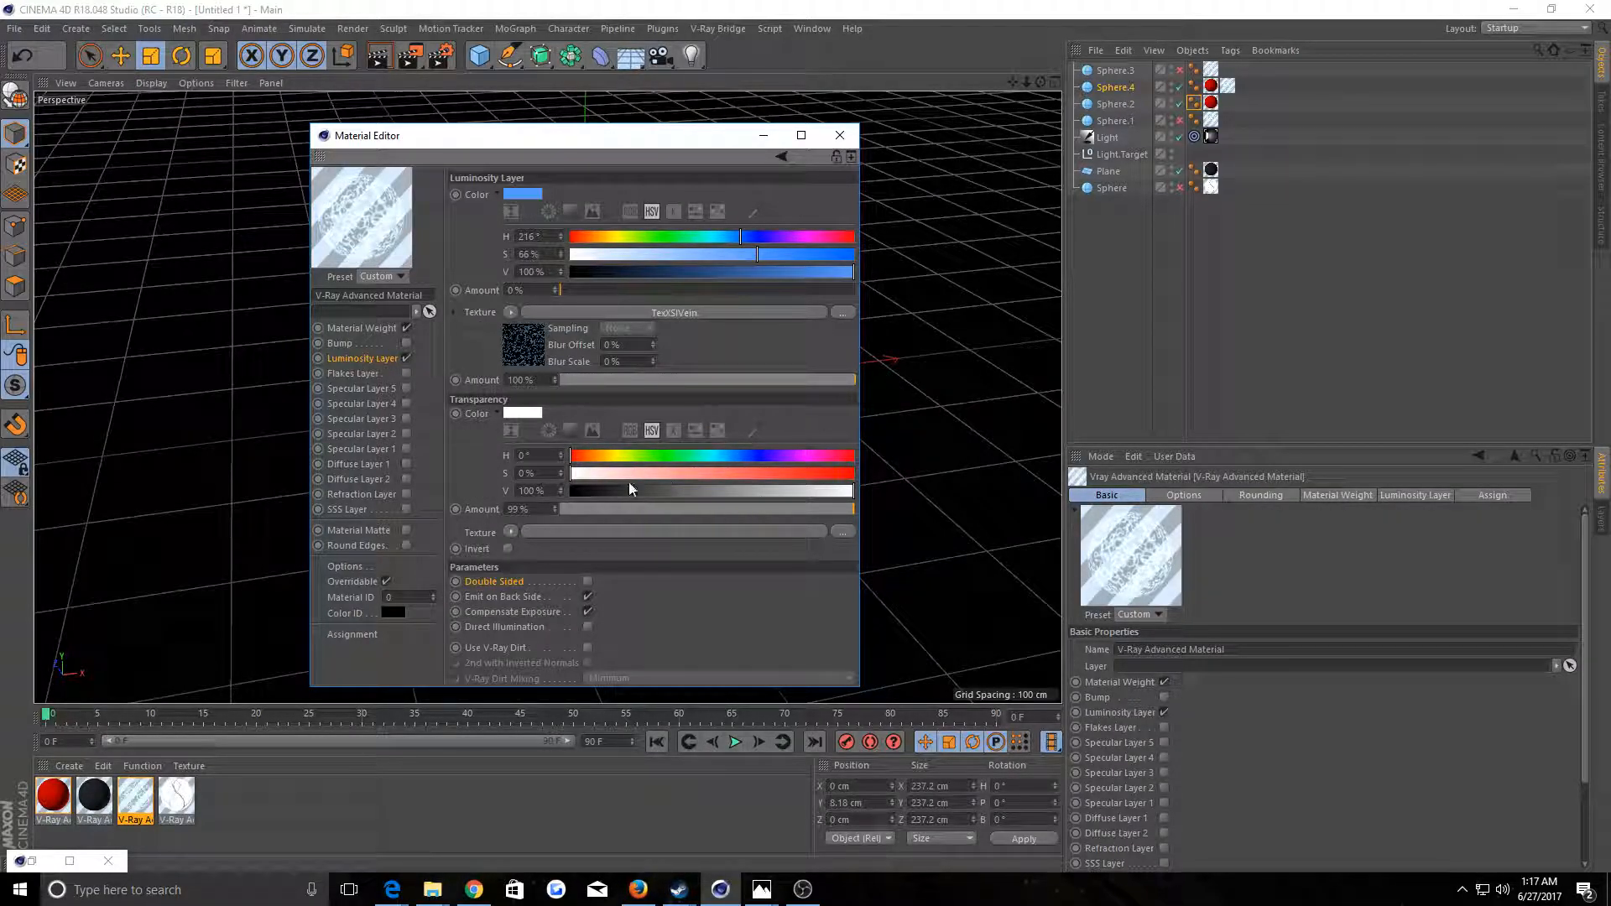
pyautogui.moveTo(470, 391)
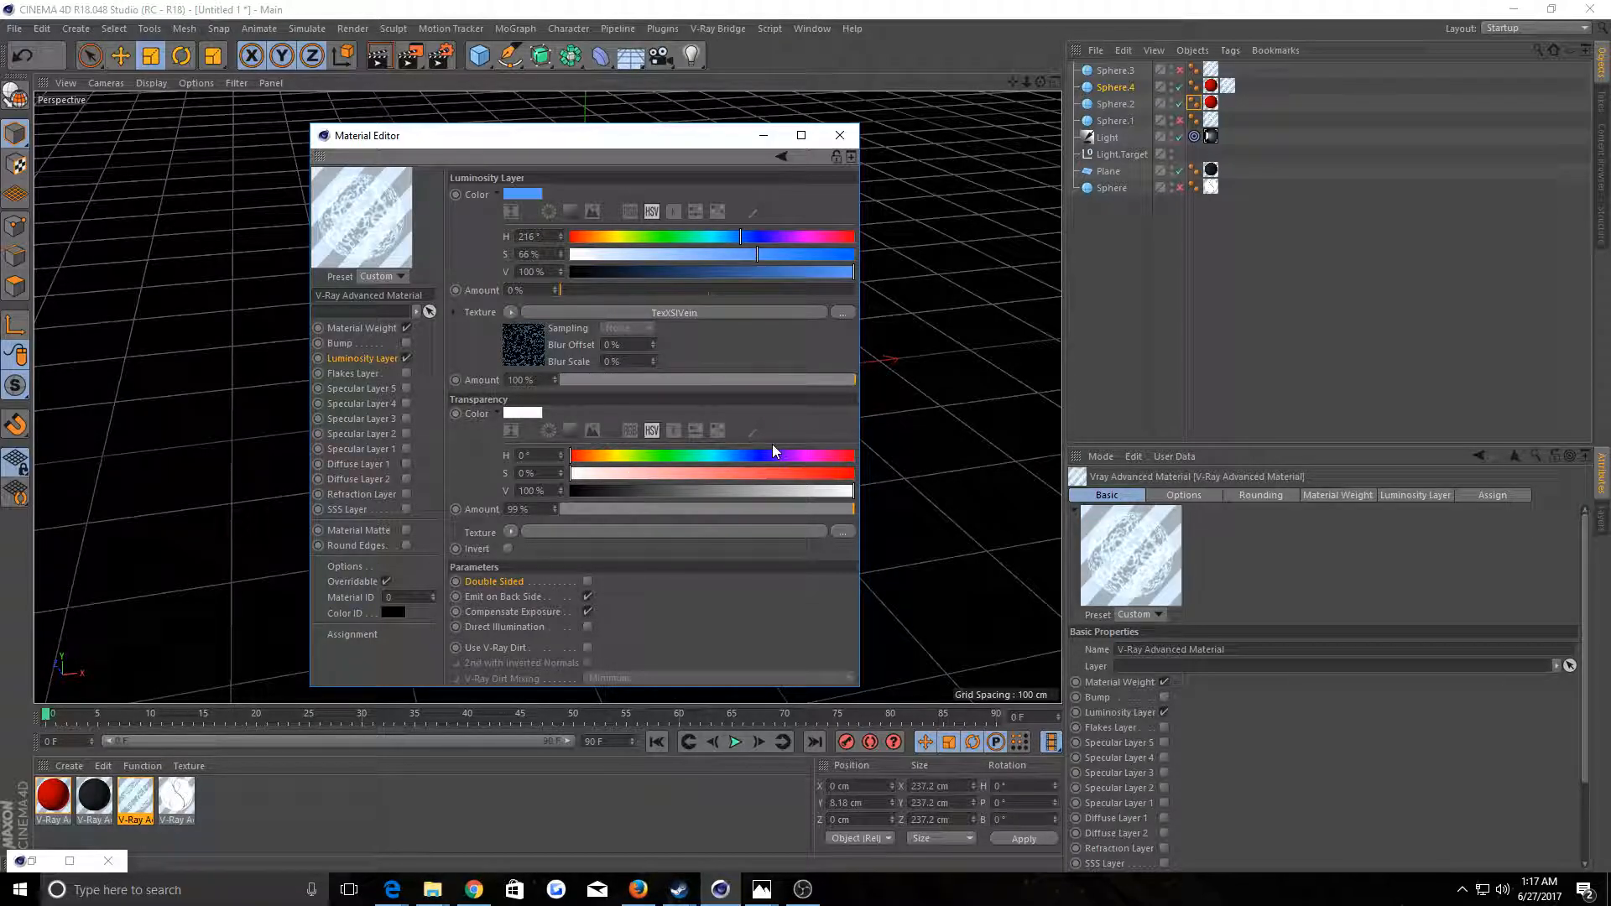
pyautogui.moveTo(685, 502)
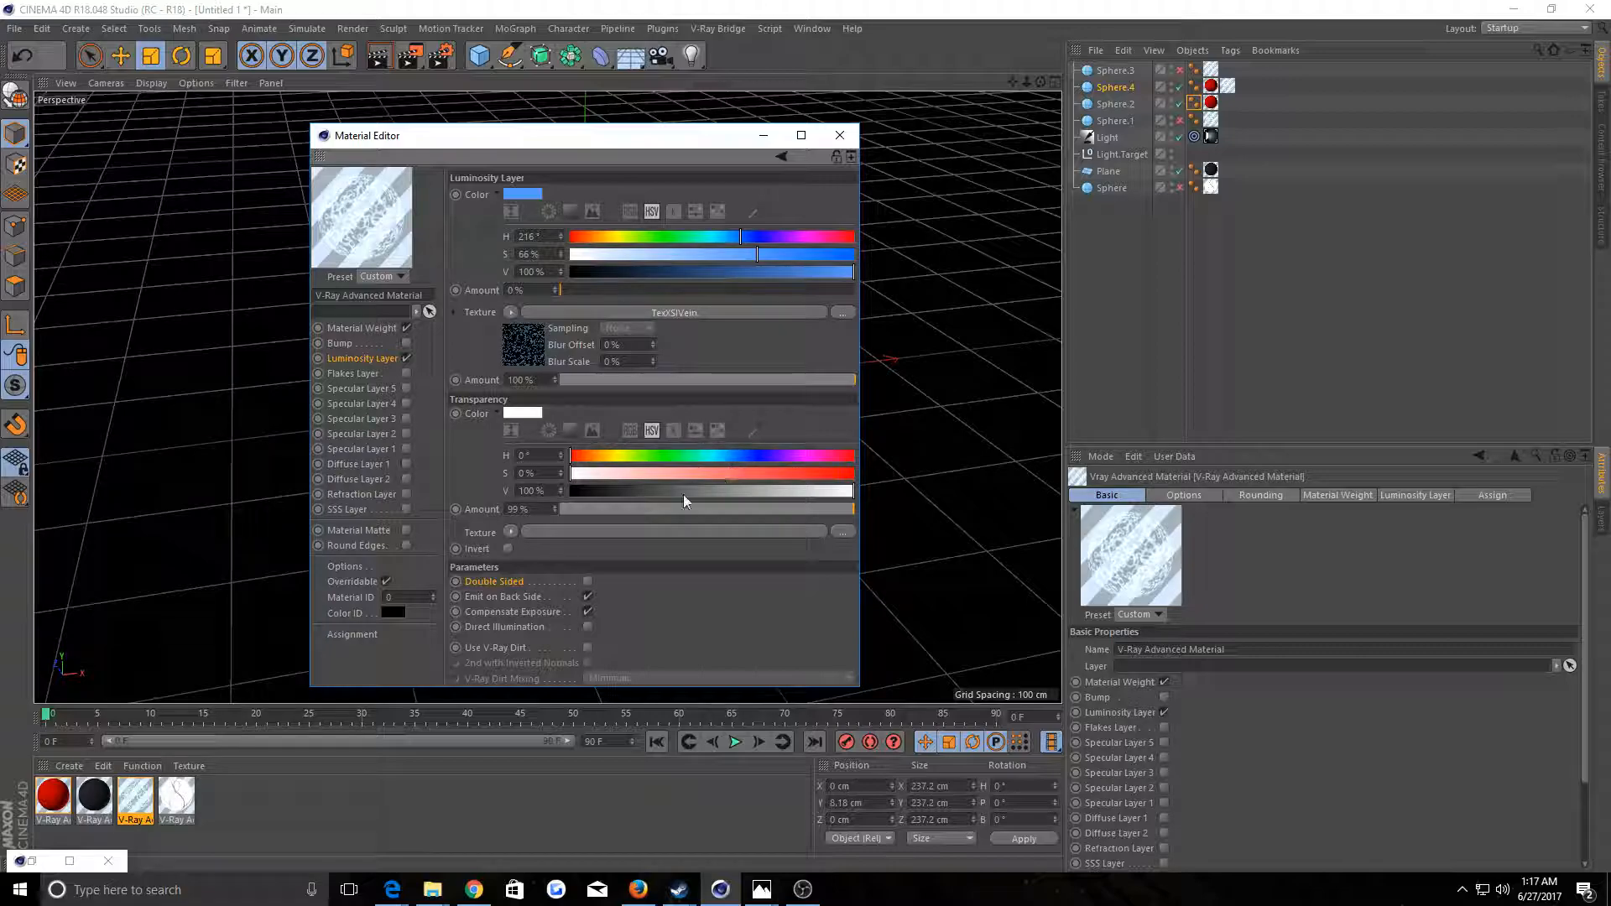